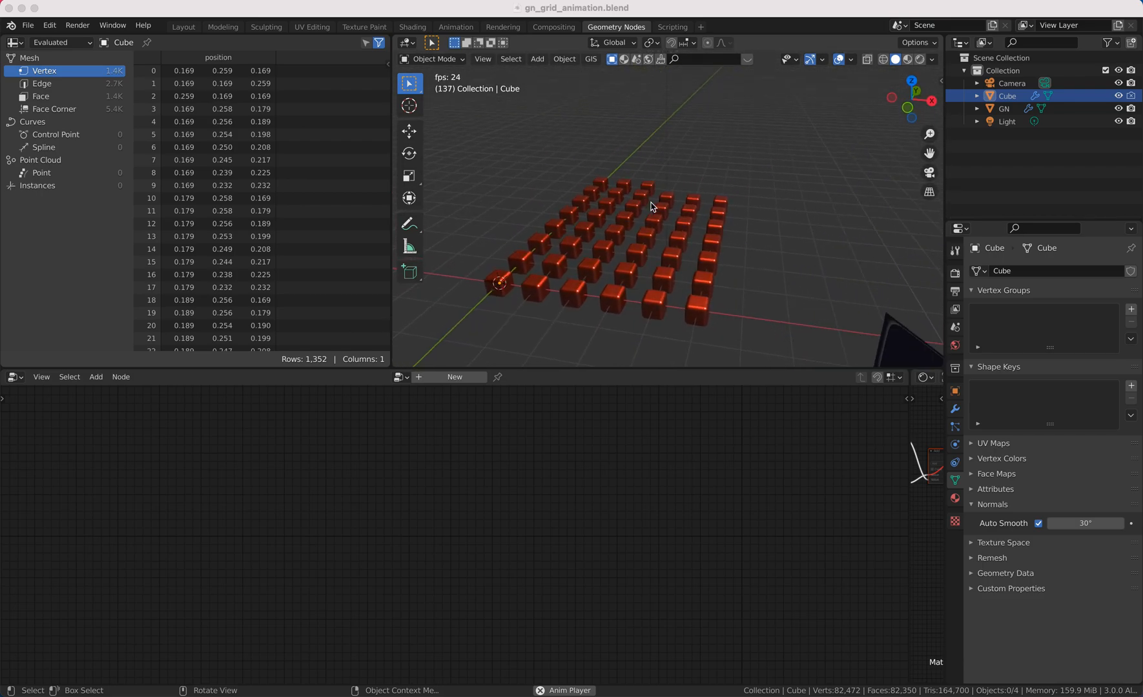
Start a new General file via File > New, replacing the finished grid scene.
{"action": "left_click", "coordinate": [27, 26]}
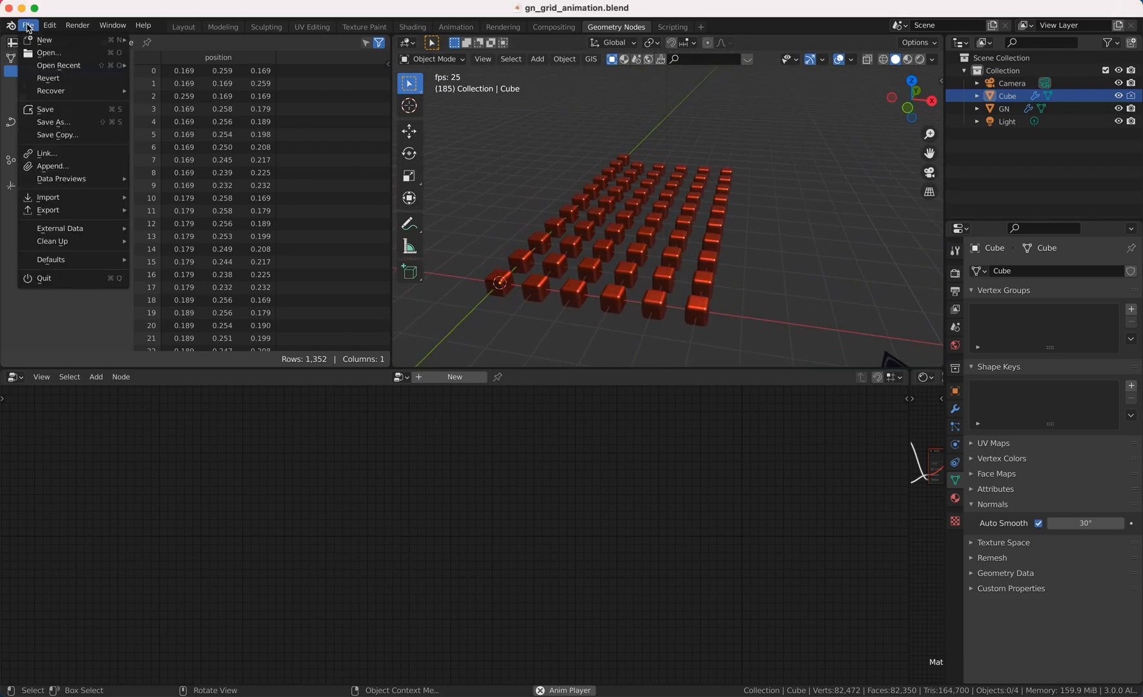
{"action": "left_click", "coordinate": [44, 39]}
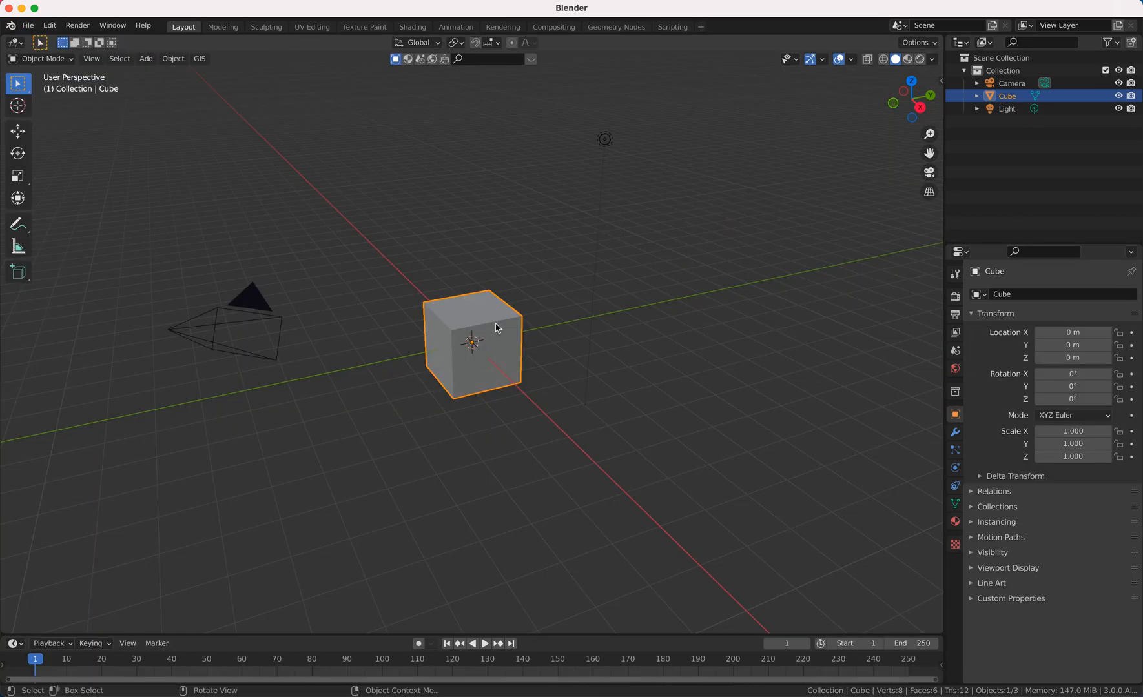
In the Geometry Nodes workspace, select the Cube and add a Bevel modifier to round its edges.
{"action": "left_click", "coordinate": [614, 28]}
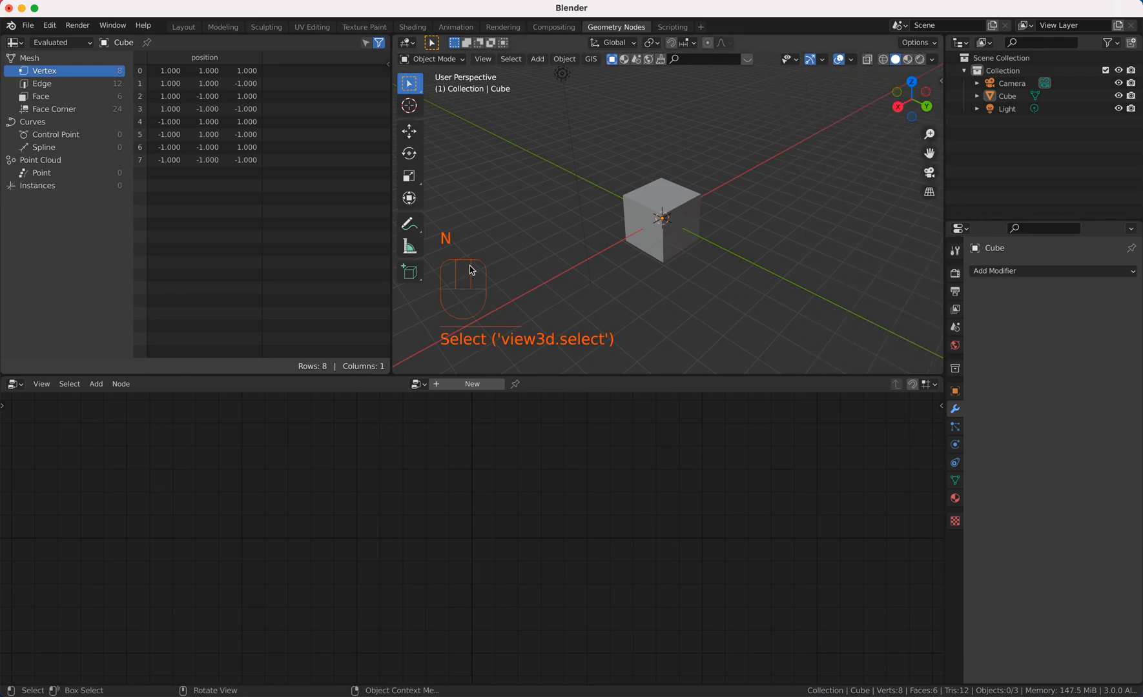
{"action": "left_click", "coordinate": [659, 219]}
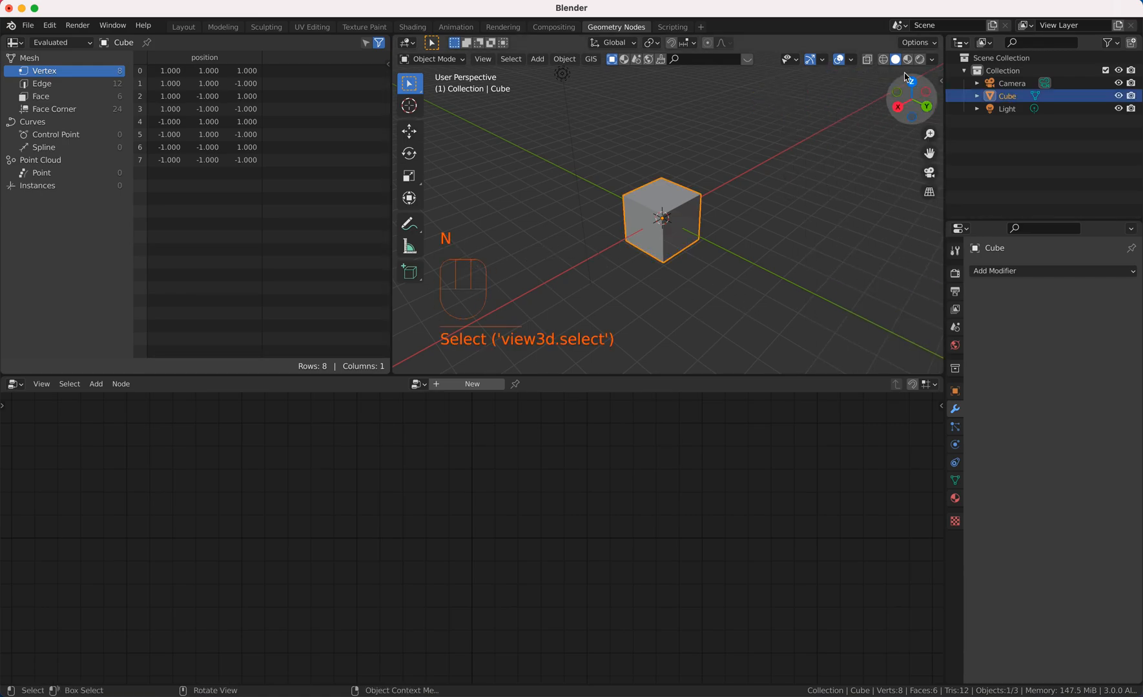
{"action": "left_click", "coordinate": [931, 59]}
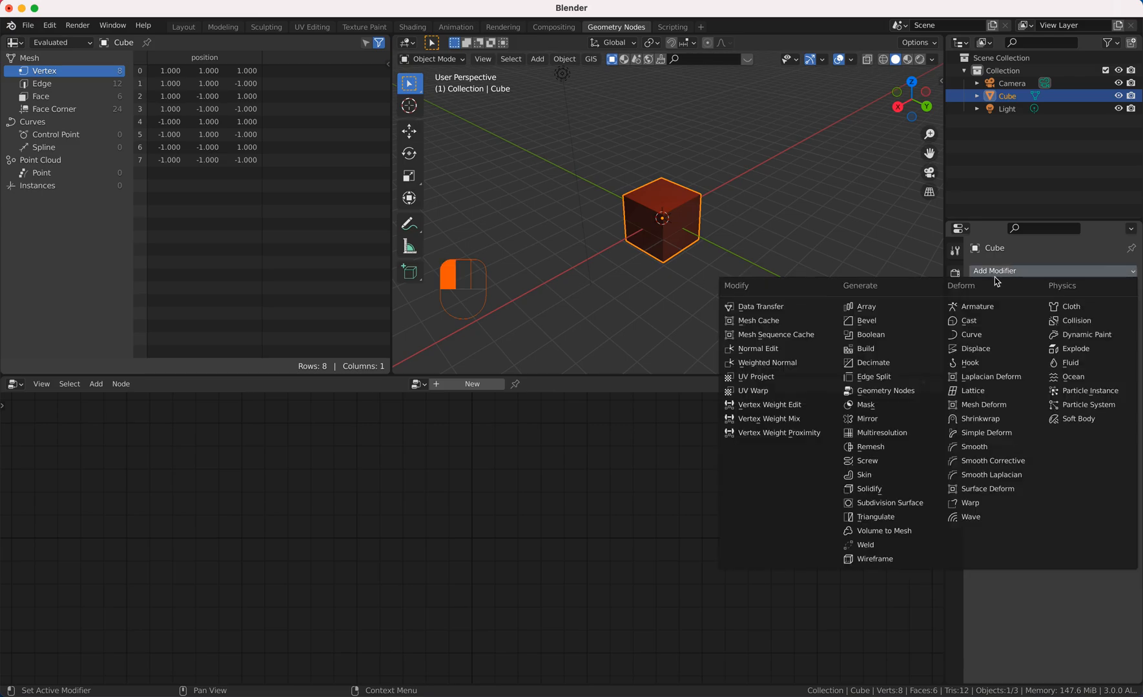
{"action": "left_click", "coordinate": [868, 320]}
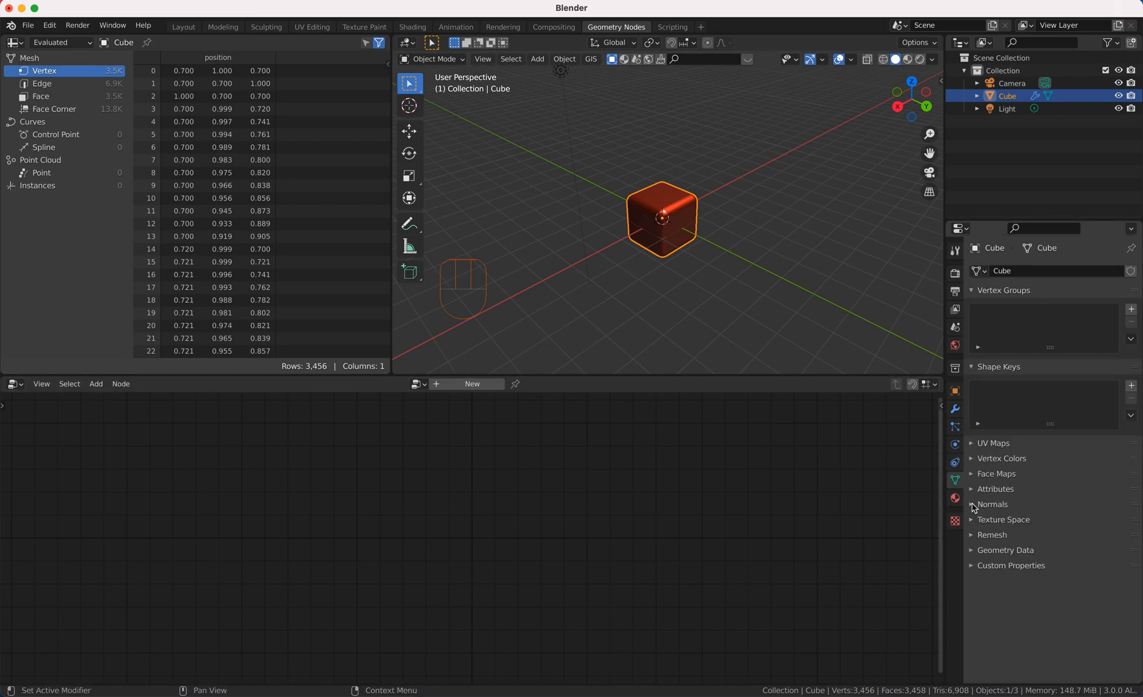
Enable Auto Smooth under the cube's Normals settings for smooth shading.
{"action": "left_click", "coordinate": [993, 503]}
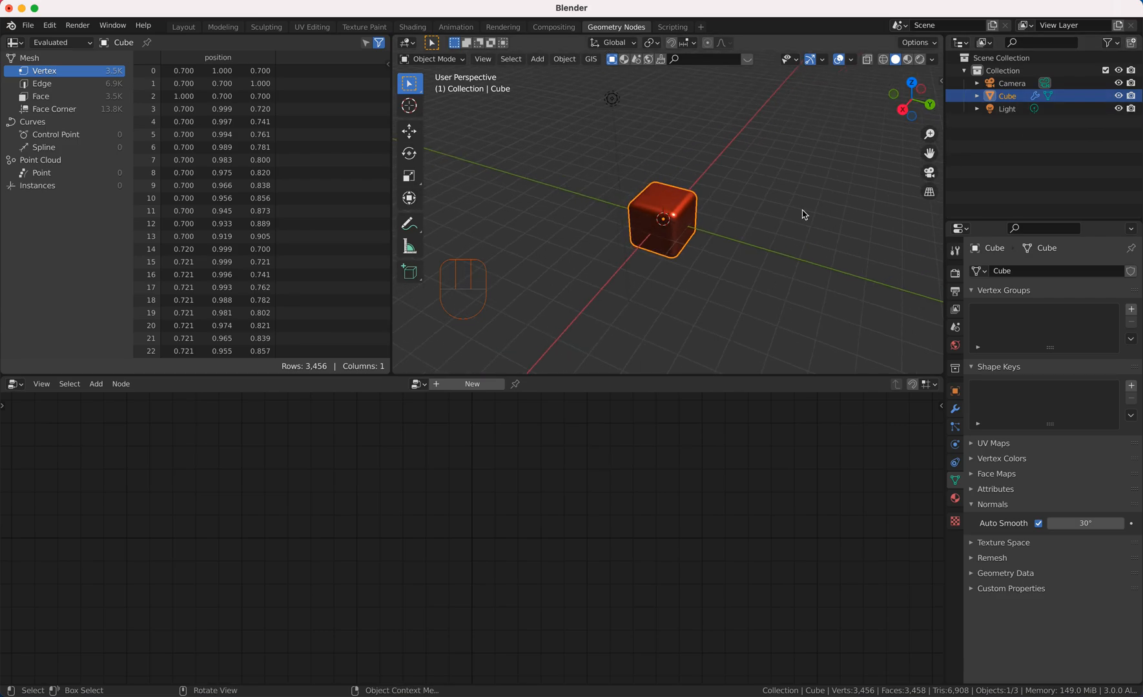
{"action": "left_click", "coordinate": [611, 98]}
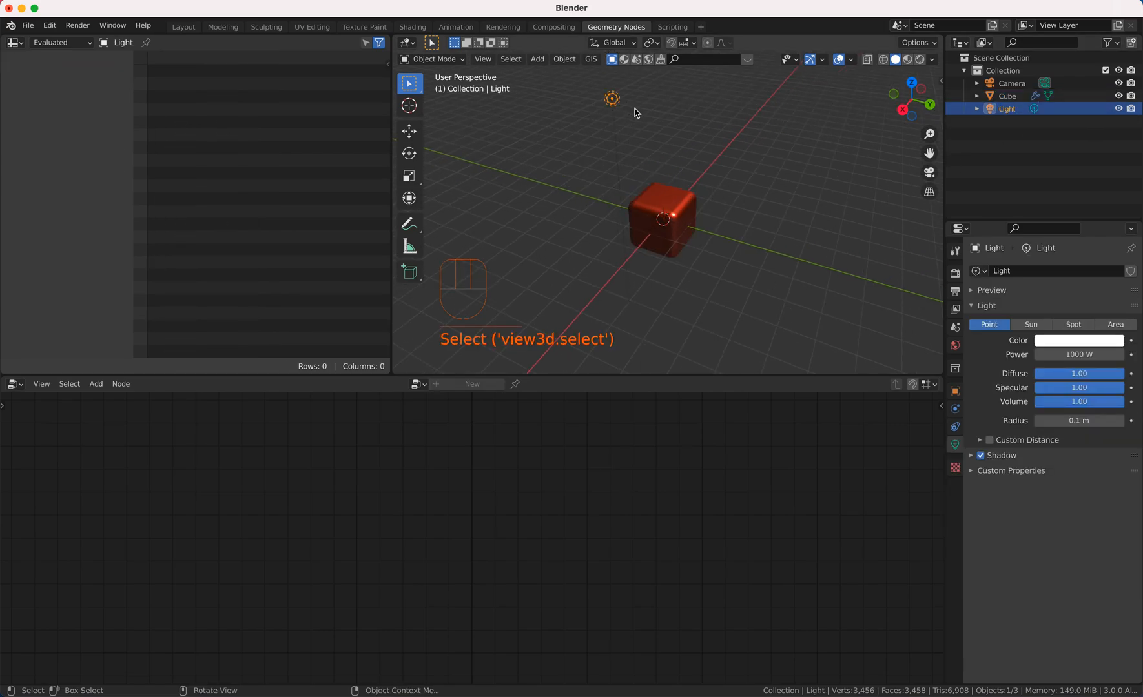
Delete the light, add a Plane mesh, and create a new geometry node tree for it.
{"action": "key", "text": "x"}
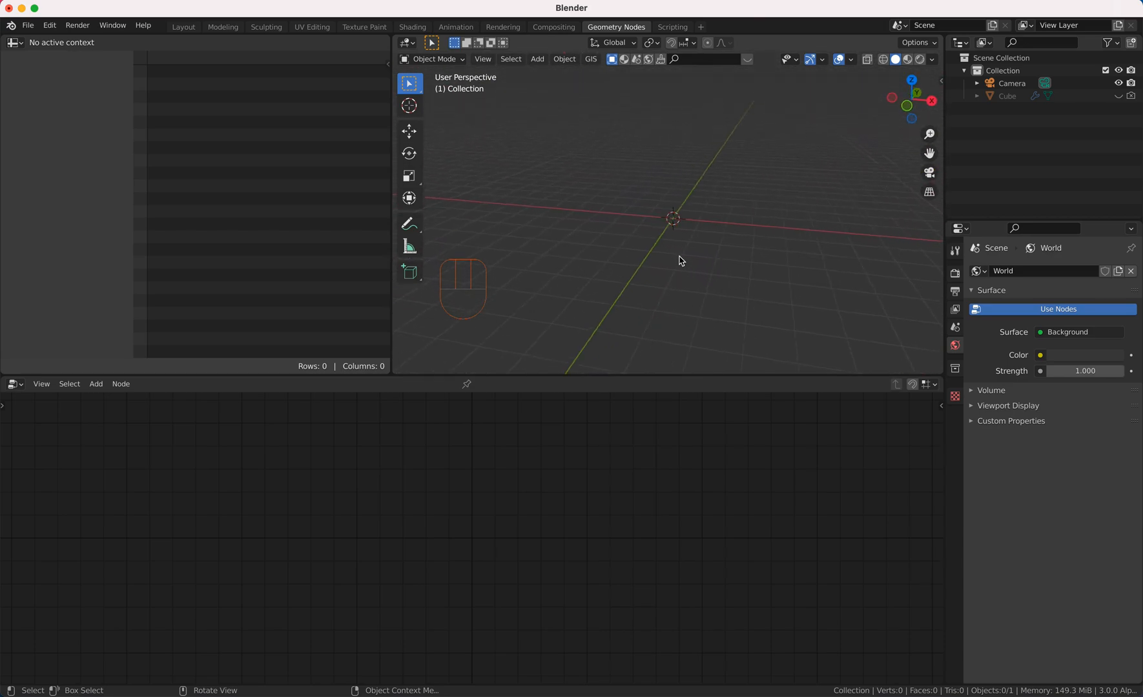
{"action": "key", "text": "shift+a"}
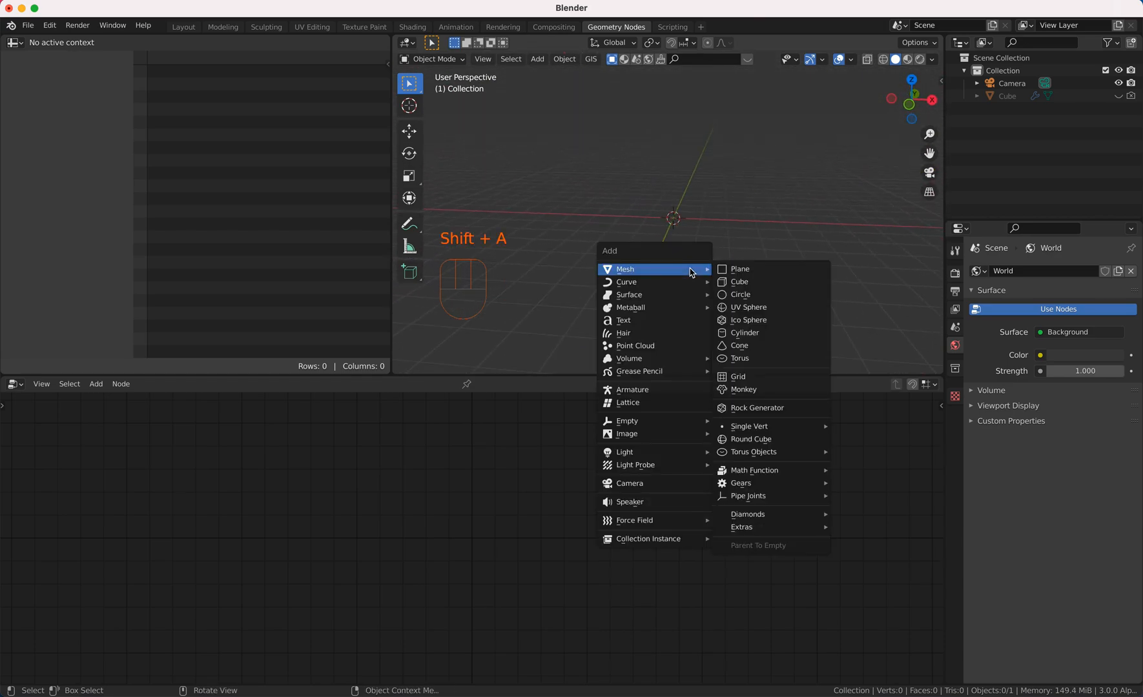
{"action": "left_click", "coordinate": [739, 269]}
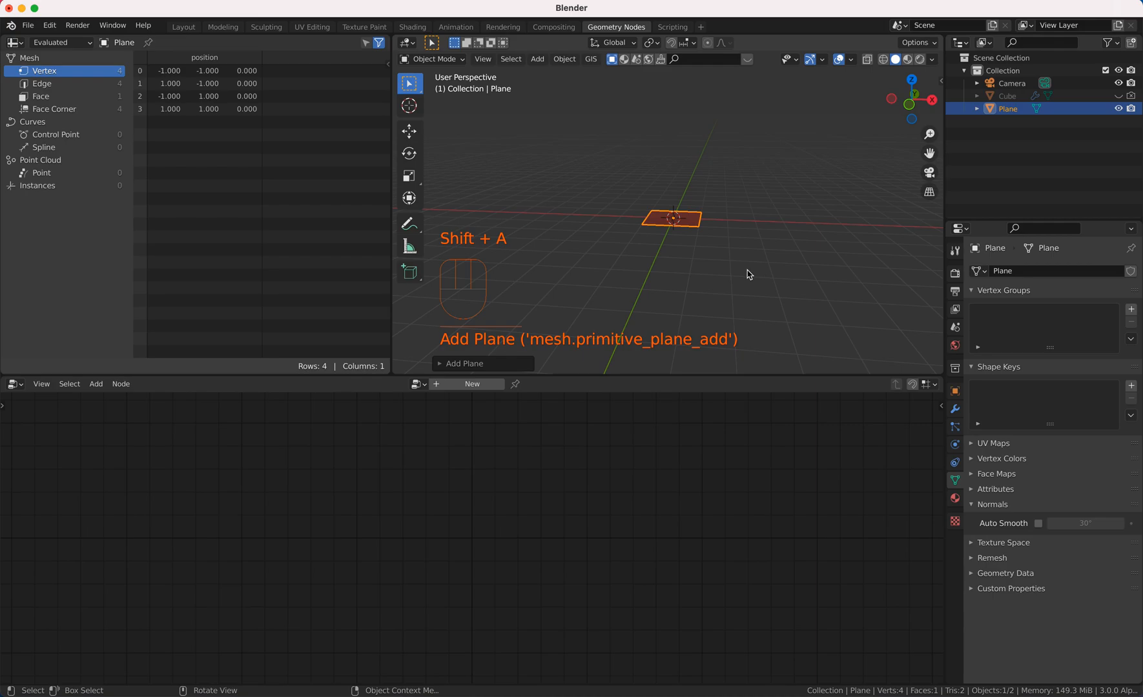
{"action": "left_click", "coordinate": [471, 383]}
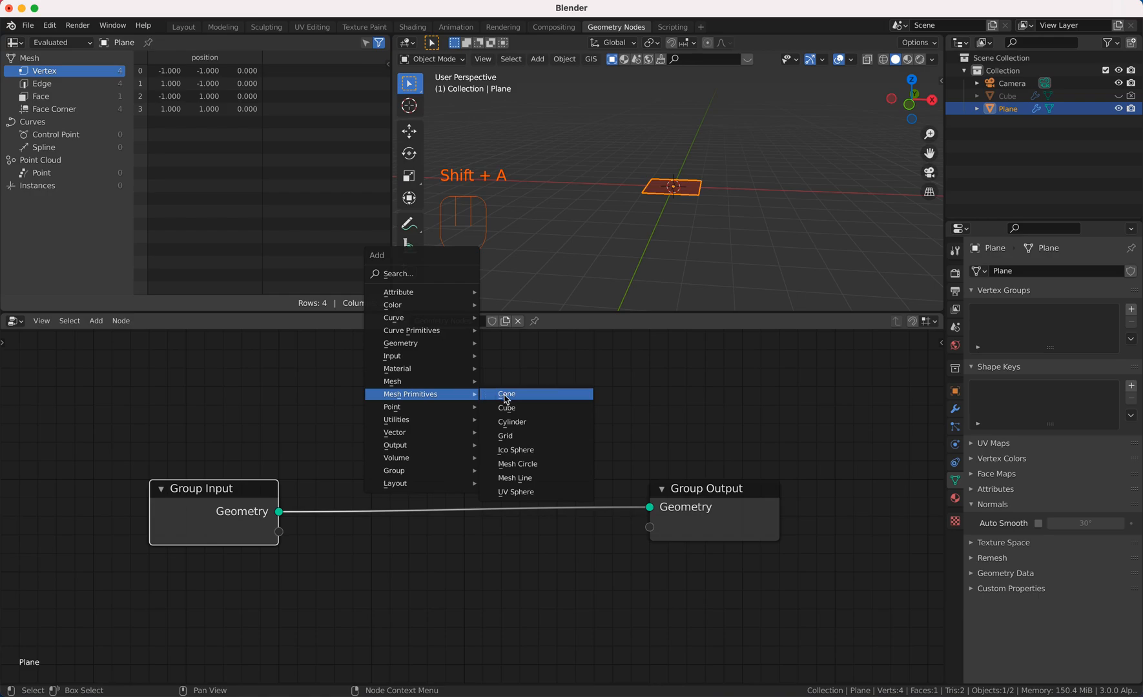
{"action": "mouse_move", "coordinate": [515, 449]}
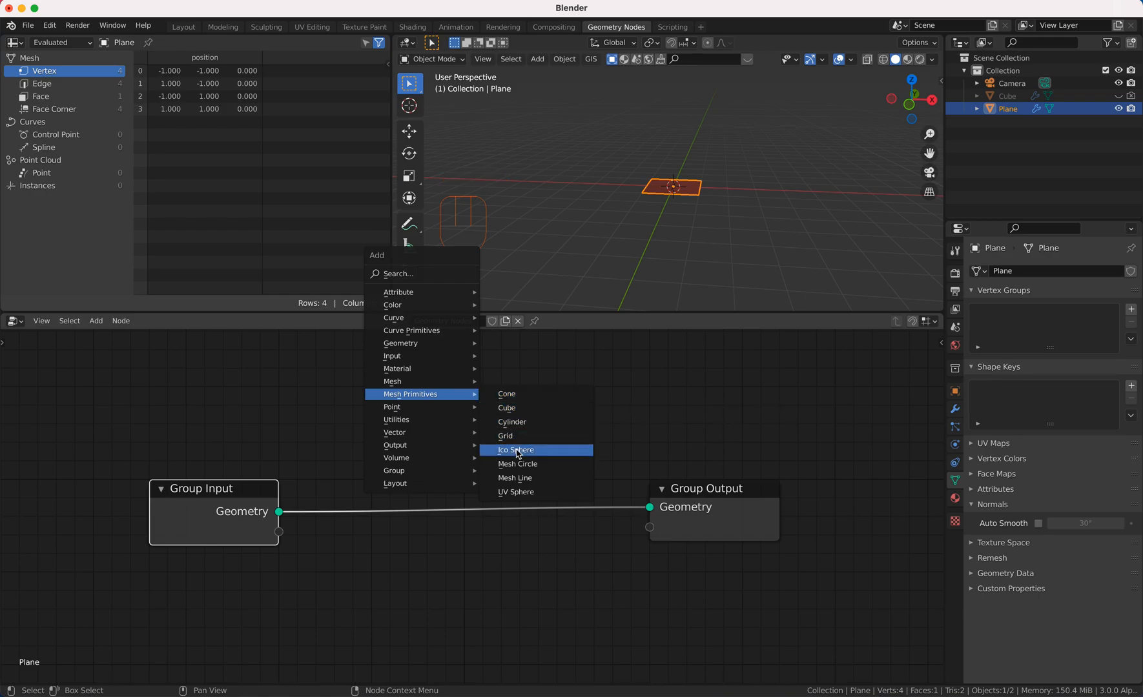
Insert a Mesh Line node on the link into Group Output, producing ten points.
{"action": "left_click", "coordinate": [514, 478]}
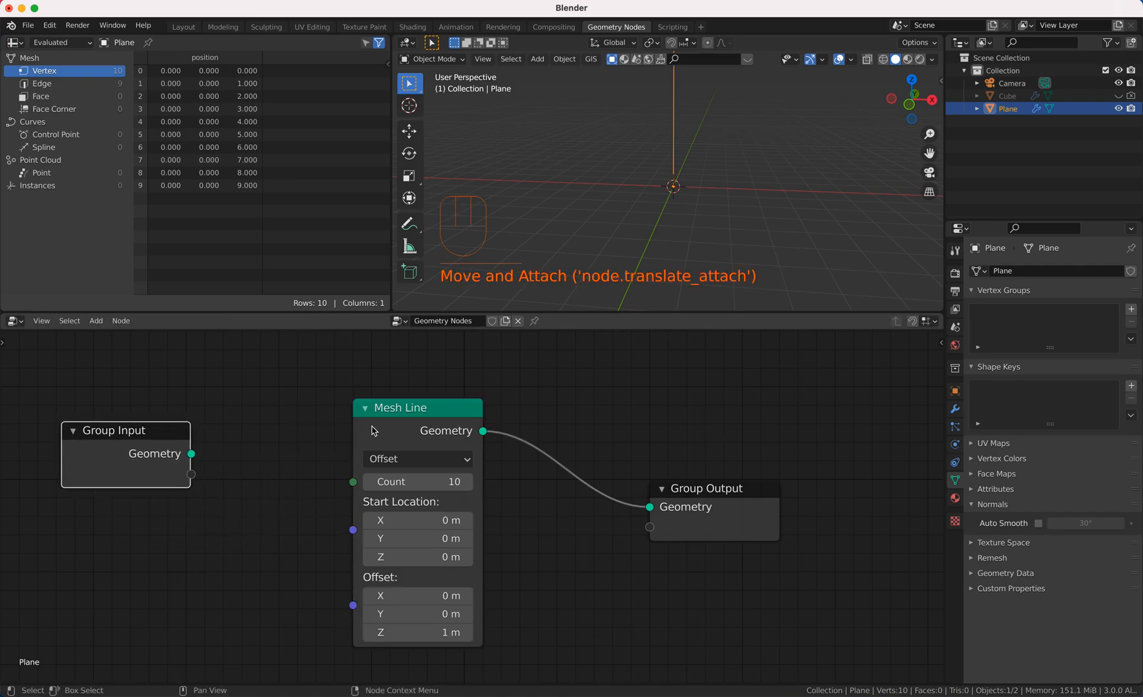
{"action": "mouse_move", "coordinate": [142, 440]}
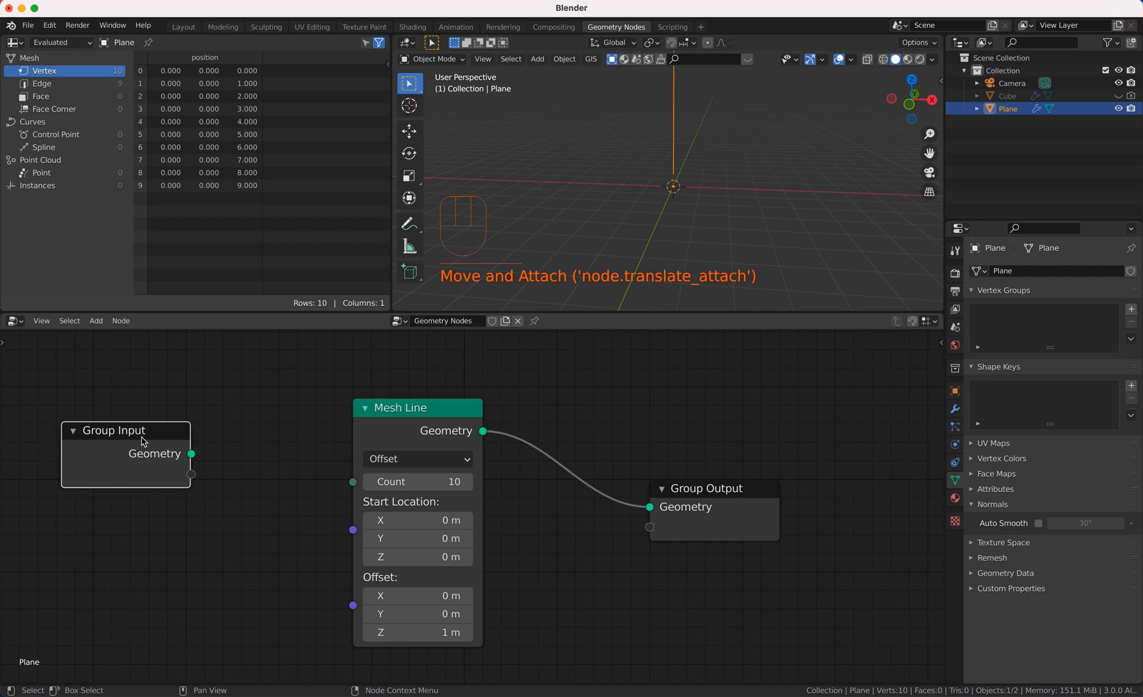
Add an Integer group input named Columns, then add a second input for Rows.
{"action": "key", "text": "n"}
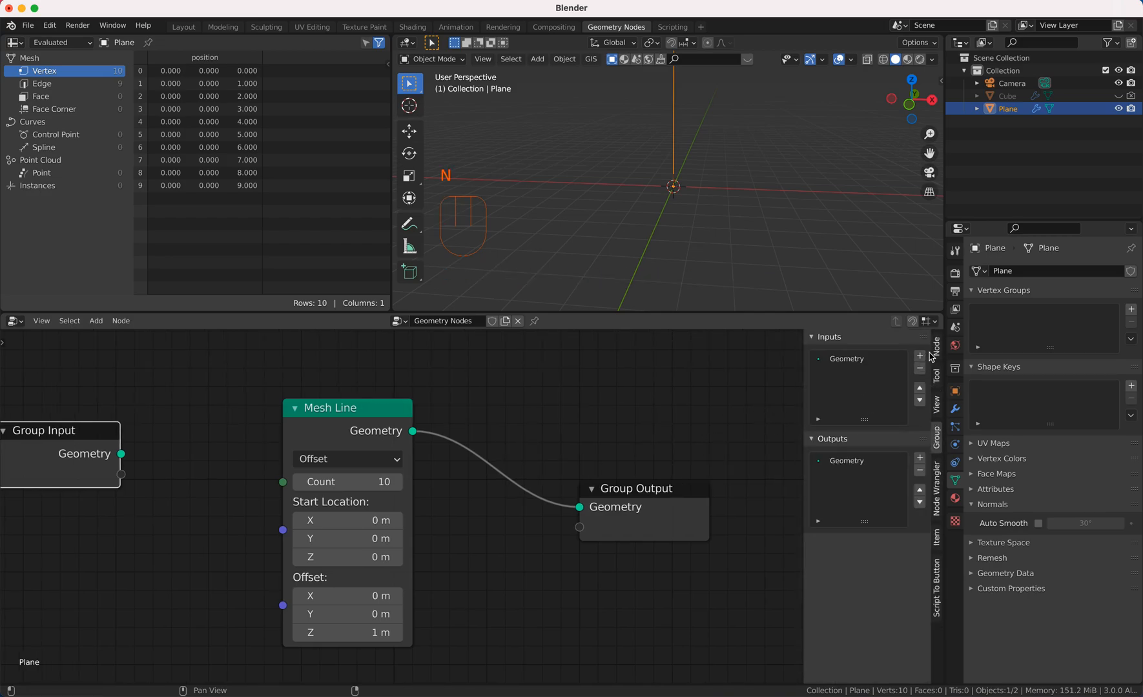
{"action": "left_click", "coordinate": [920, 356]}
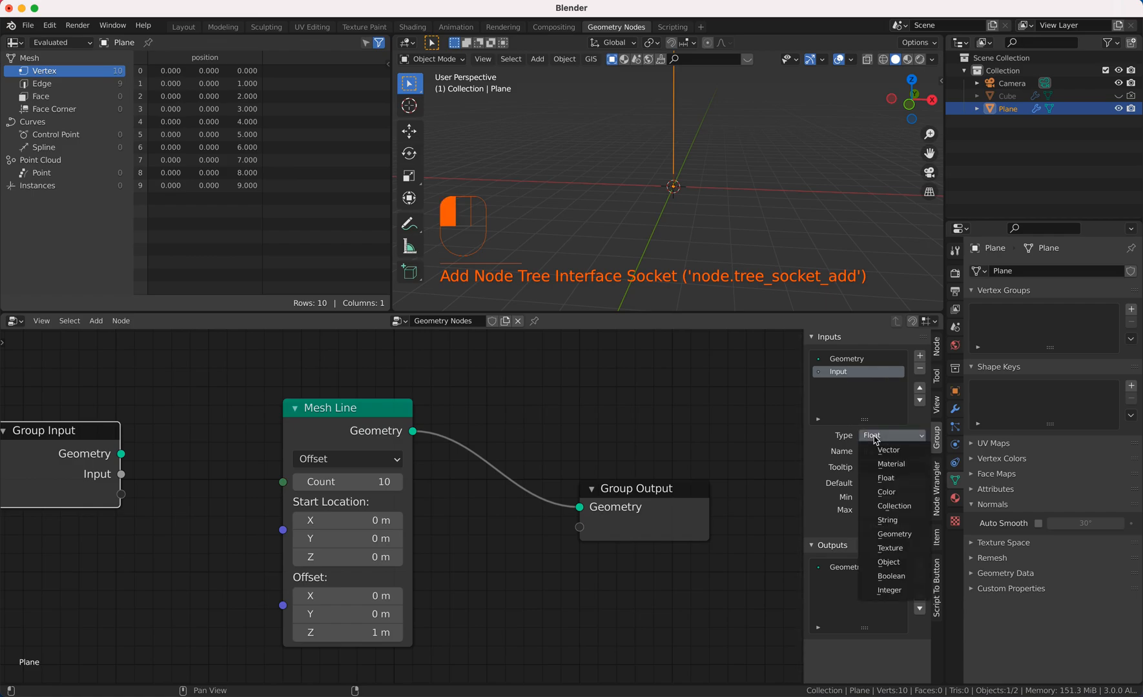
{"action": "mouse_move", "coordinate": [886, 519]}
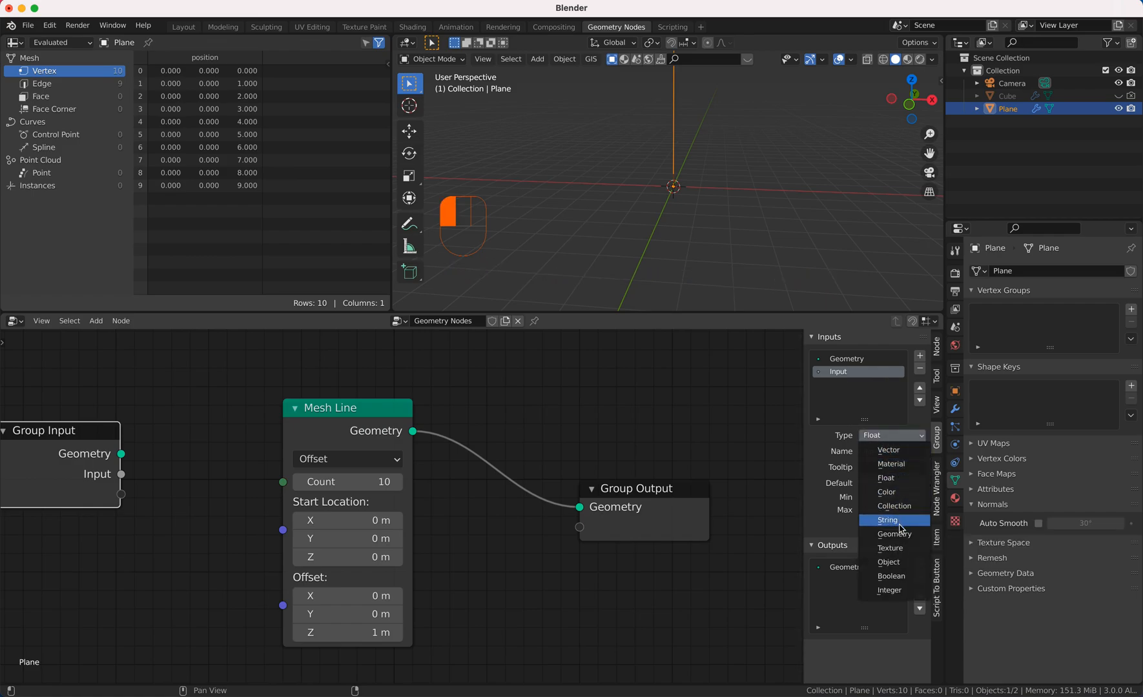
{"action": "left_click", "coordinate": [888, 590]}
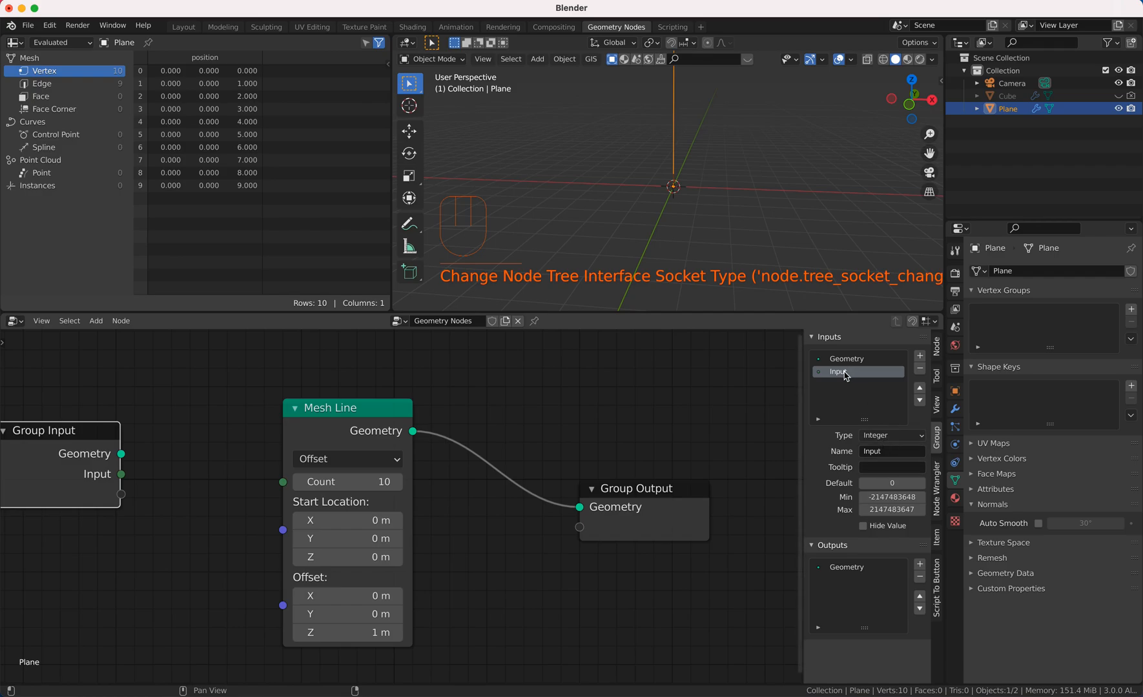
{"action": "double_click", "coordinate": [839, 372]}
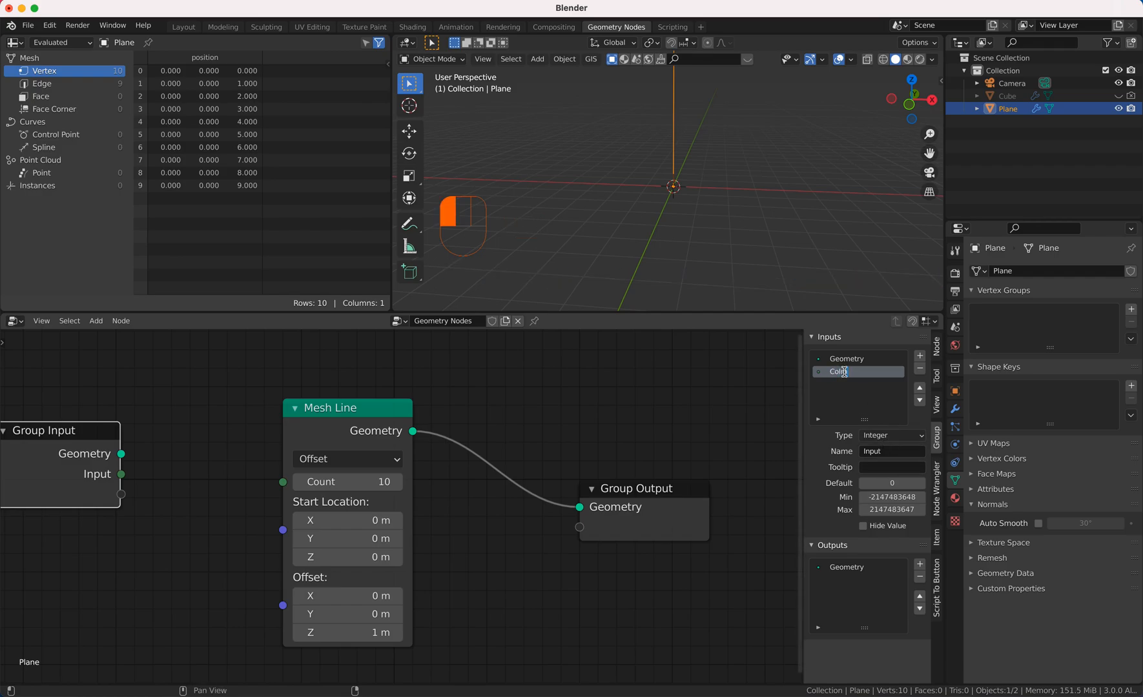
{"action": "type", "text": "Columns"}
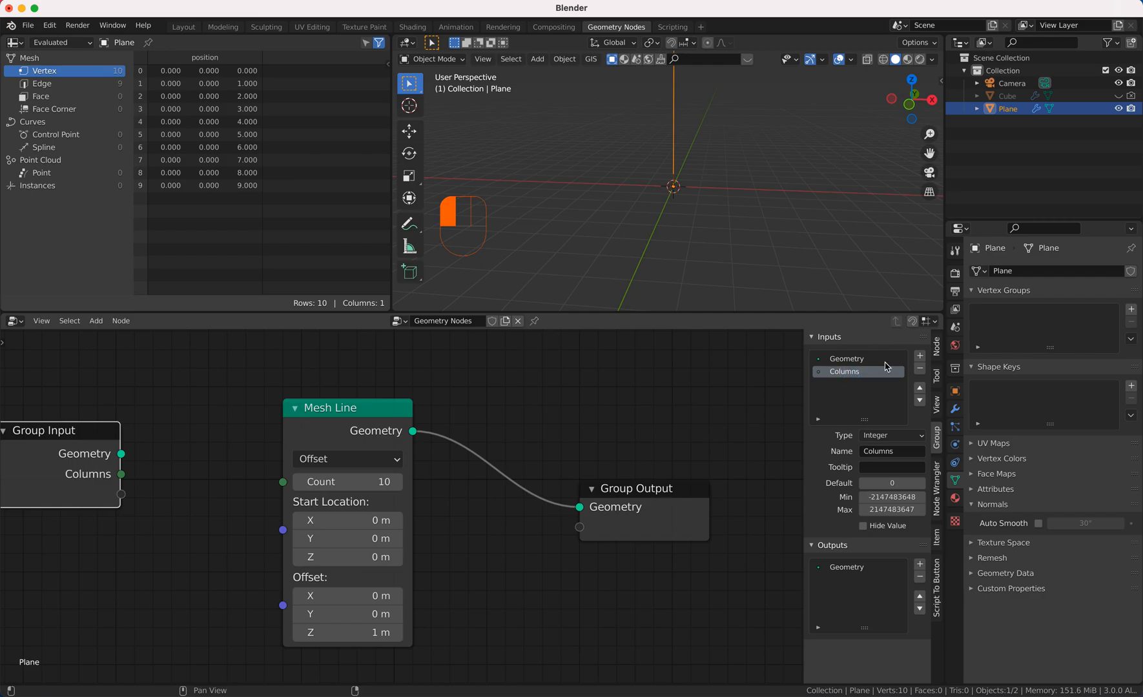
{"action": "left_click", "coordinate": [920, 357]}
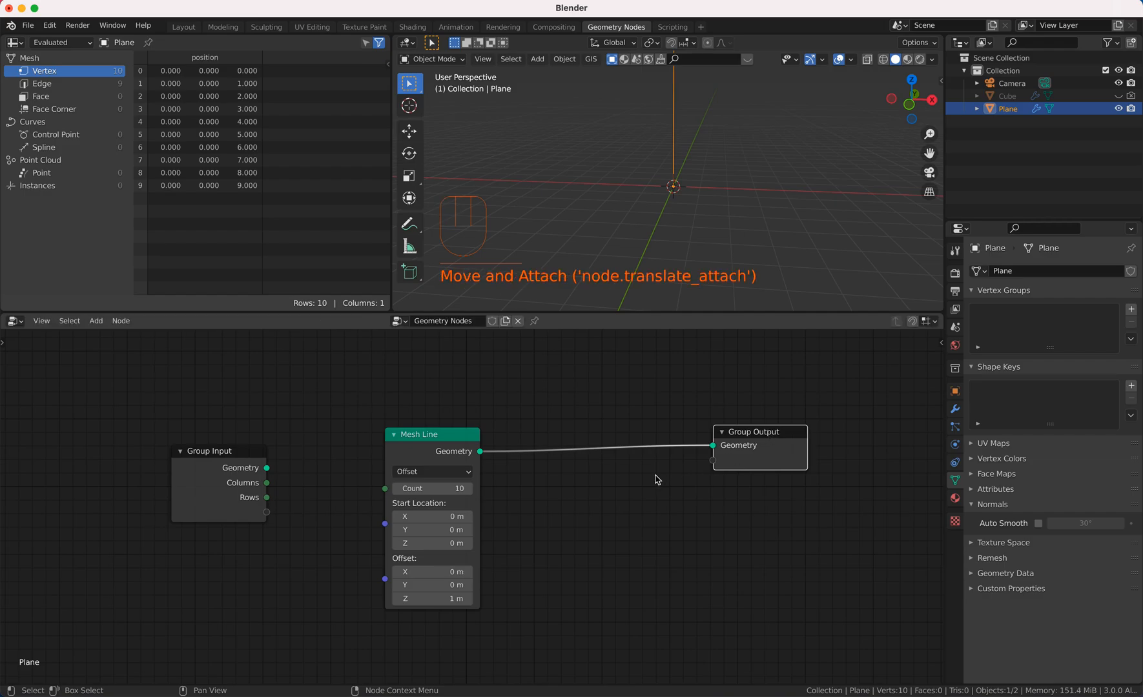
Add a Point Instance node before Group Output with Cube as the instanced object.
{"action": "key", "text": "shift+a"}
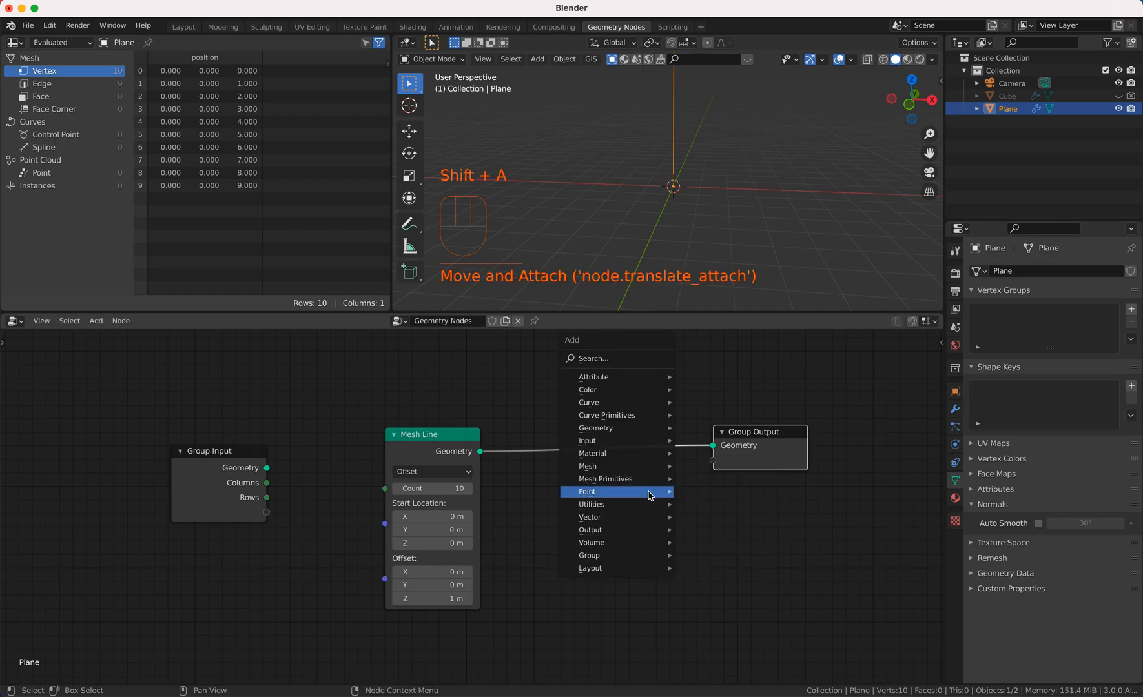
{"action": "left_click", "coordinate": [586, 491]}
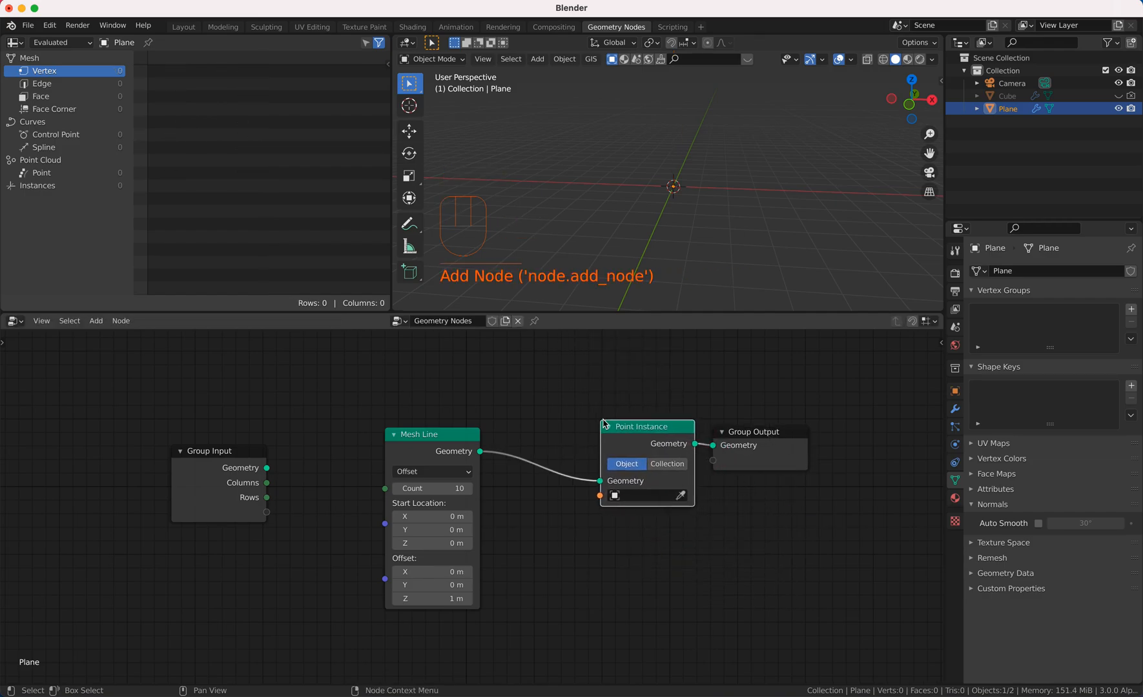
{"action": "left_click", "coordinate": [619, 496]}
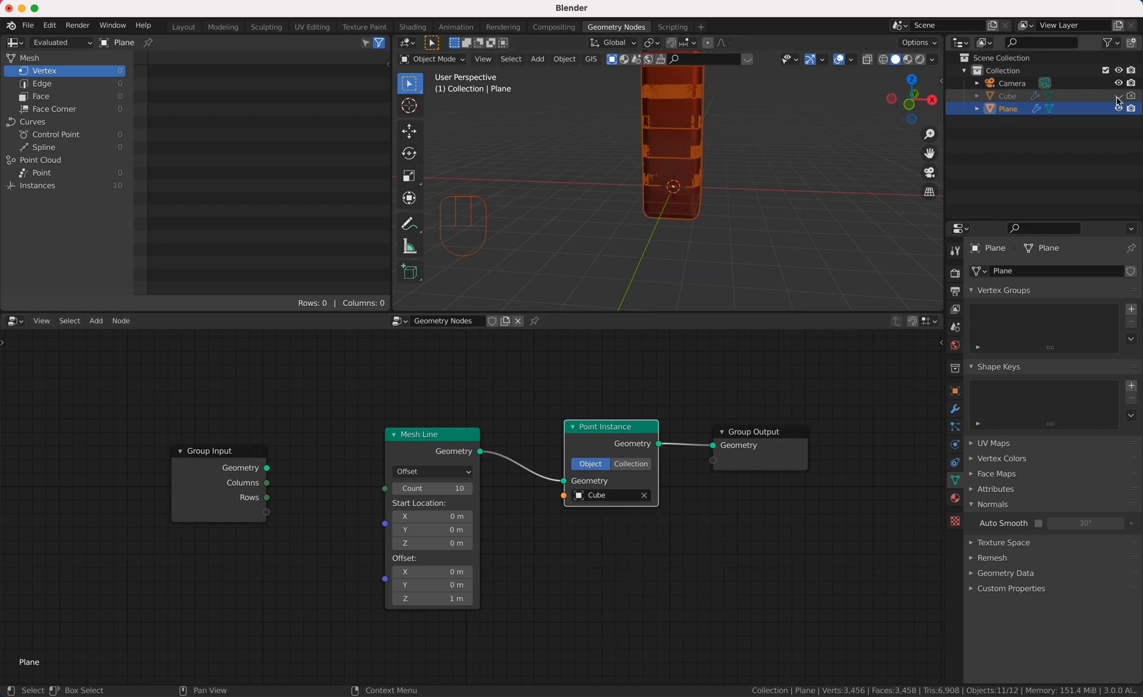
In Edit Mode, scale the whole cube mesh down to about 0.475 and exit.
{"action": "key", "text": "Tab"}
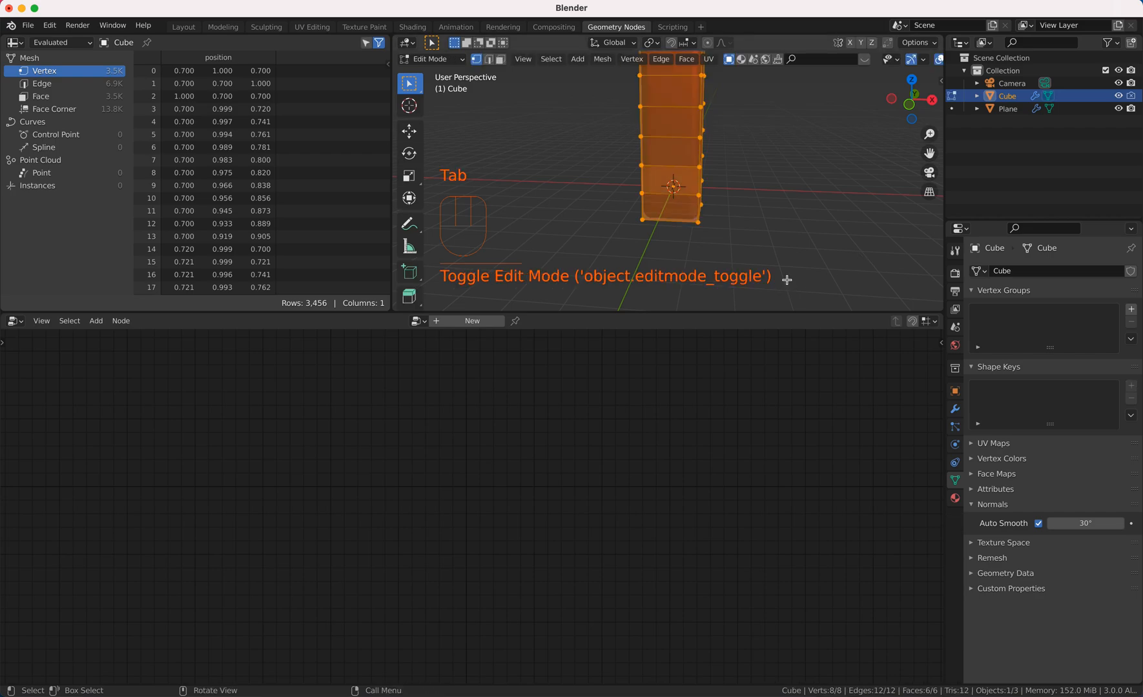
{"action": "key", "text": "s"}
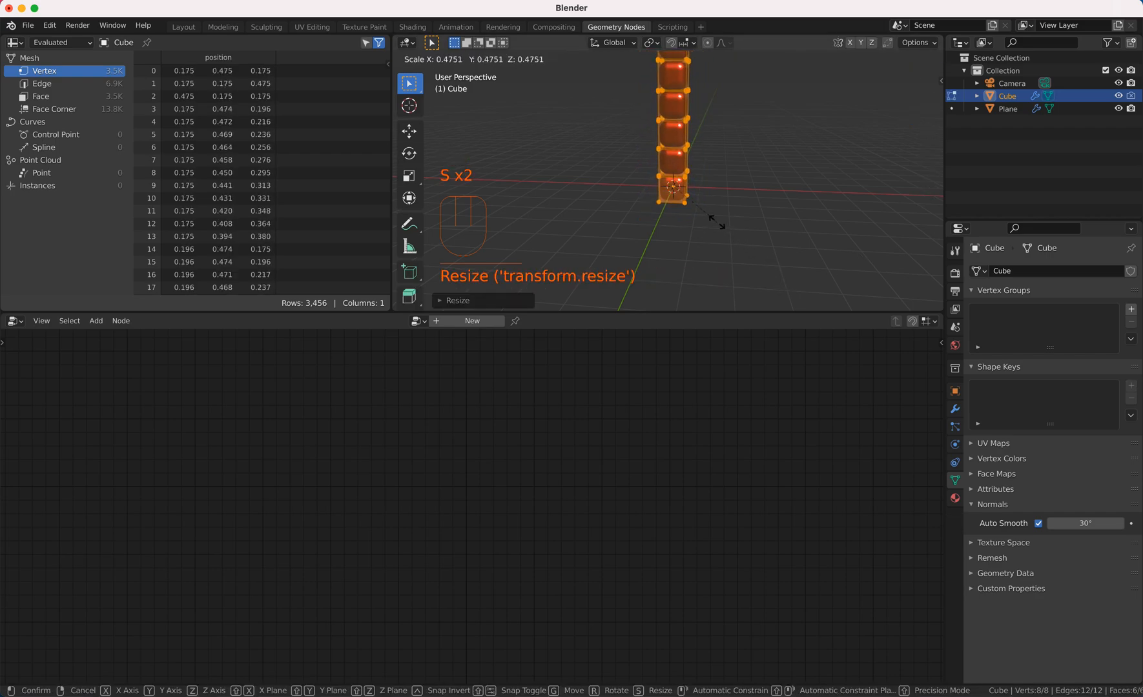
{"action": "key", "text": "Tab"}
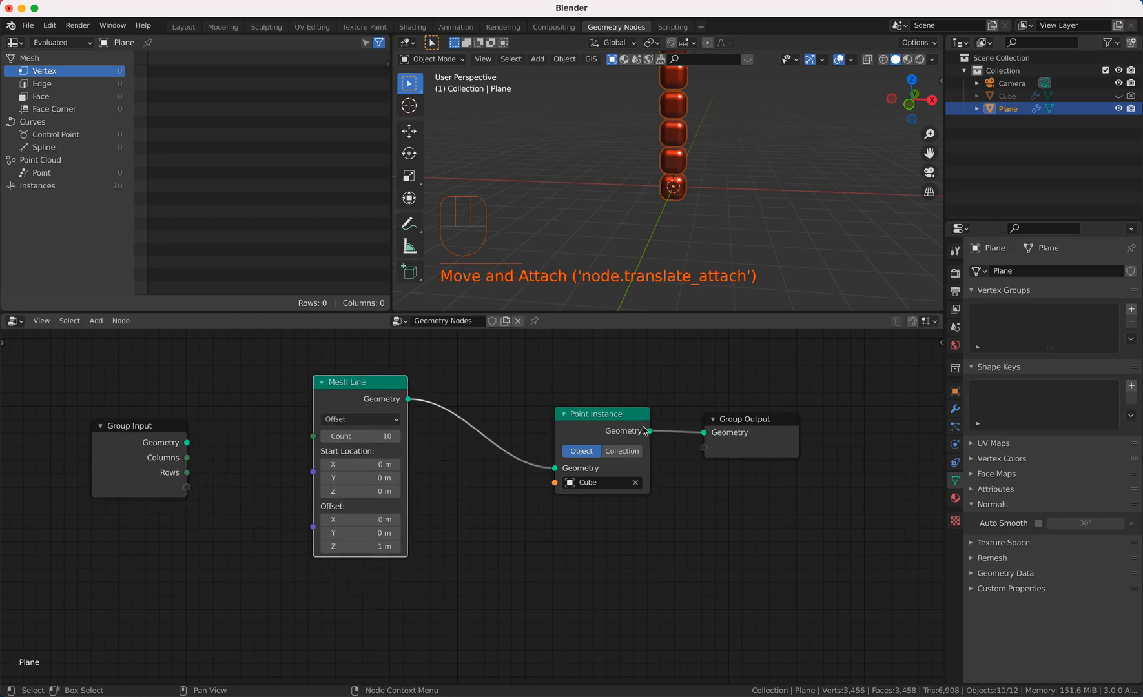
Add a Math node set to Multiply, combining Columns and Rows into the Mesh Line count.
{"action": "key", "text": "shift+a"}
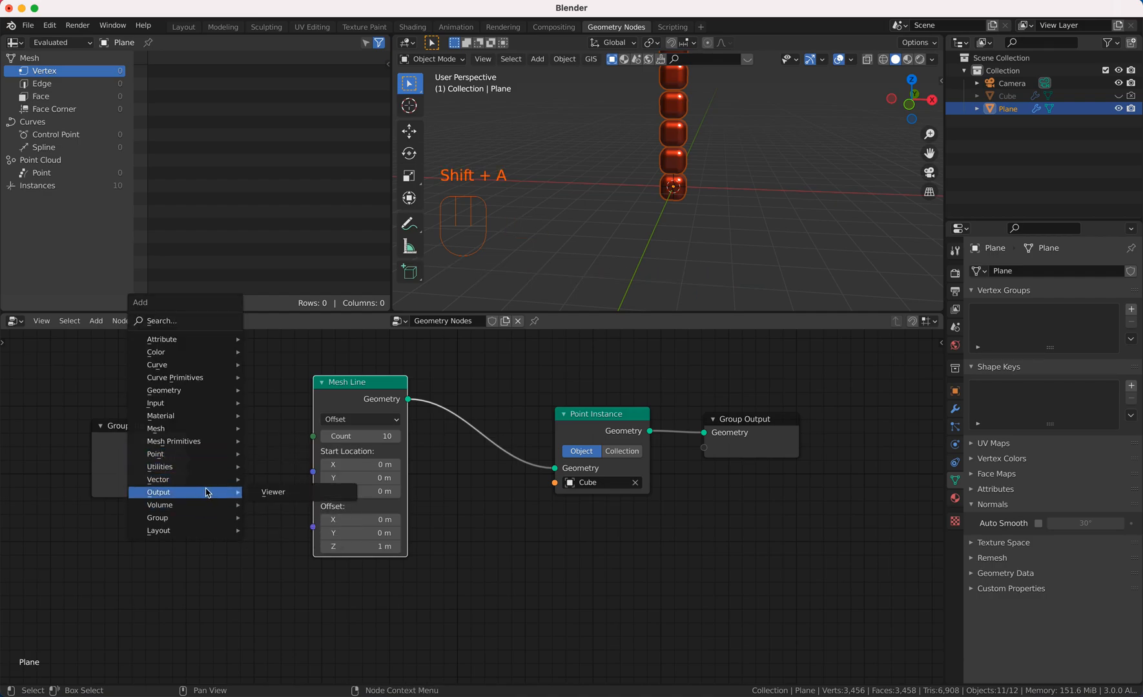
{"action": "mouse_move", "coordinate": [159, 466]}
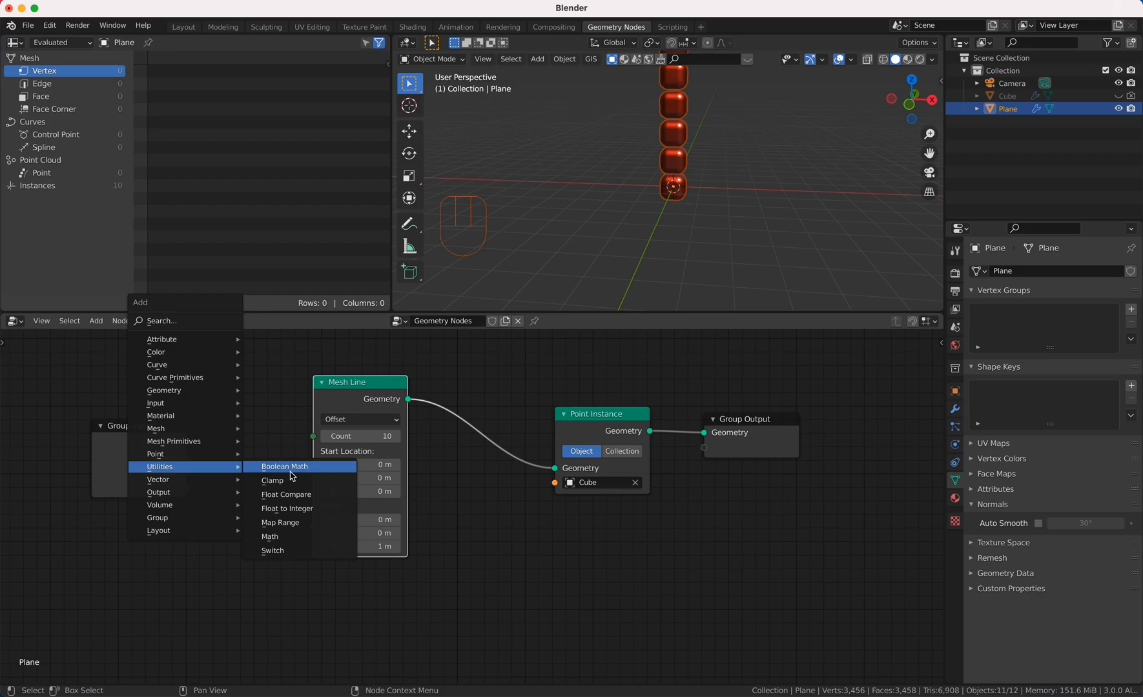
{"action": "left_click", "coordinate": [269, 536]}
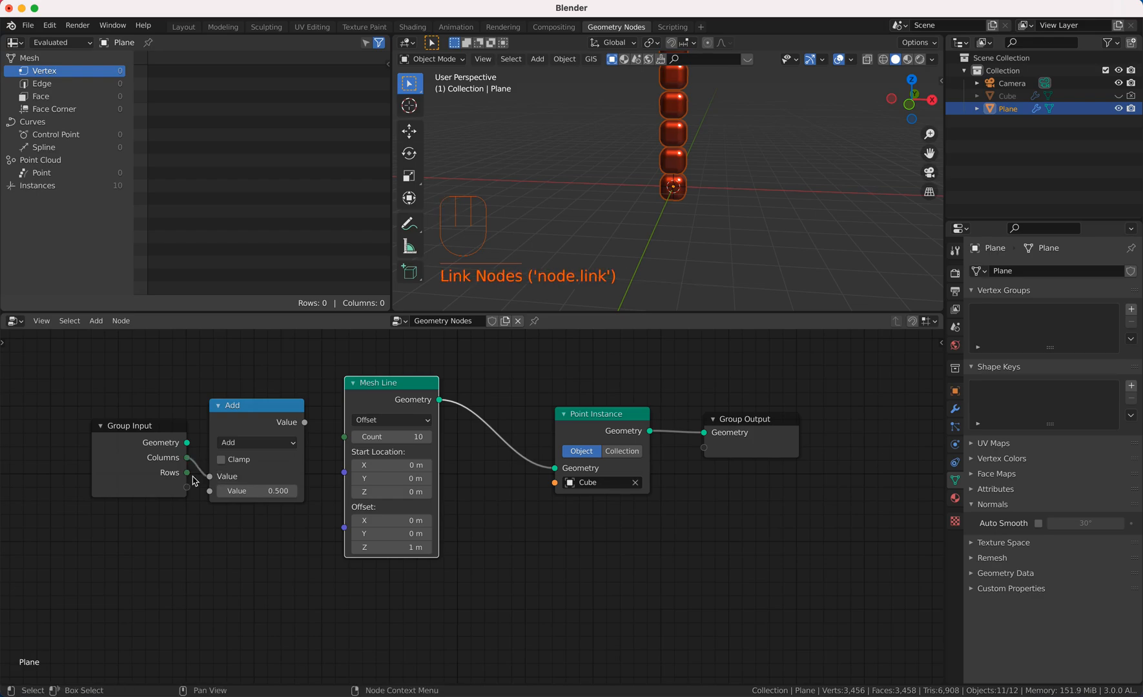
{"action": "left_click", "coordinate": [256, 443]}
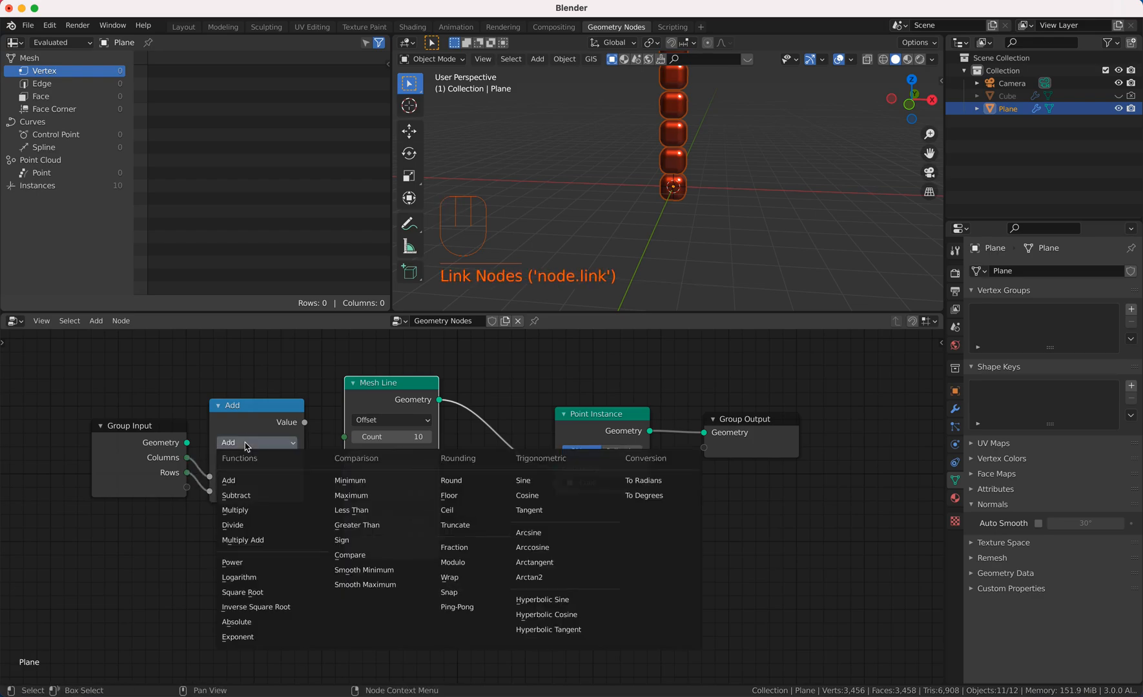
{"action": "left_click", "coordinate": [235, 510]}
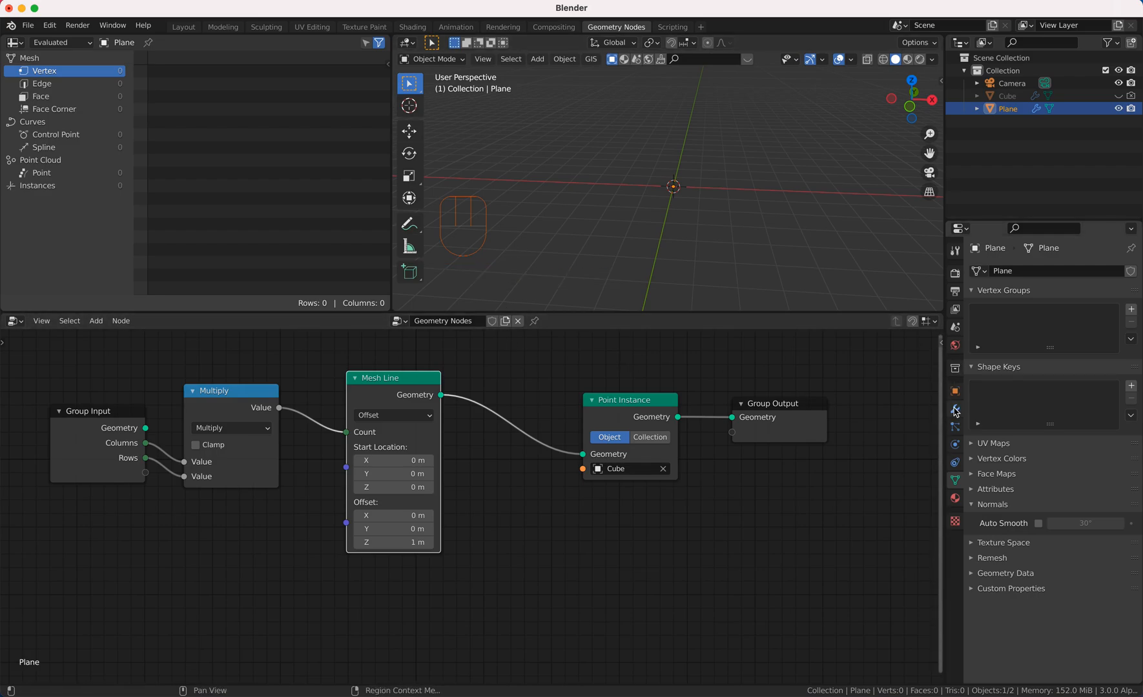
Set the Min of the Rows and Columns inputs to 1 in the Group settings.
{"action": "left_click", "coordinate": [954, 409]}
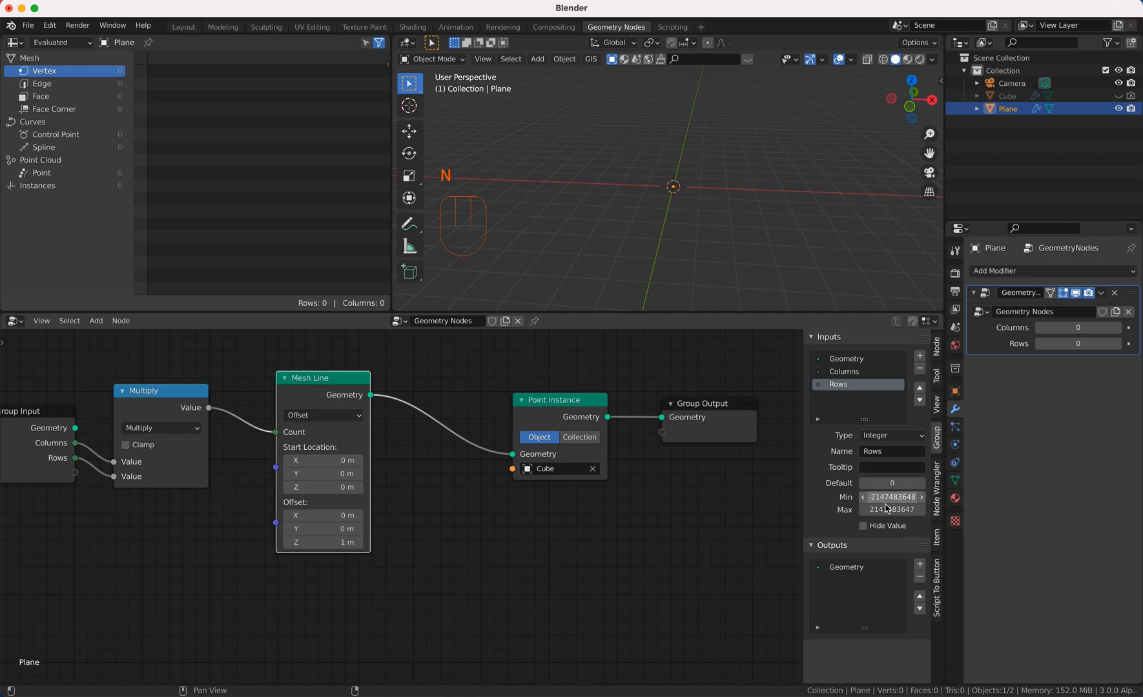
{"action": "left_click", "coordinate": [891, 497]}
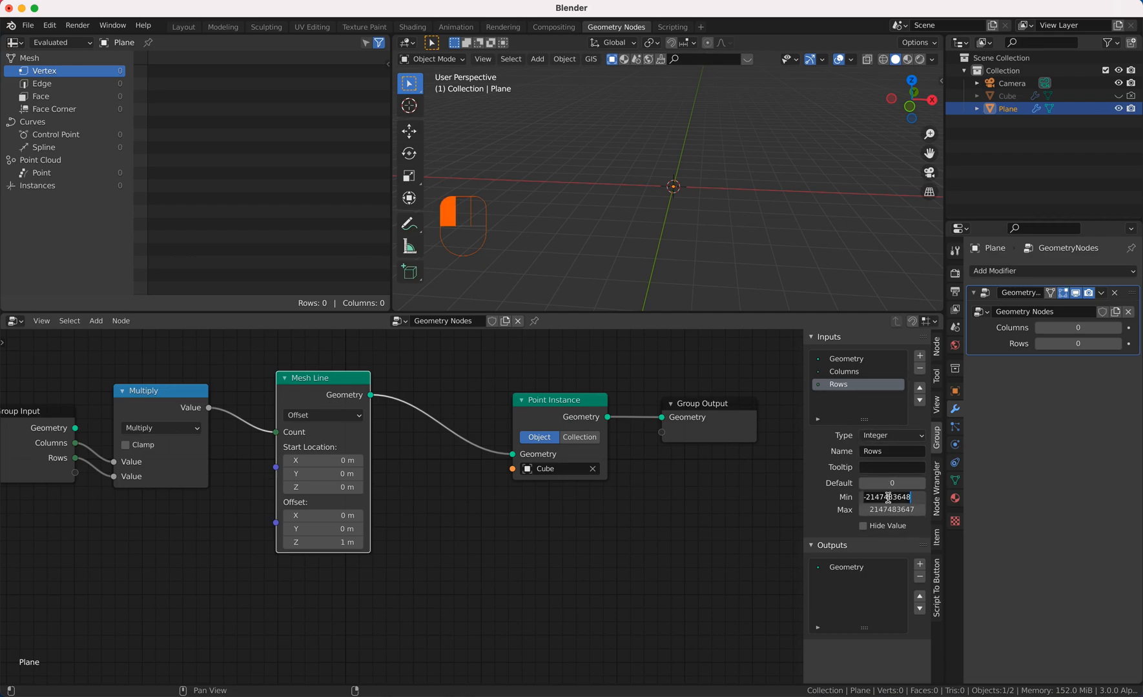
{"action": "key", "text": "backspace"}
{"action": "type", "text": "1"}
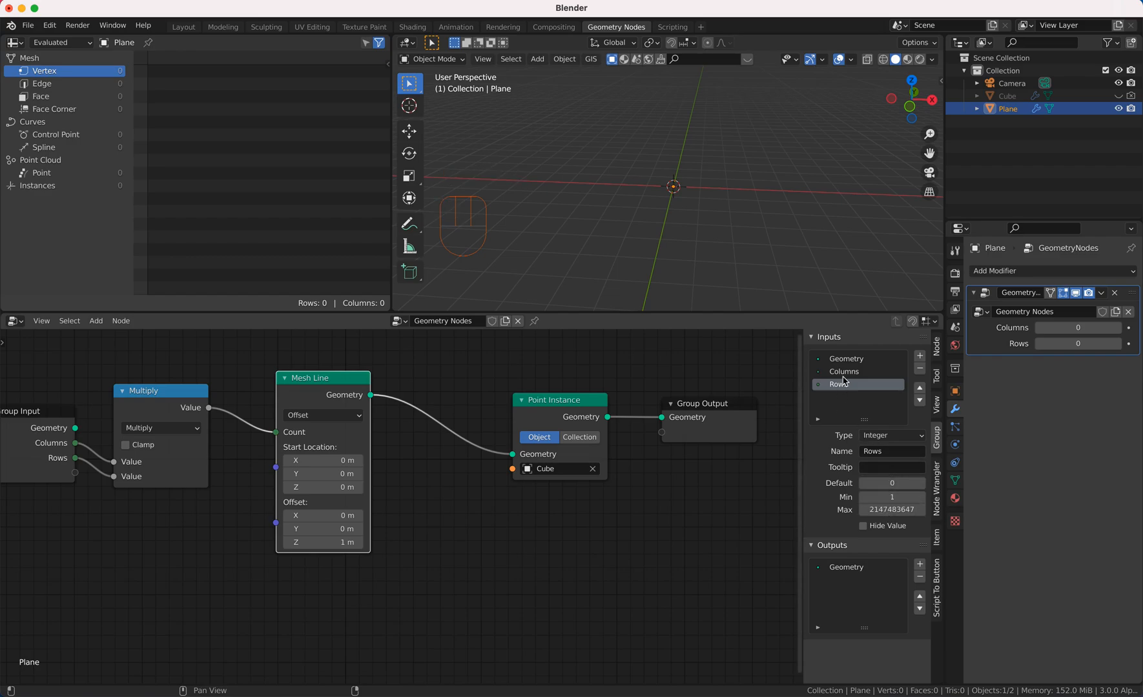
{"action": "left_click", "coordinate": [844, 372]}
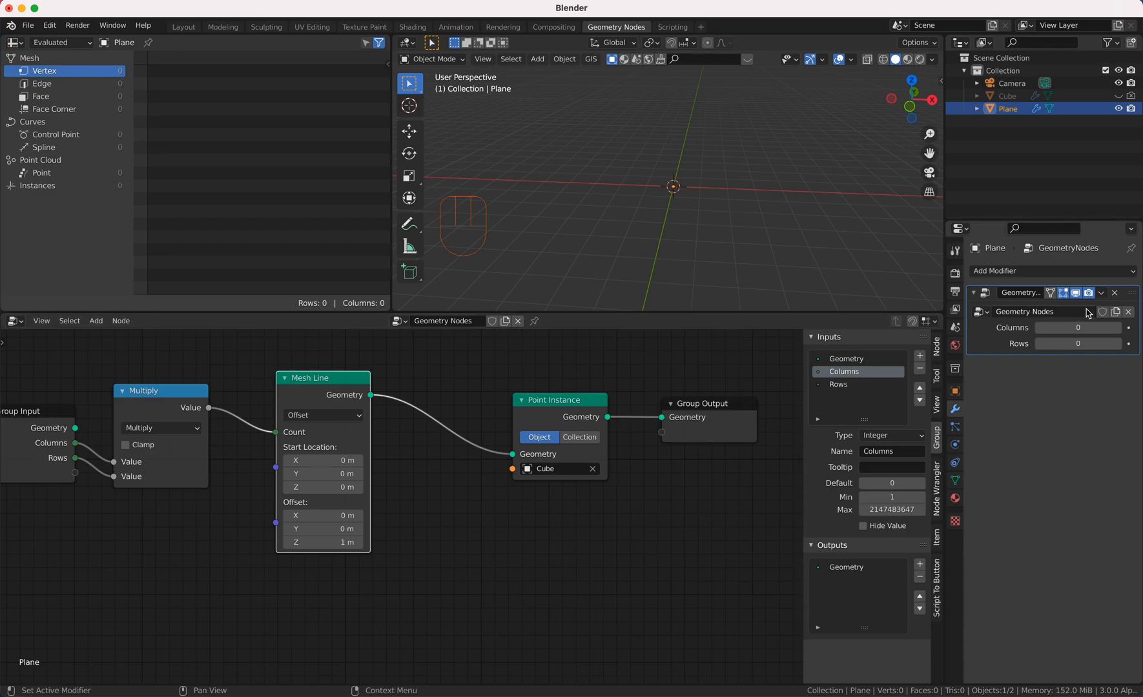
{"action": "left_click", "coordinate": [1121, 326]}
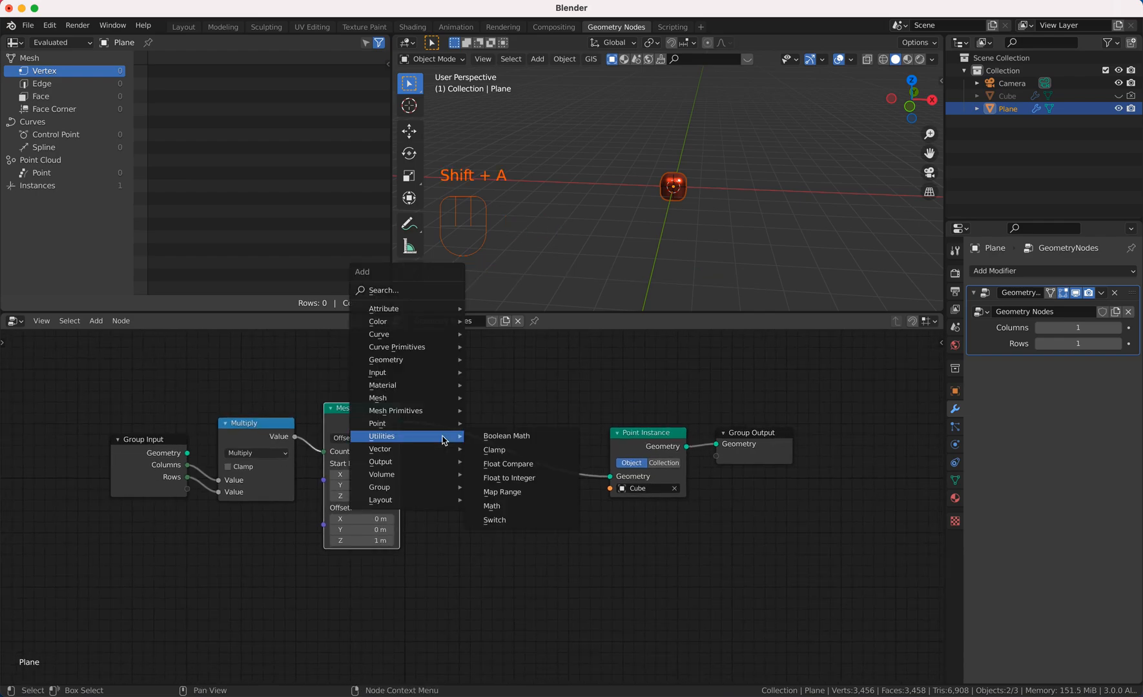
{"action": "mouse_move", "coordinate": [384, 309]}
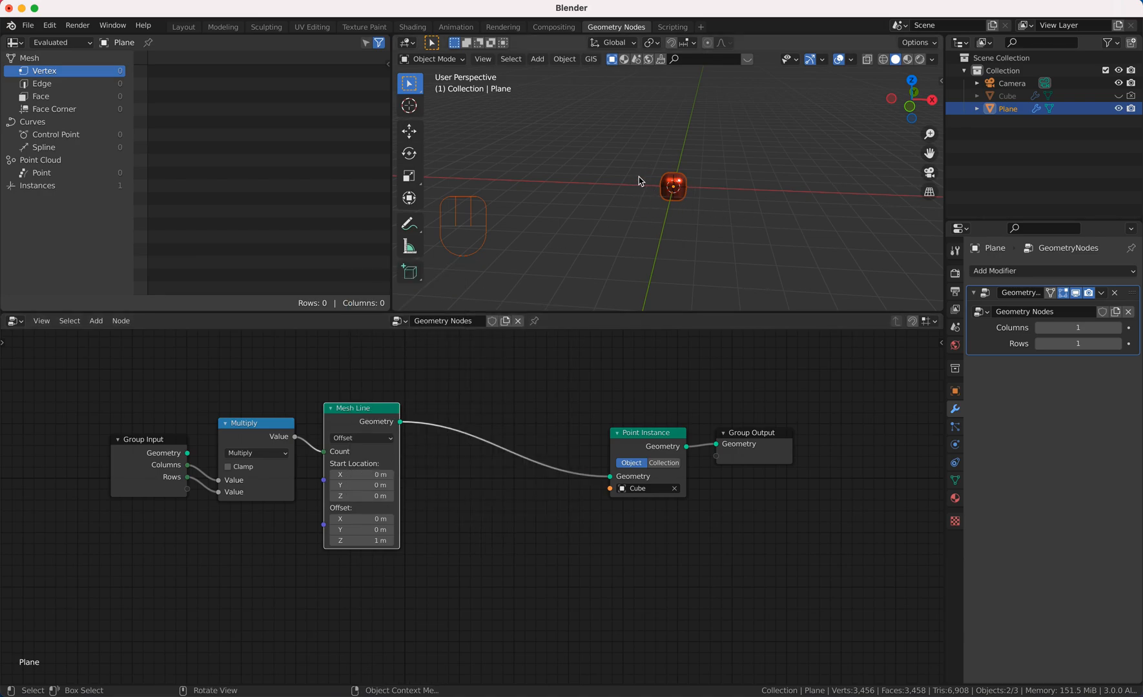
{"action": "mouse_move", "coordinate": [669, 201]}
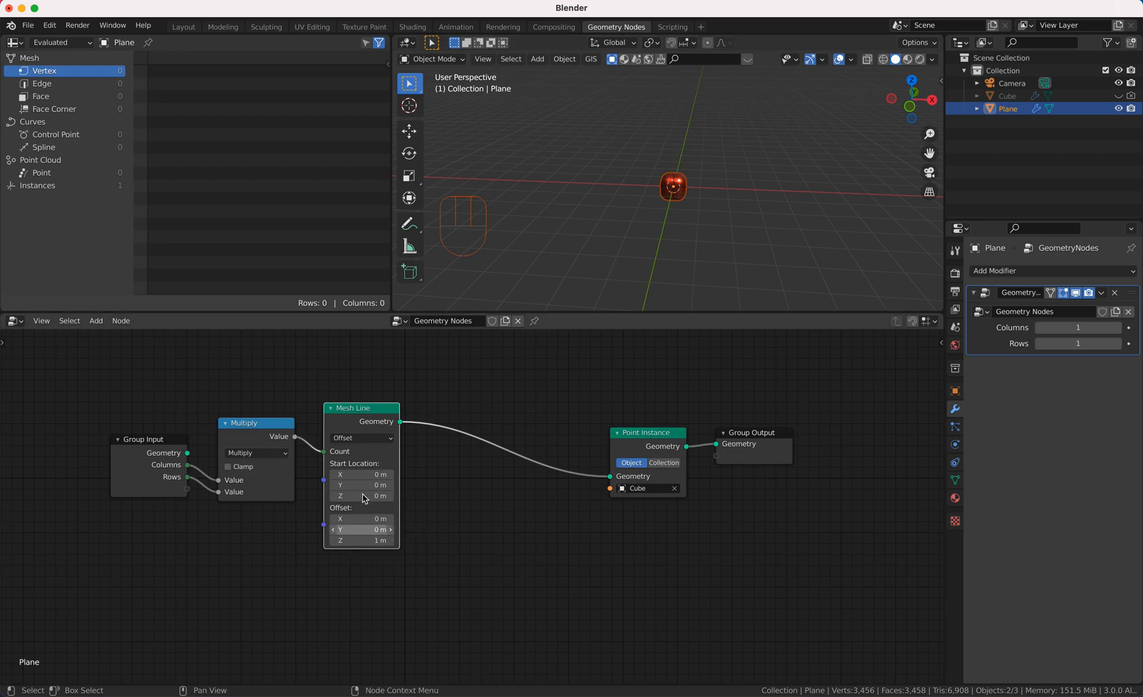
{"action": "mouse_move", "coordinate": [654, 116]}
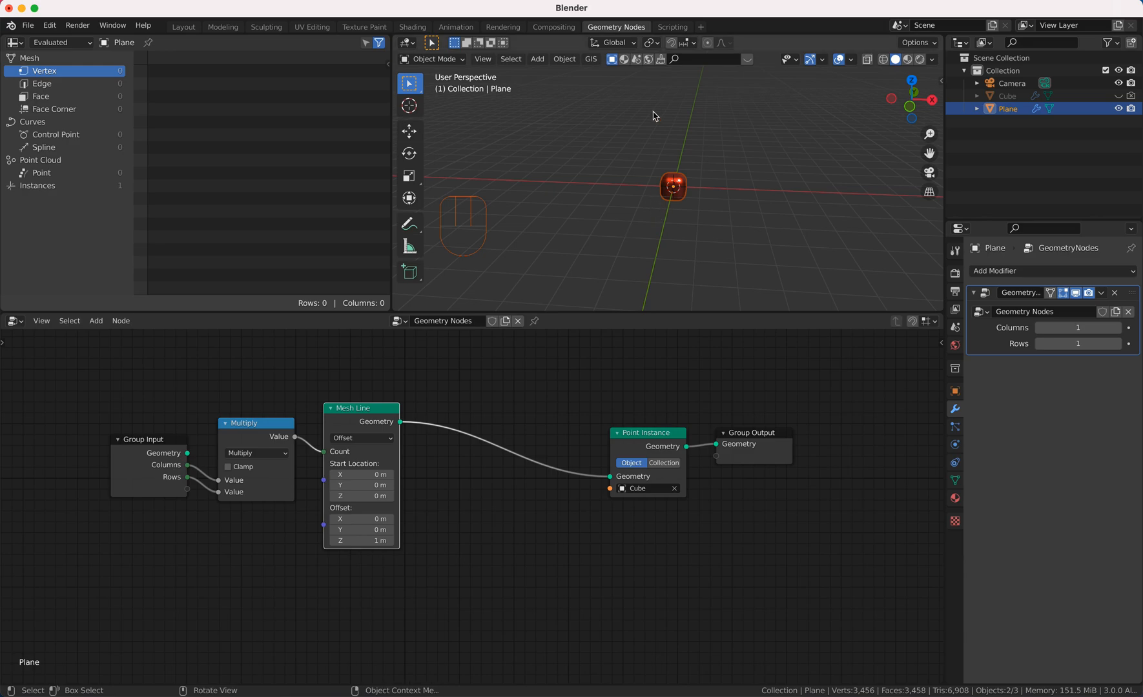
Set Columns 21 and Rows 35, then add an Attribute Separate XYZ node after Mesh Line.
{"action": "left_click", "coordinate": [1077, 326]}
{"action": "type", "text": "21"}
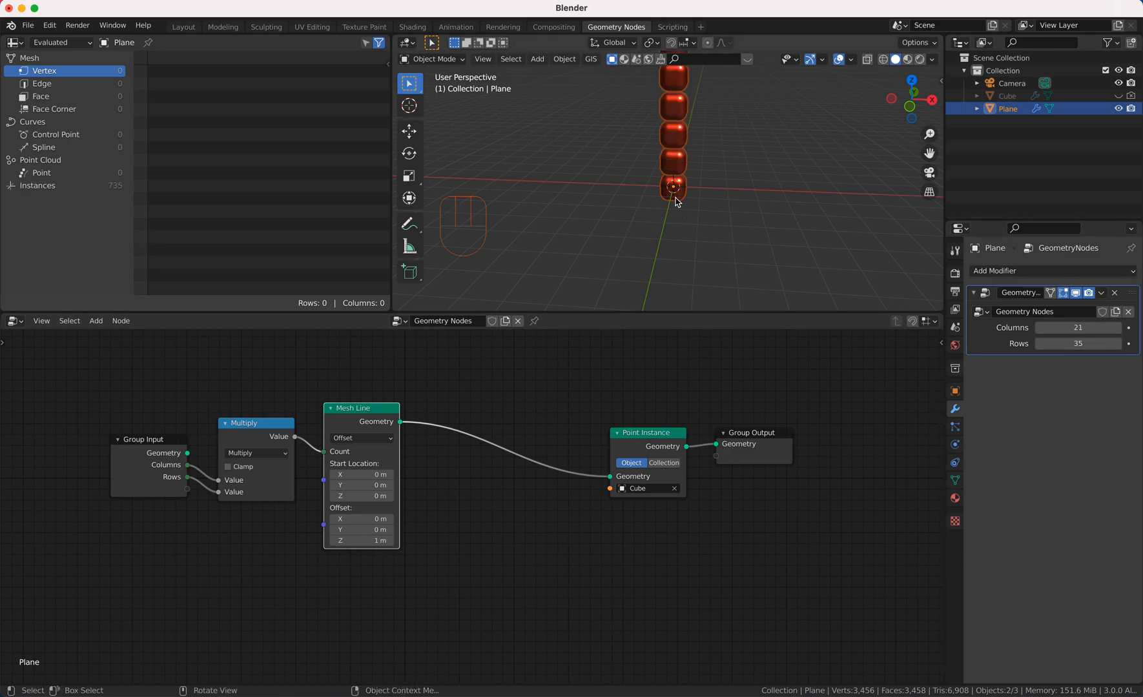
{"action": "mouse_move", "coordinate": [490, 421]}
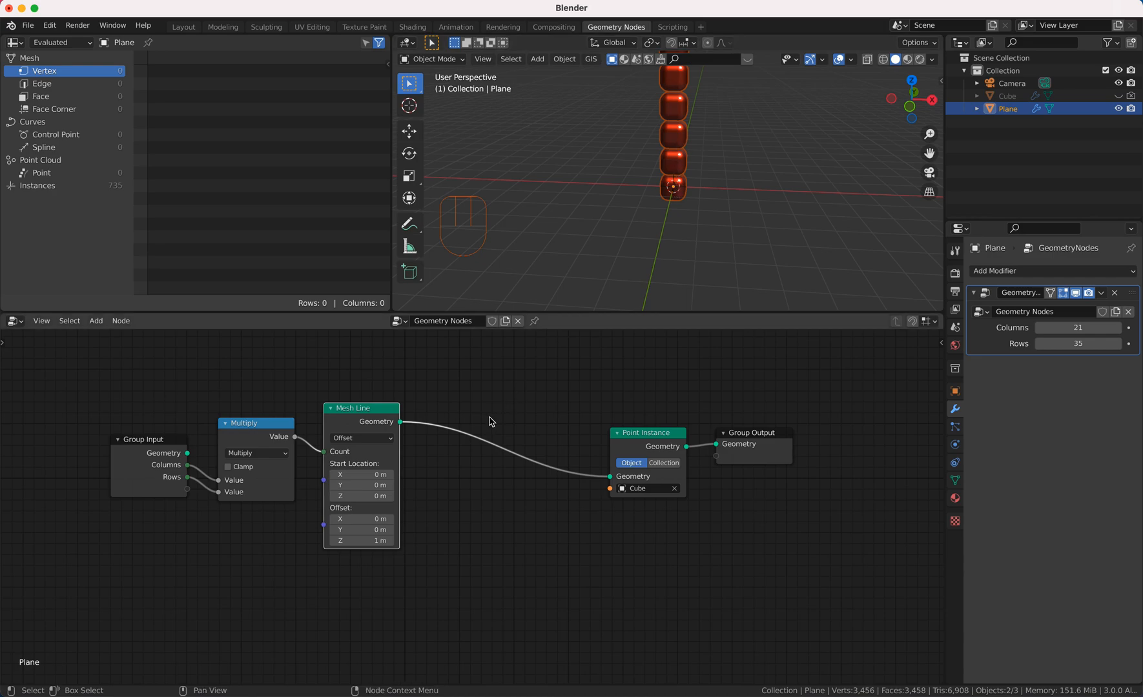
{"action": "key", "text": "shift"}
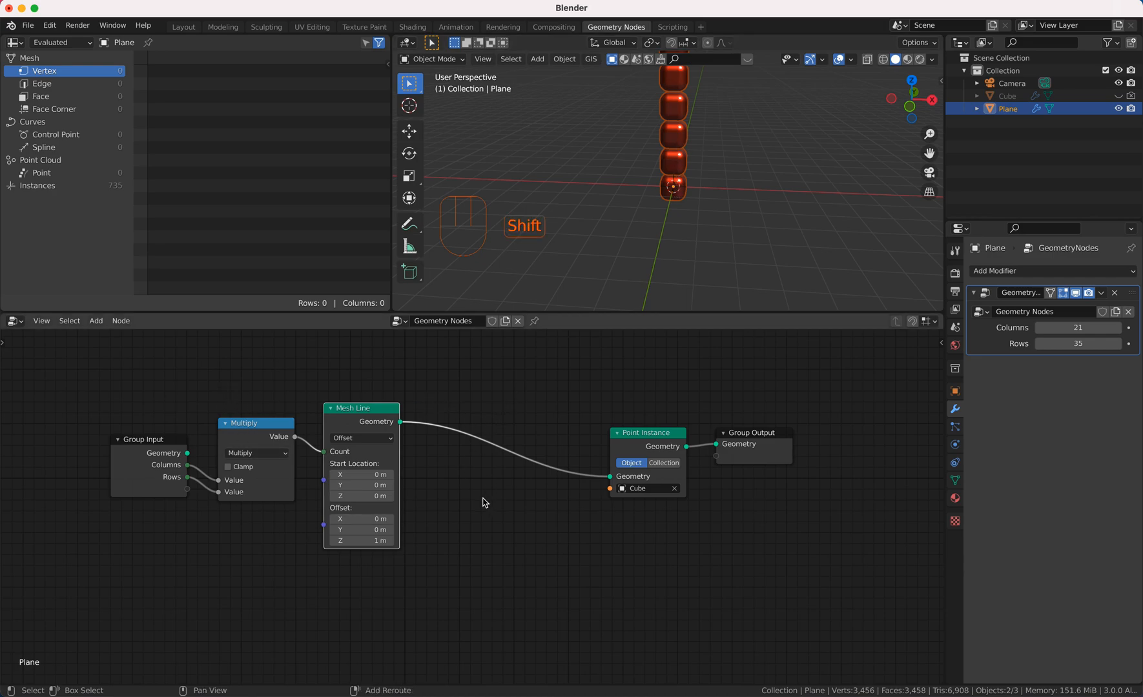
{"action": "key", "text": "shift+a"}
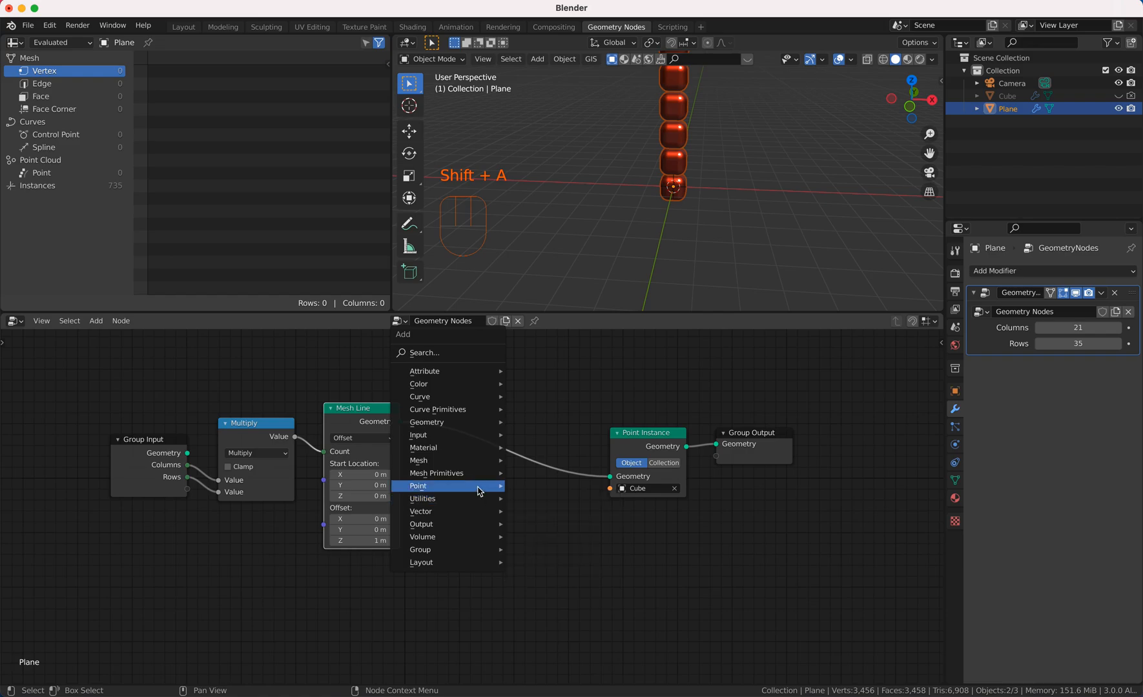
{"action": "mouse_move", "coordinate": [425, 371]}
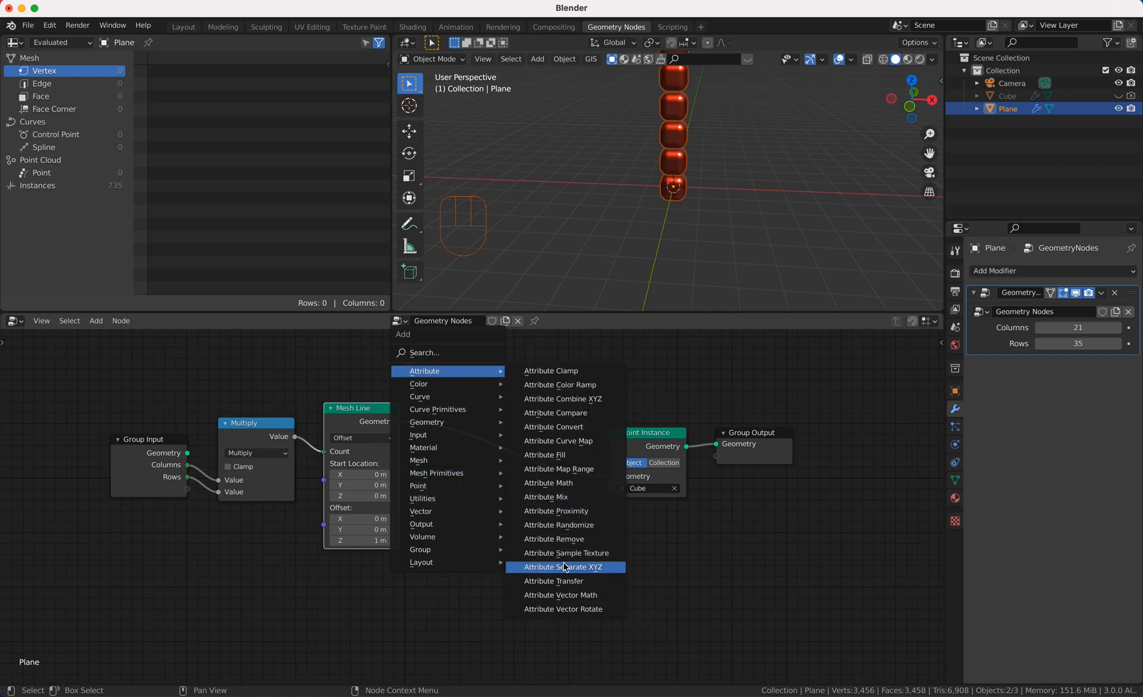
{"action": "left_click", "coordinate": [564, 567]}
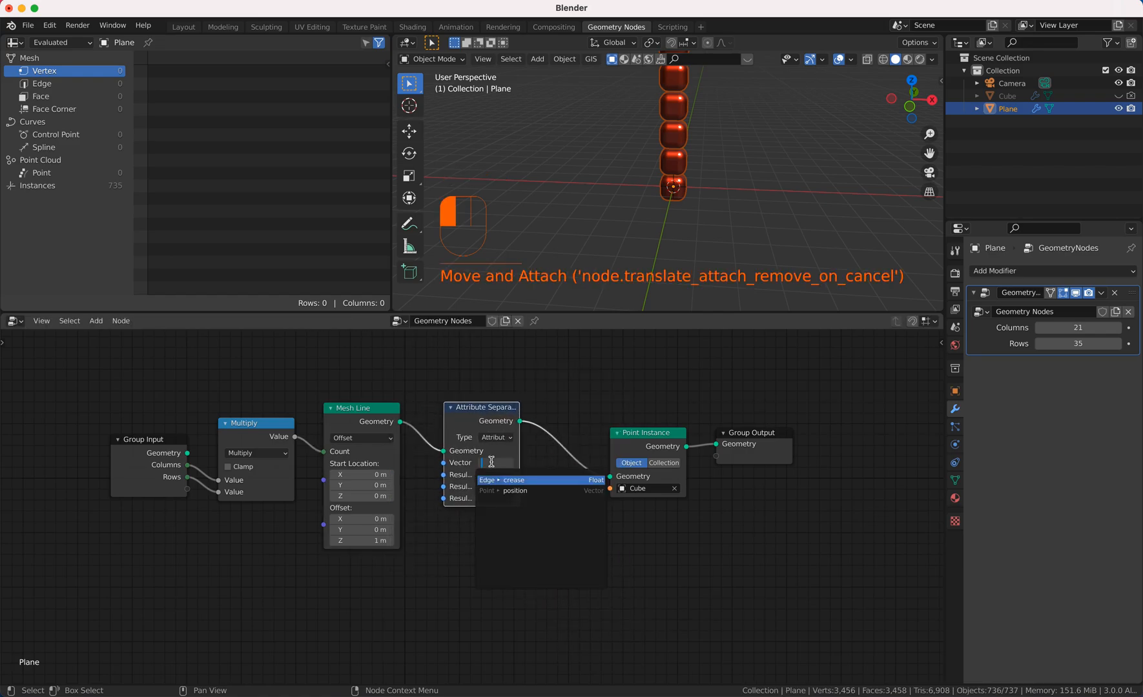
Feed position into Attribute Separate XYZ, rearrange the nodes and verify x, y, index in the spreadsheet.
{"action": "left_click", "coordinate": [503, 491]}
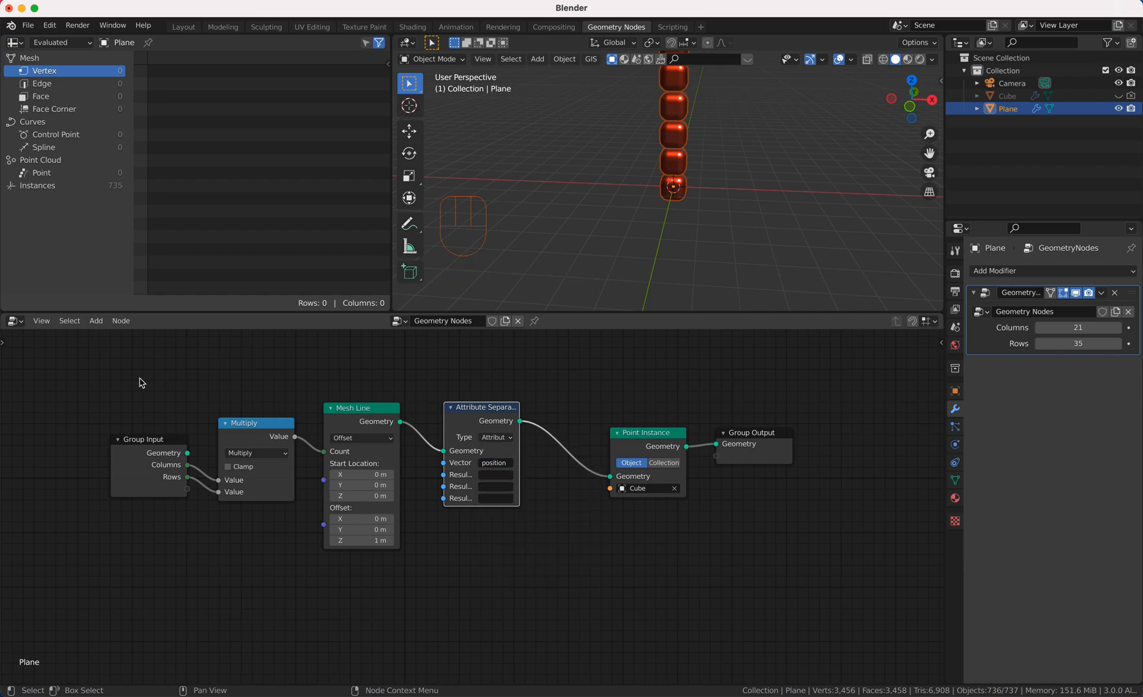
{"action": "key", "text": "g"}
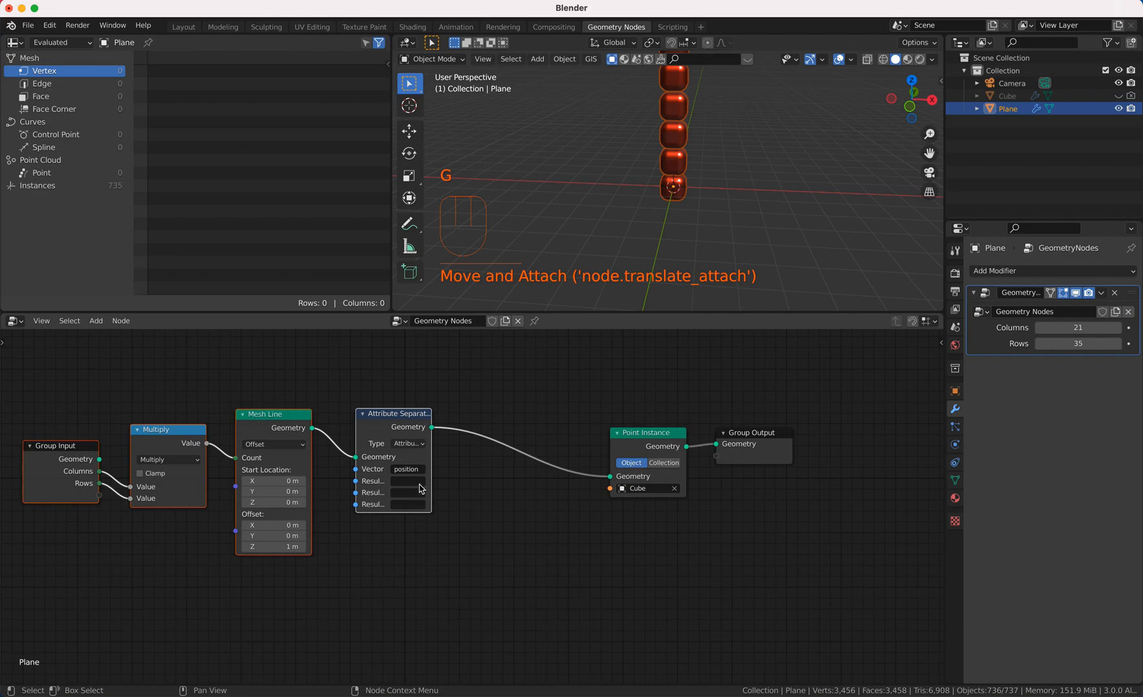
{"action": "left_click", "coordinate": [406, 480]}
{"action": "type", "text": "x"}
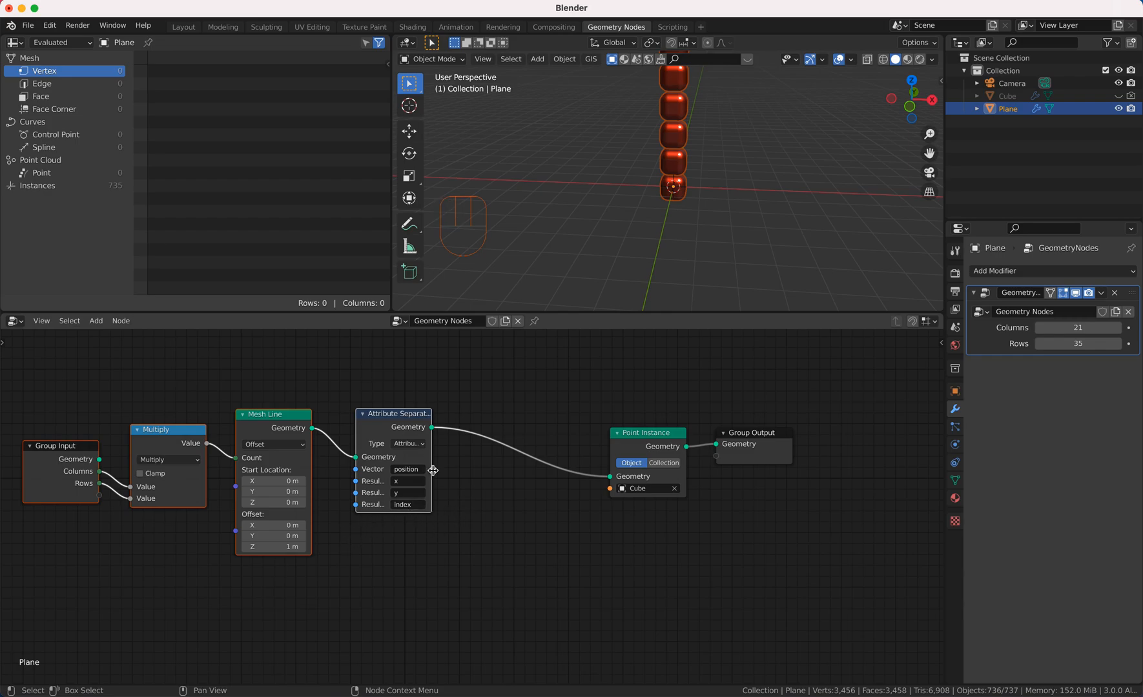
{"action": "mouse_move", "coordinate": [659, 440]}
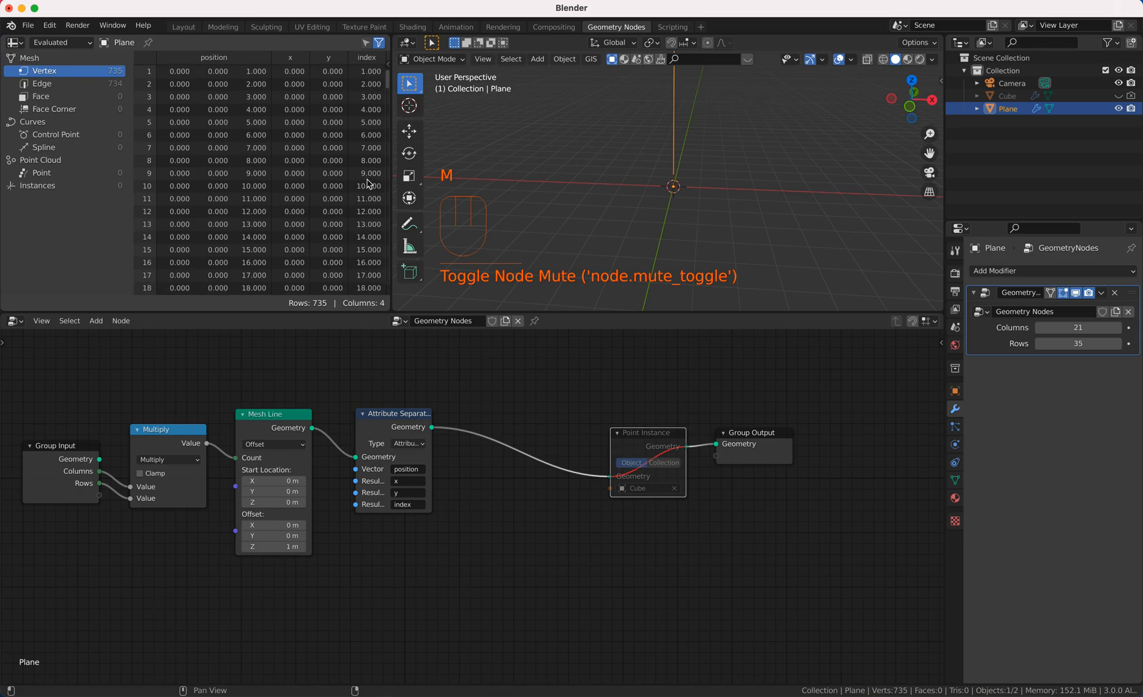
{"action": "scroll", "scroll_direction": "down", "scroll_amount": 3}
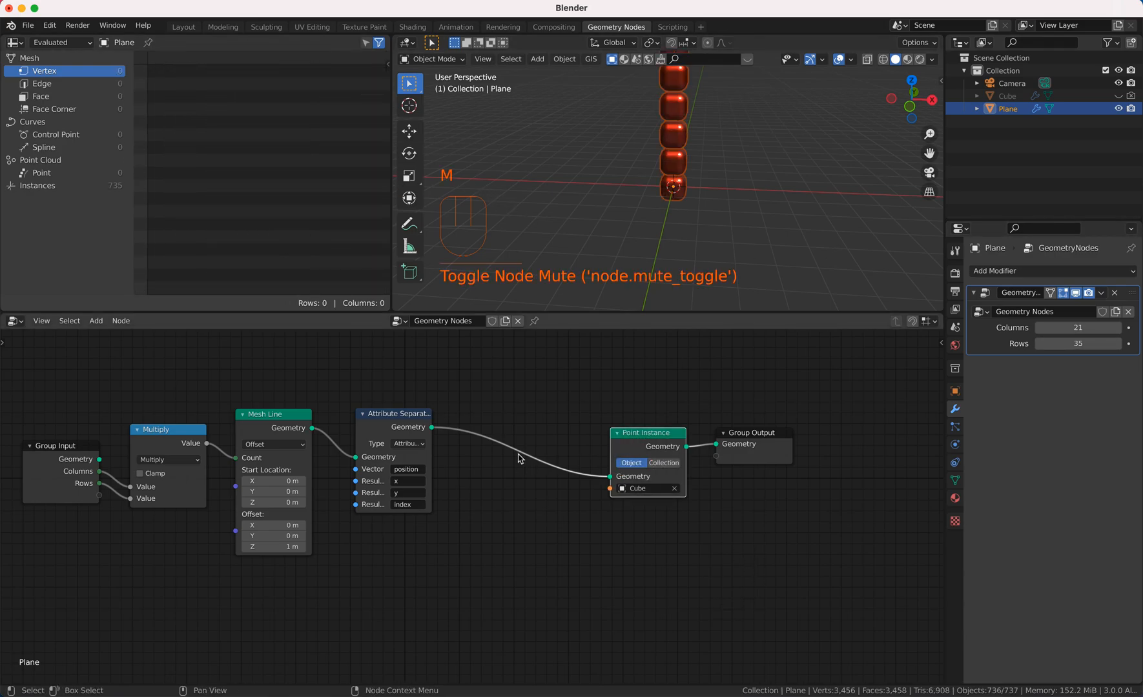
{"action": "mouse_move", "coordinate": [809, 196]}
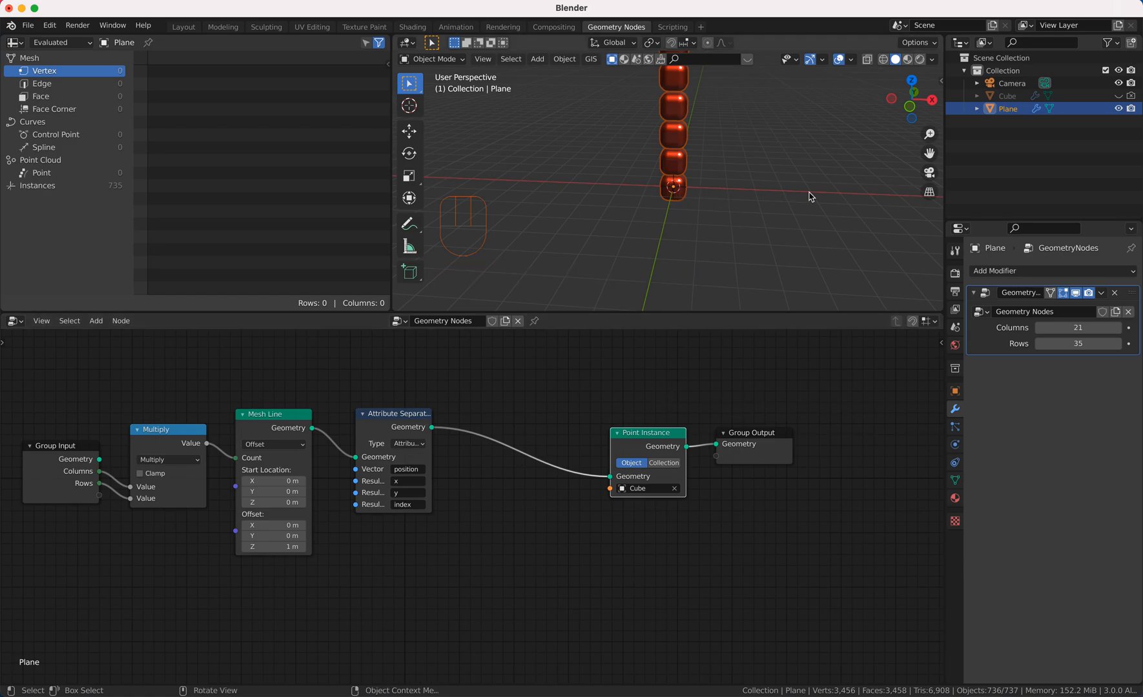
{"action": "mouse_move", "coordinate": [700, 196]}
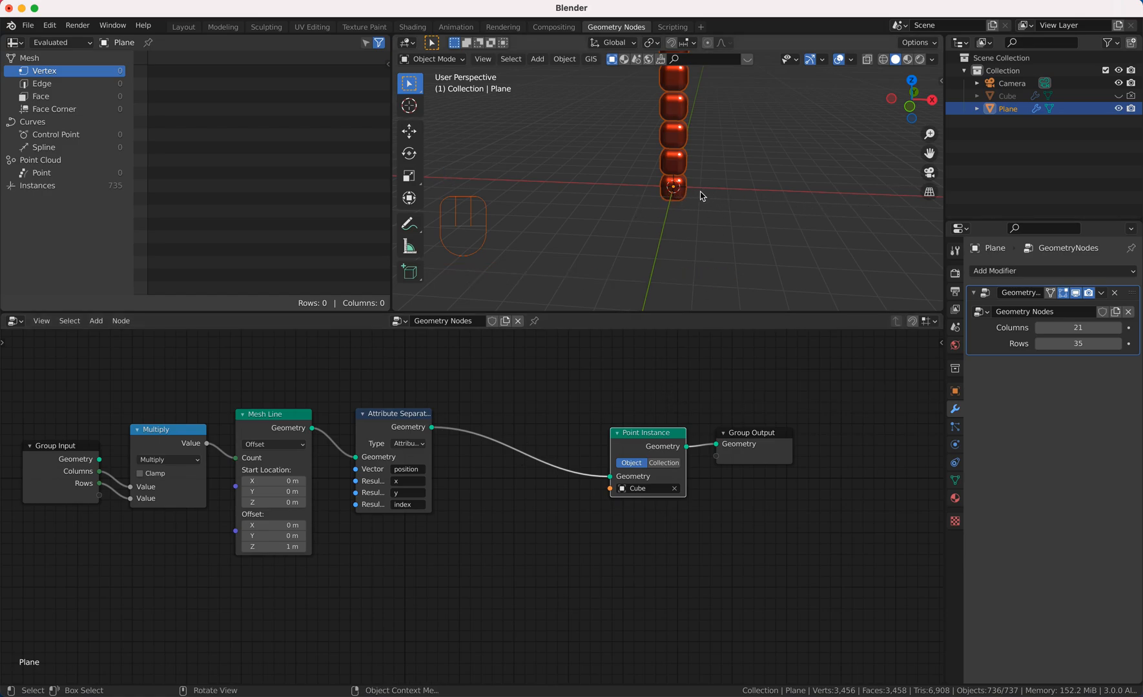
{"action": "mouse_move", "coordinate": [734, 201]}
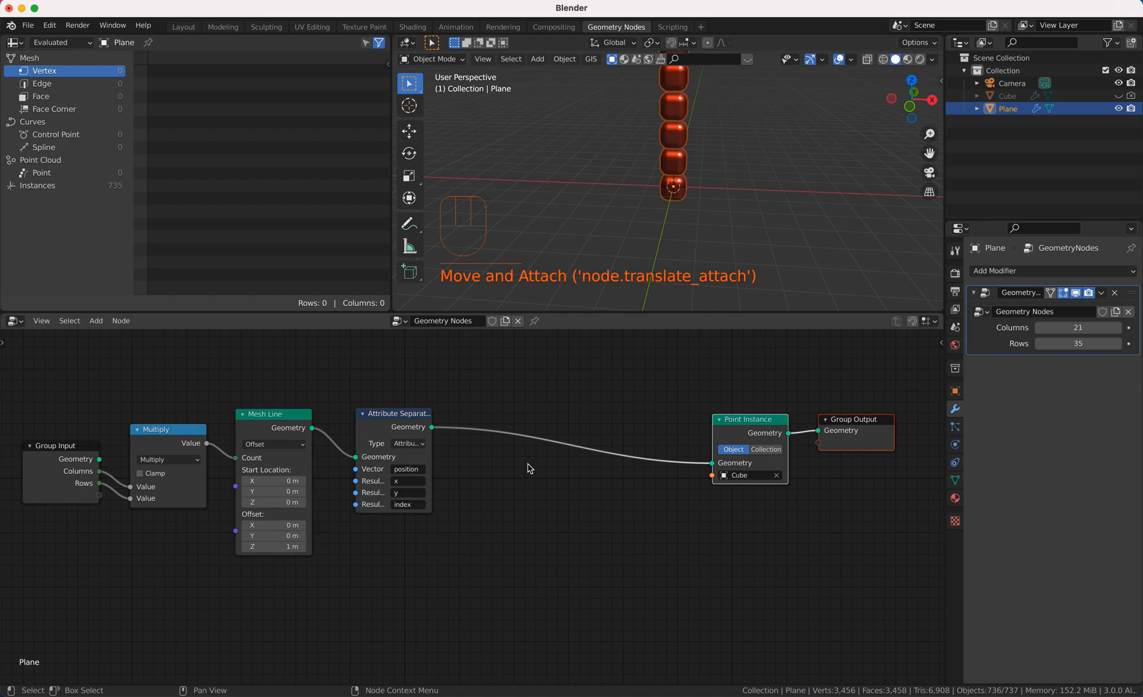
Add an Attribute Math node set to Modulo with index as A and Rows linked into float B.
{"action": "key", "text": "shift+a"}
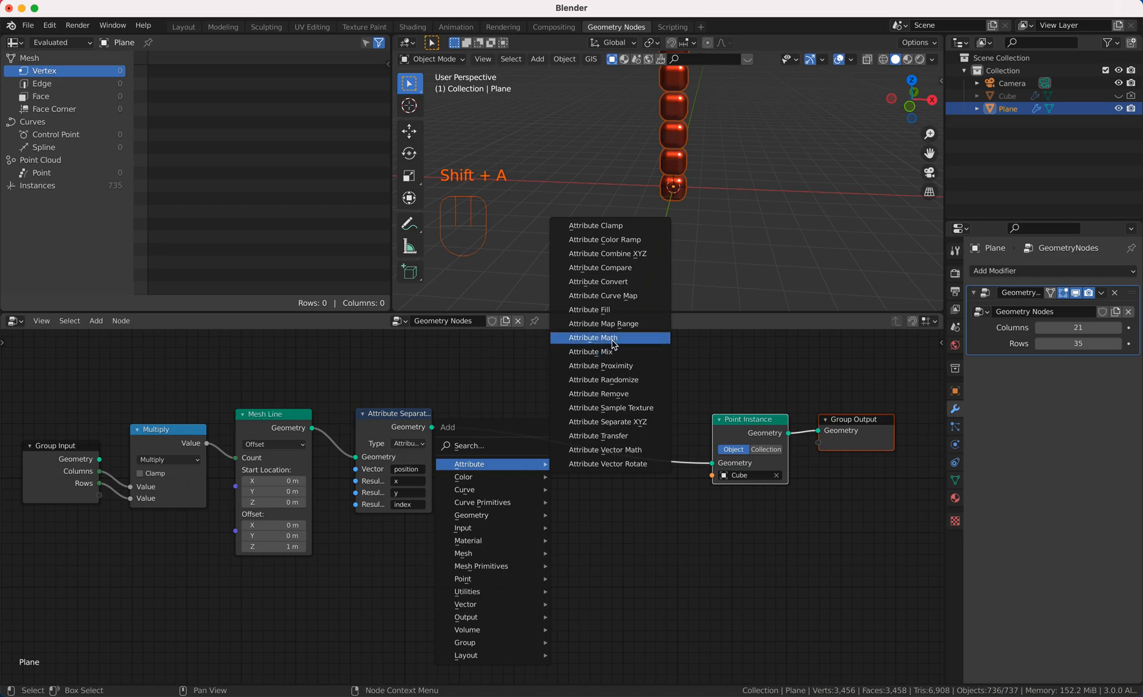
{"action": "left_click", "coordinate": [592, 337]}
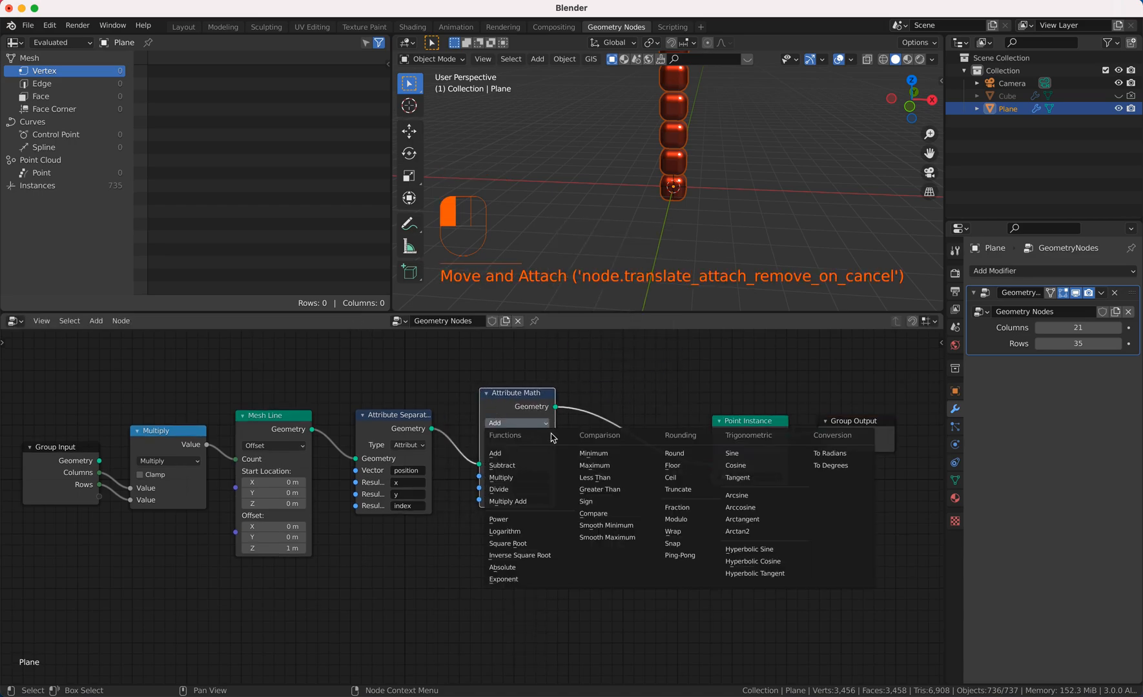
{"action": "mouse_move", "coordinate": [673, 465]}
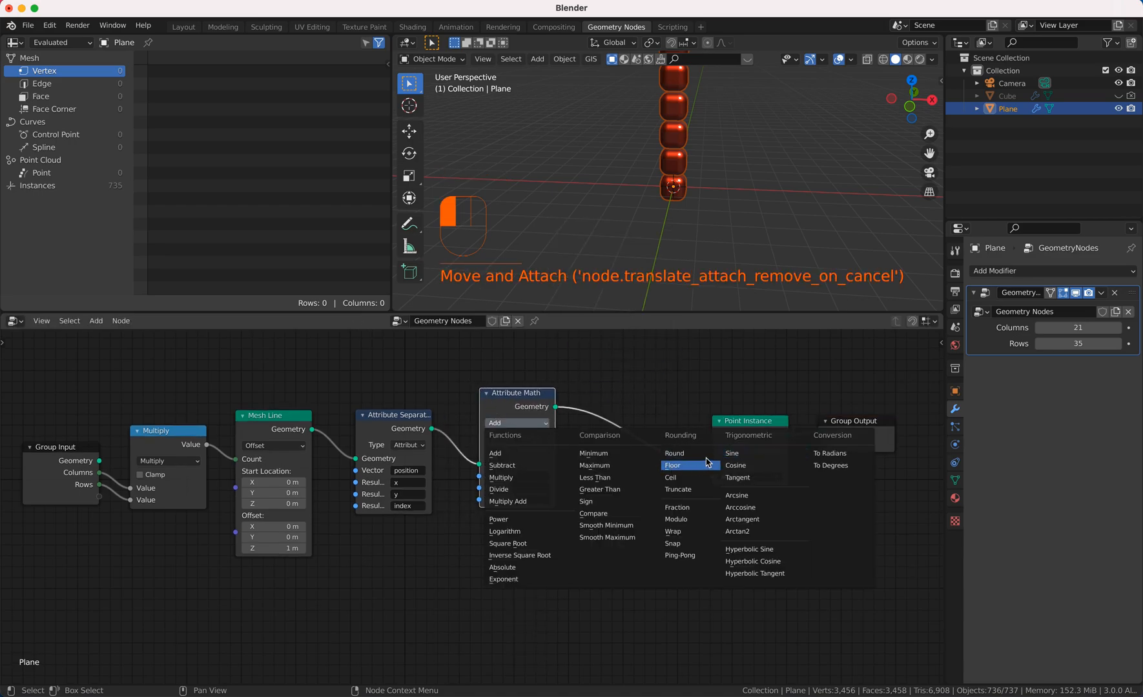
{"action": "left_click", "coordinate": [675, 519]}
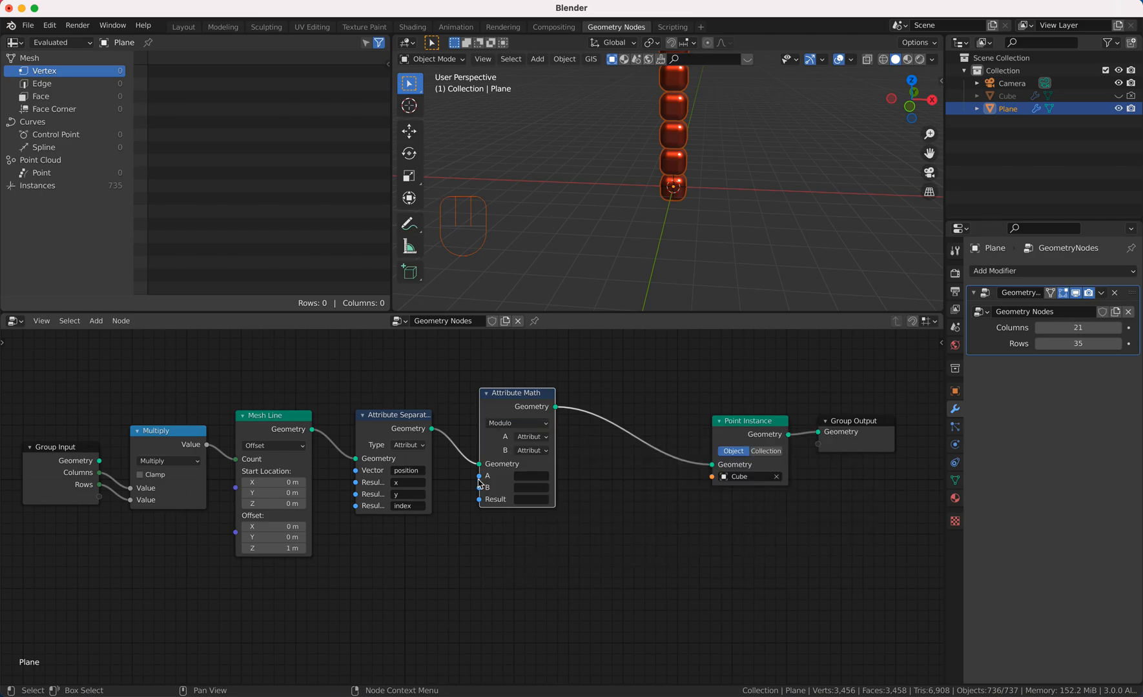
{"action": "left_click", "coordinate": [623, 474]}
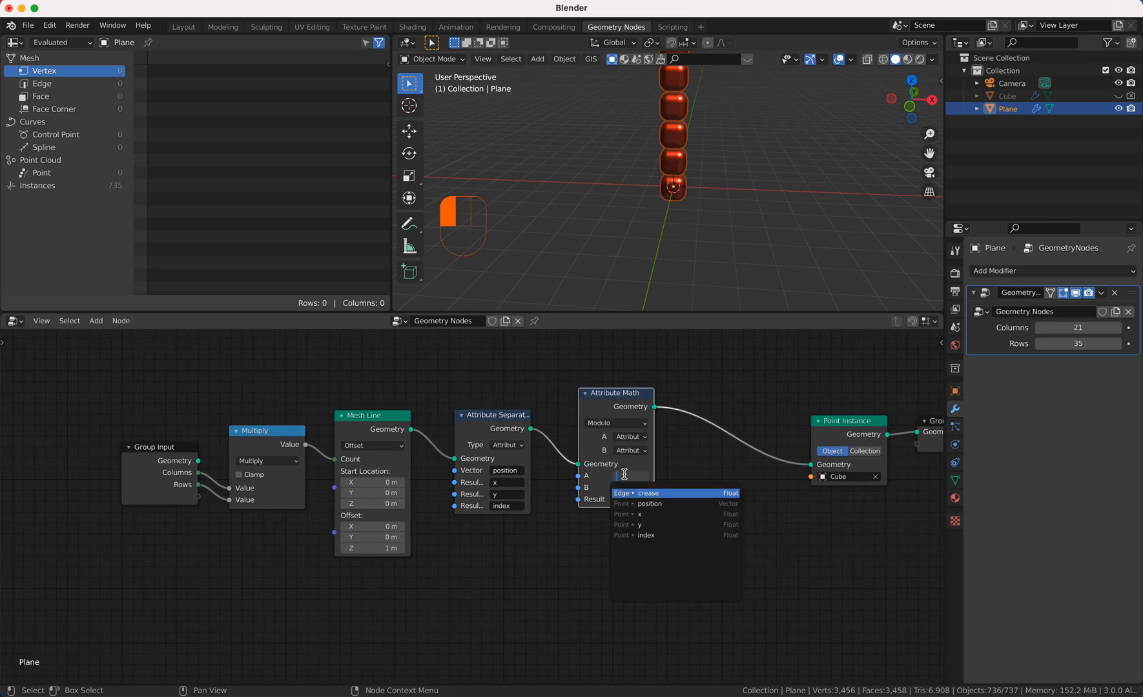
{"action": "left_click", "coordinate": [645, 535]}
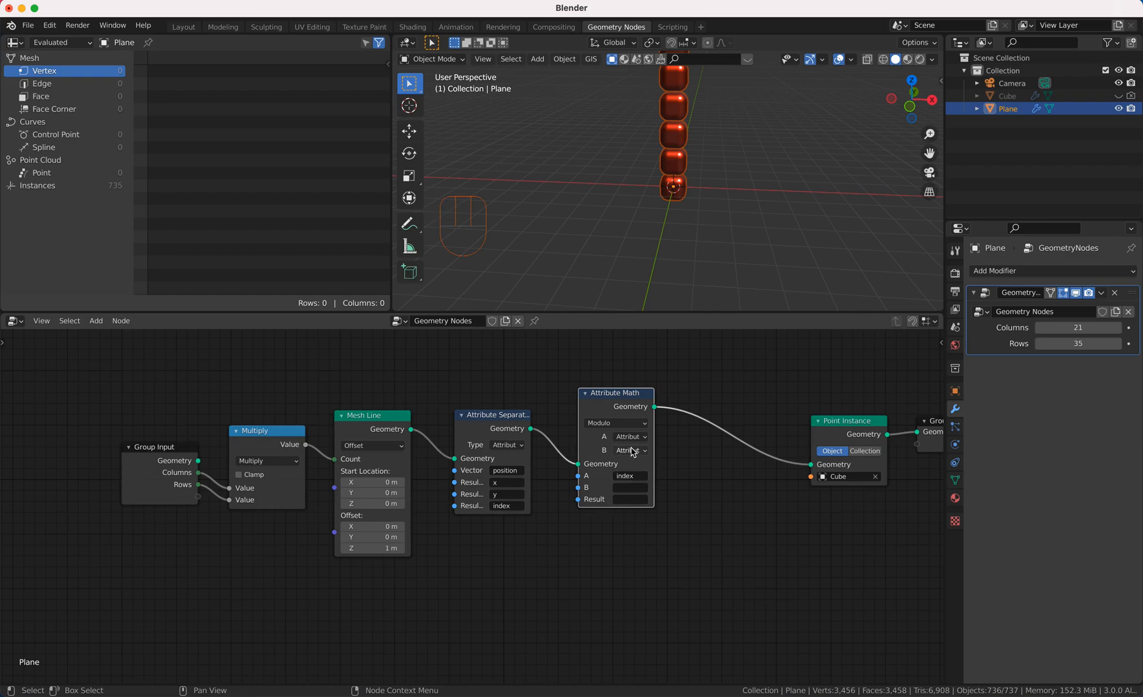
{"action": "left_click", "coordinate": [629, 451]}
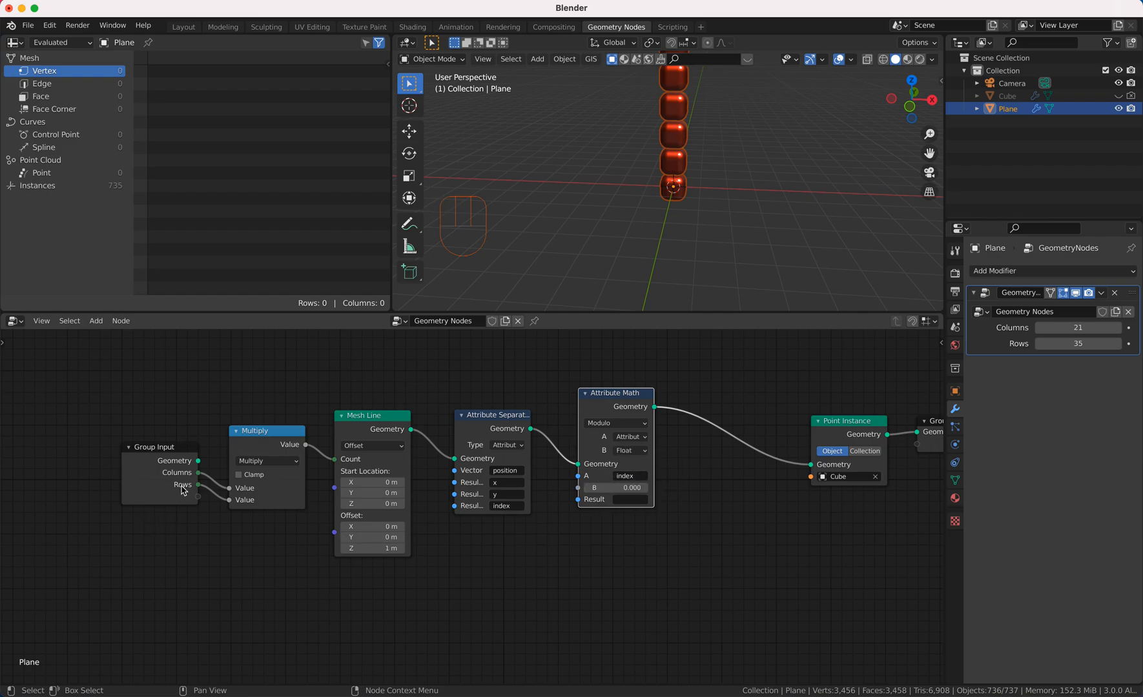
{"action": "mouse_move", "coordinate": [200, 490]}
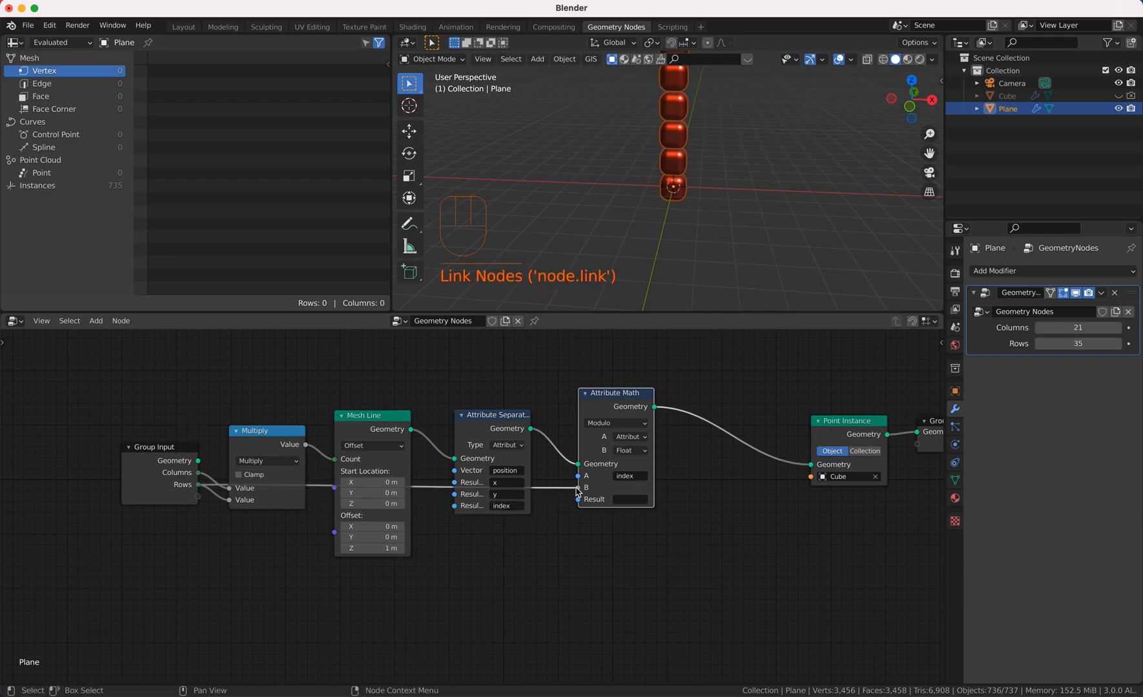
{"action": "left_click", "coordinate": [626, 500]}
{"action": "type", "text": "x"}
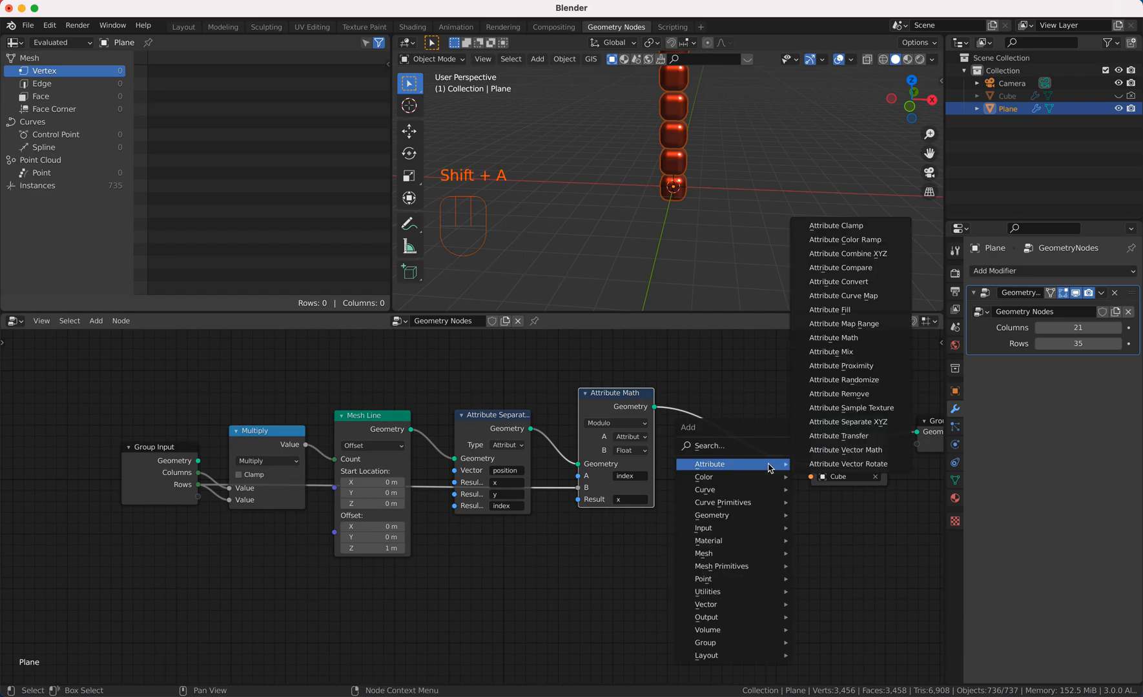
{"action": "mouse_move", "coordinate": [845, 423]}
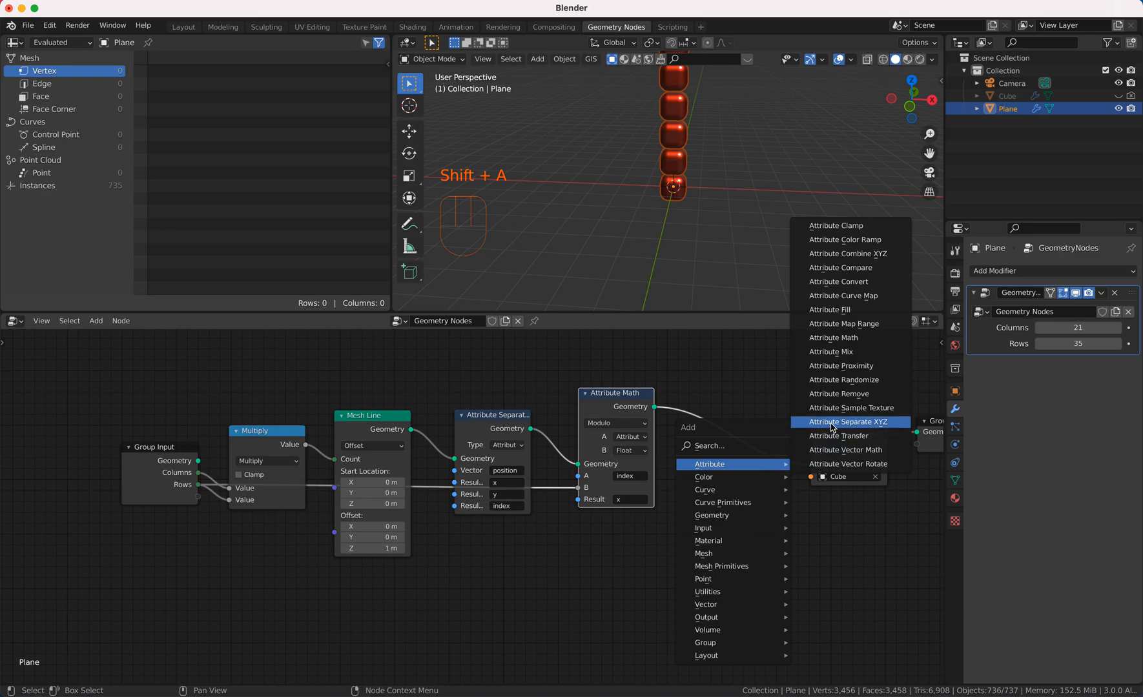
Drop an Attribute Combine XYZ into the chain reading x and y and writing the result to position.
{"action": "left_click", "coordinate": [847, 253]}
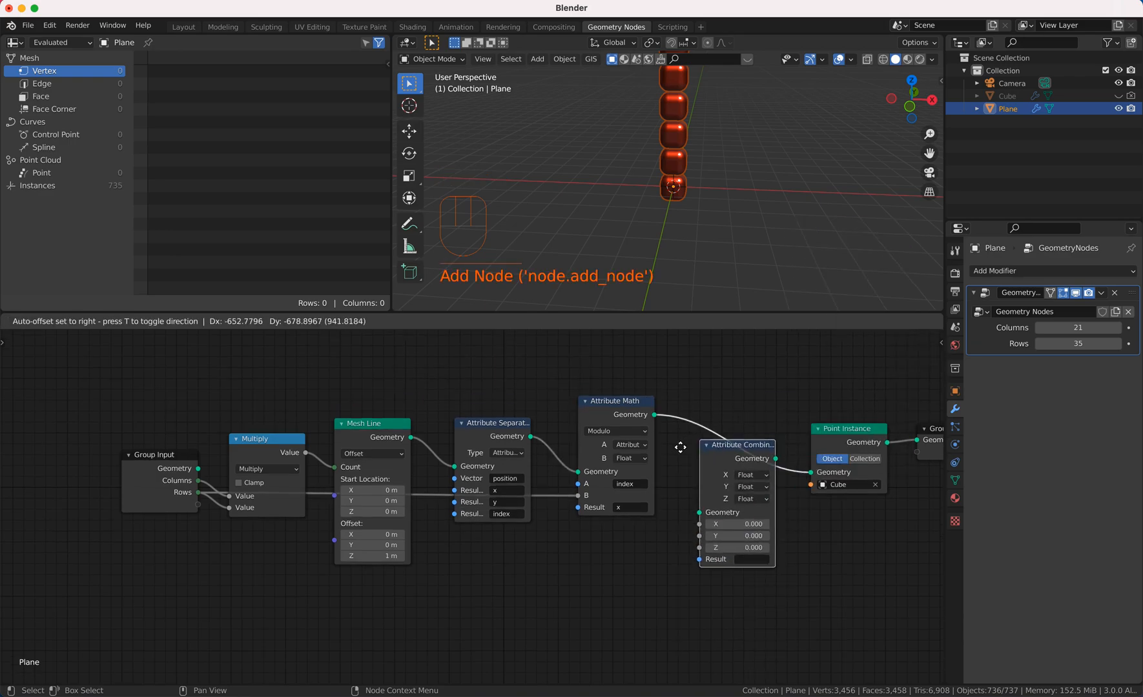
{"action": "left_click", "coordinate": [748, 430]}
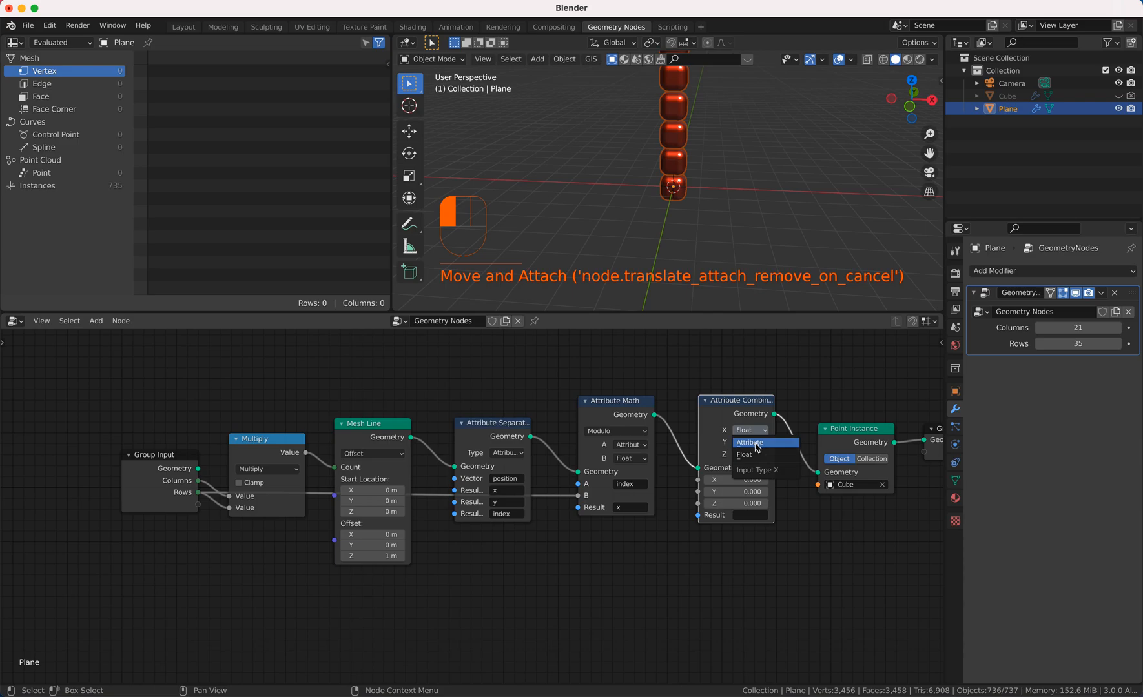
{"action": "left_click", "coordinate": [748, 443]}
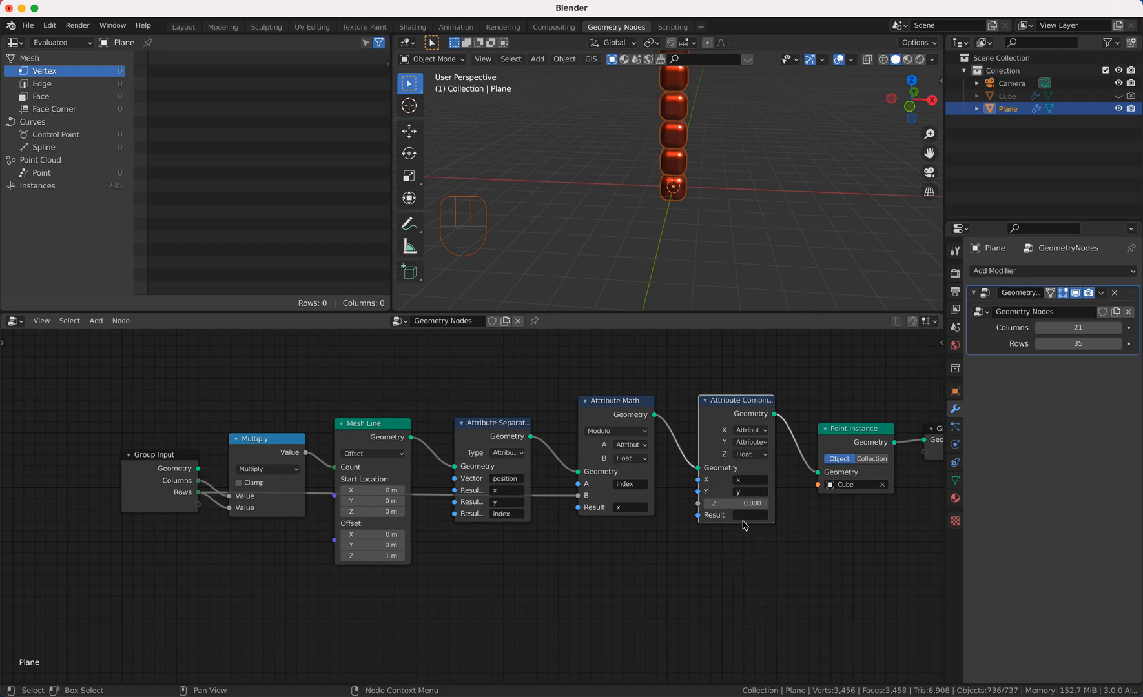
{"action": "left_click", "coordinate": [734, 515]}
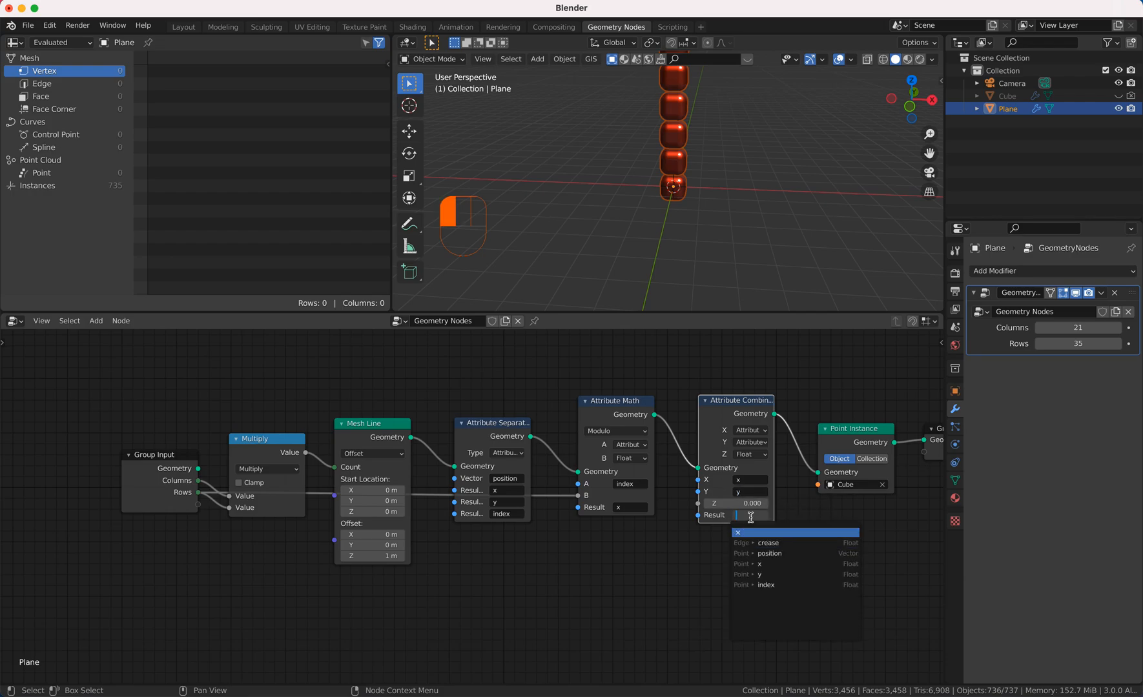
{"action": "left_click", "coordinate": [768, 552]}
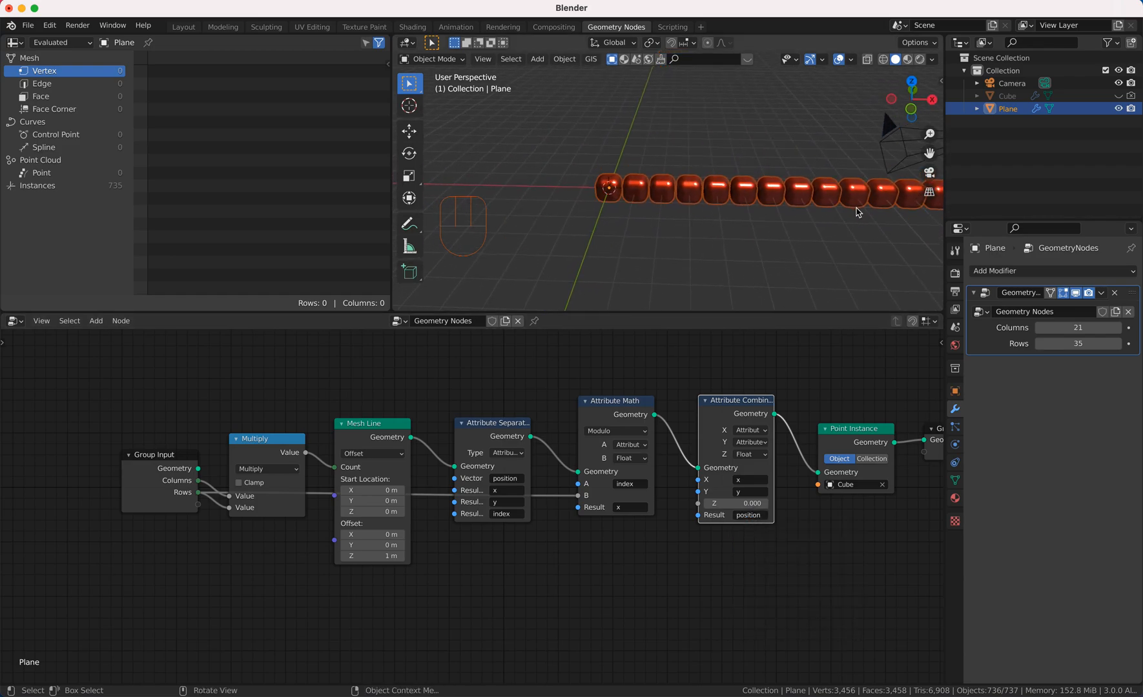
{"action": "mouse_move", "coordinate": [670, 504]}
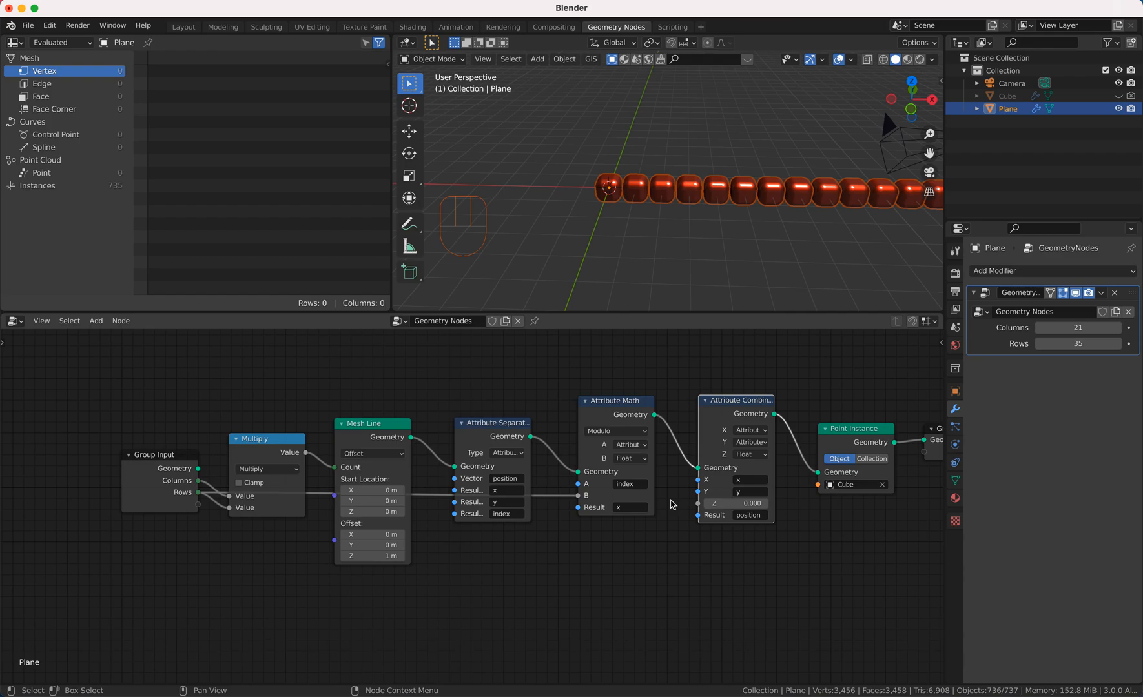
{"action": "left_click", "coordinate": [1076, 326]}
{"action": "type", "text": "3"}
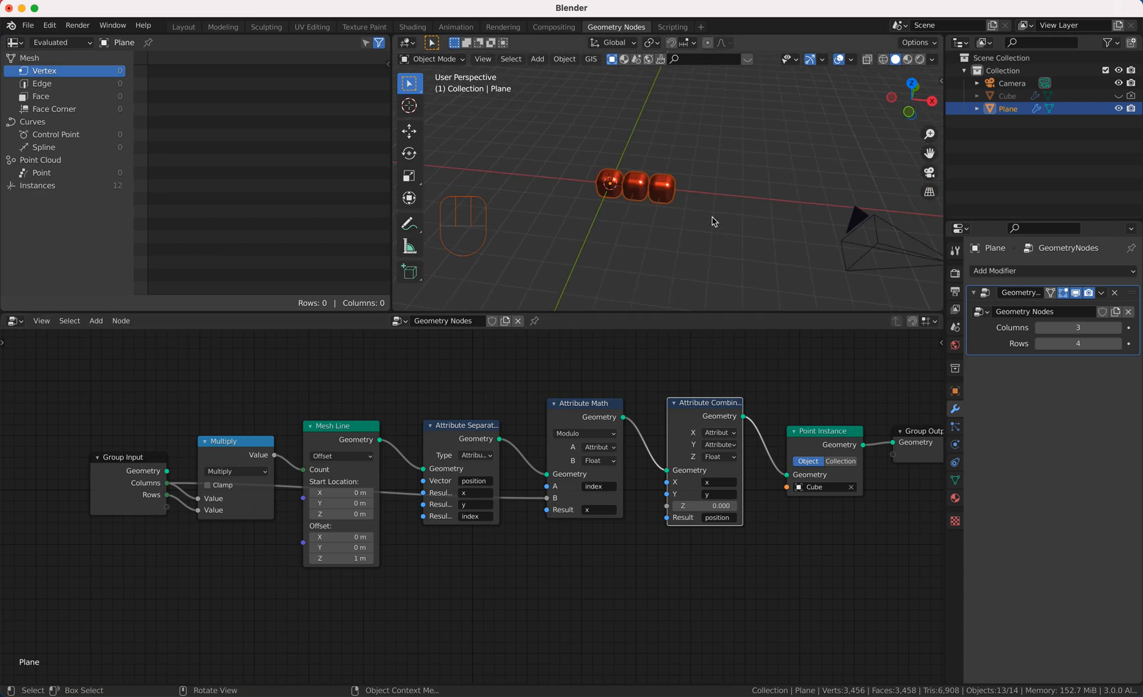
Duplicate the Attribute Math node as a Divide of index by Columns stored in y.
{"action": "left_click", "coordinate": [583, 404]}
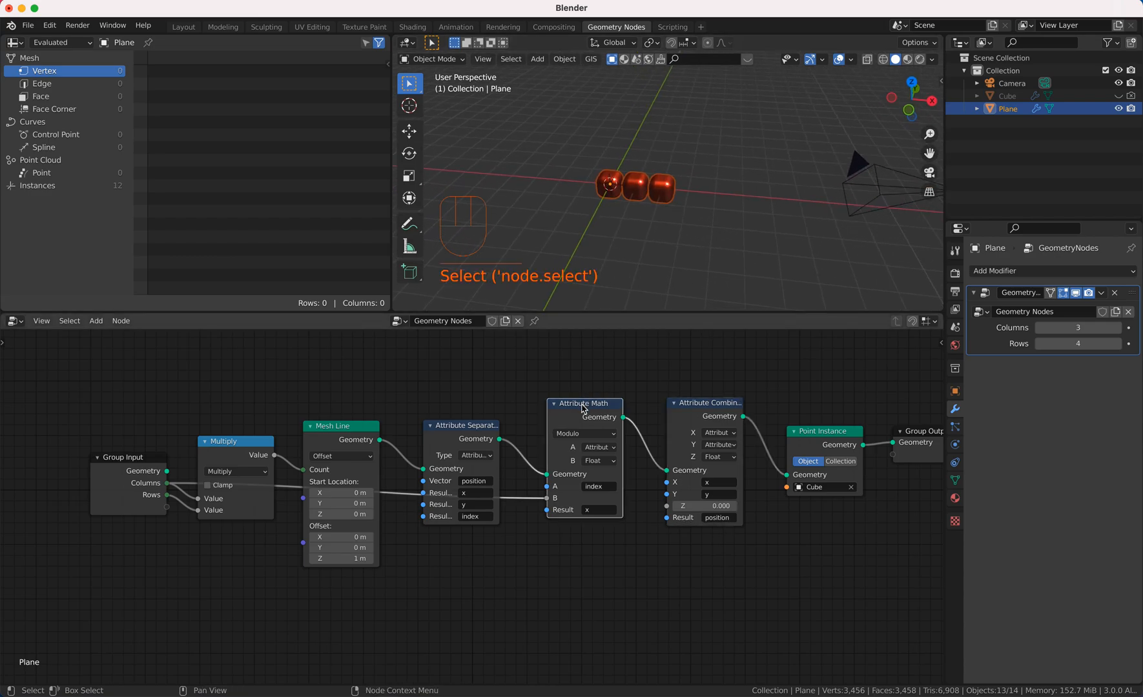
{"action": "key", "text": "shift+d"}
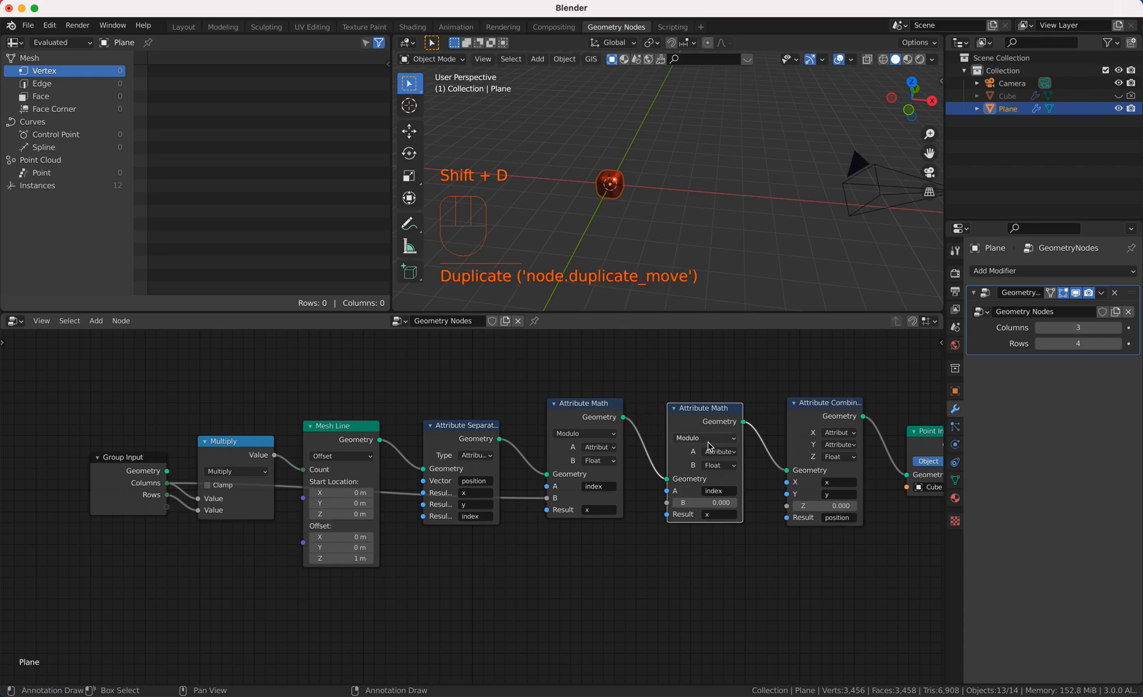
{"action": "left_click", "coordinate": [704, 437]}
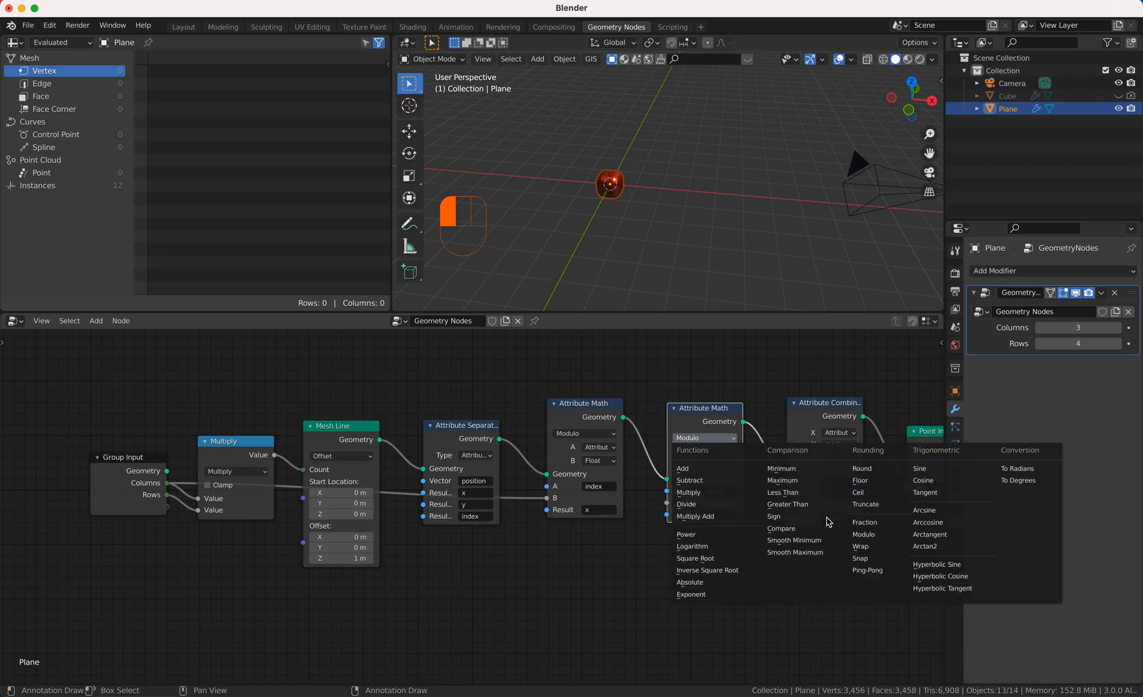
{"action": "mouse_move", "coordinate": [713, 503]}
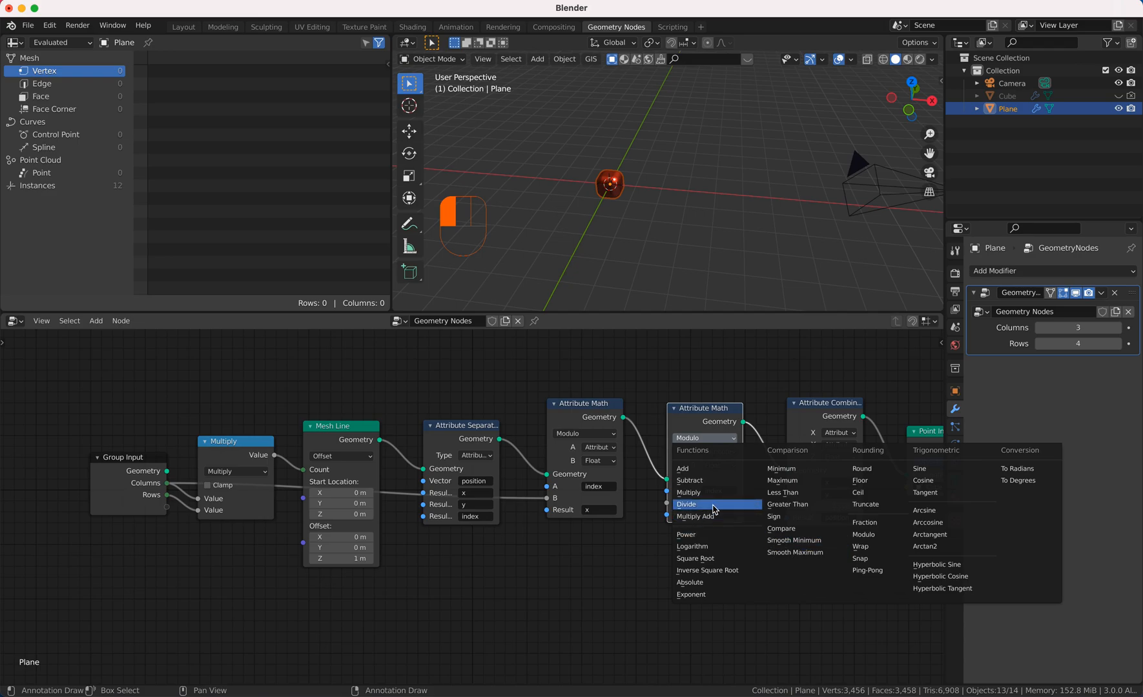
{"action": "left_click", "coordinate": [686, 504]}
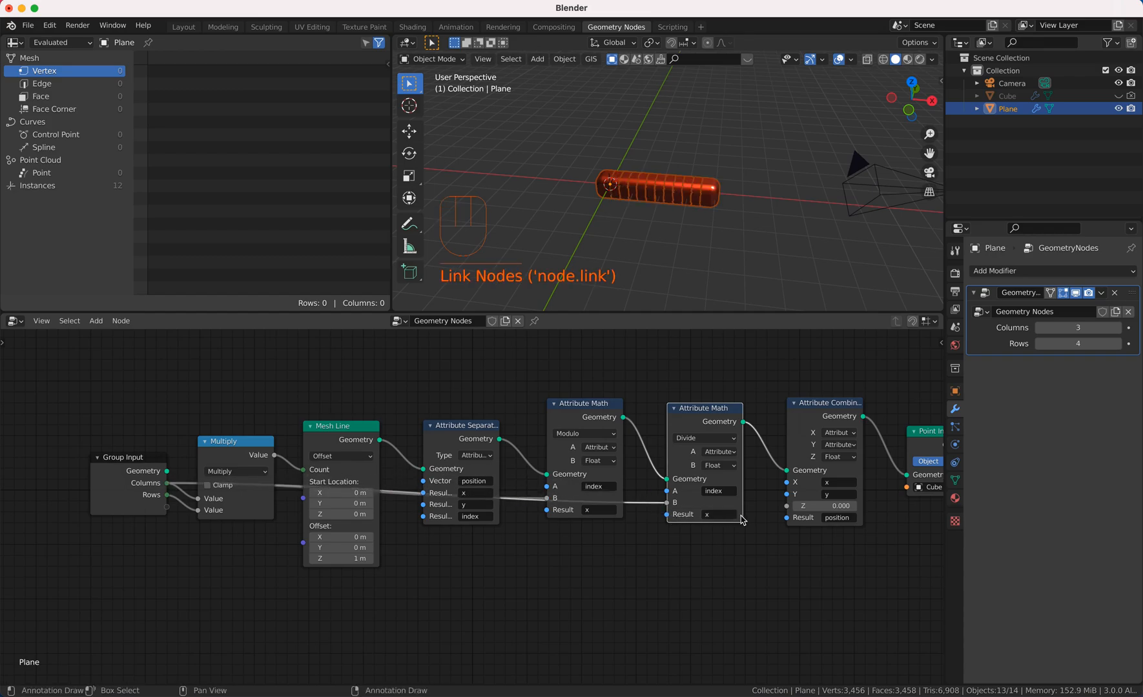
{"action": "left_click", "coordinate": [716, 515]}
{"action": "type", "text": "y"}
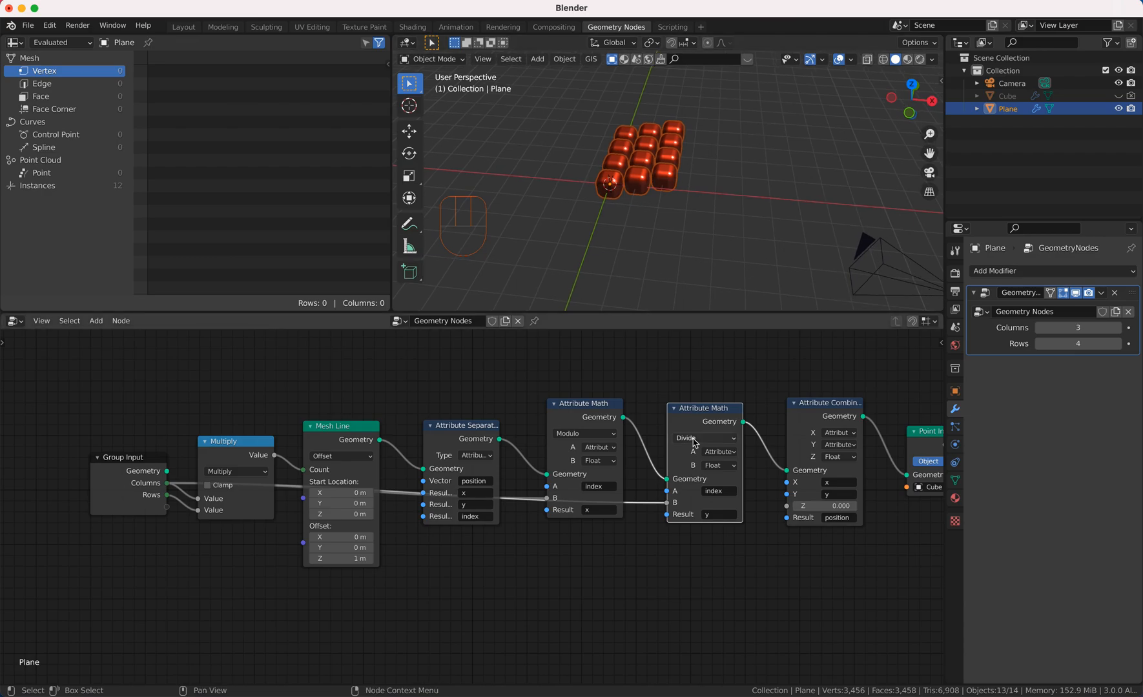
Duplicate it again as a Floor on y, producing the full cube grid.
{"action": "key", "text": "shift+d"}
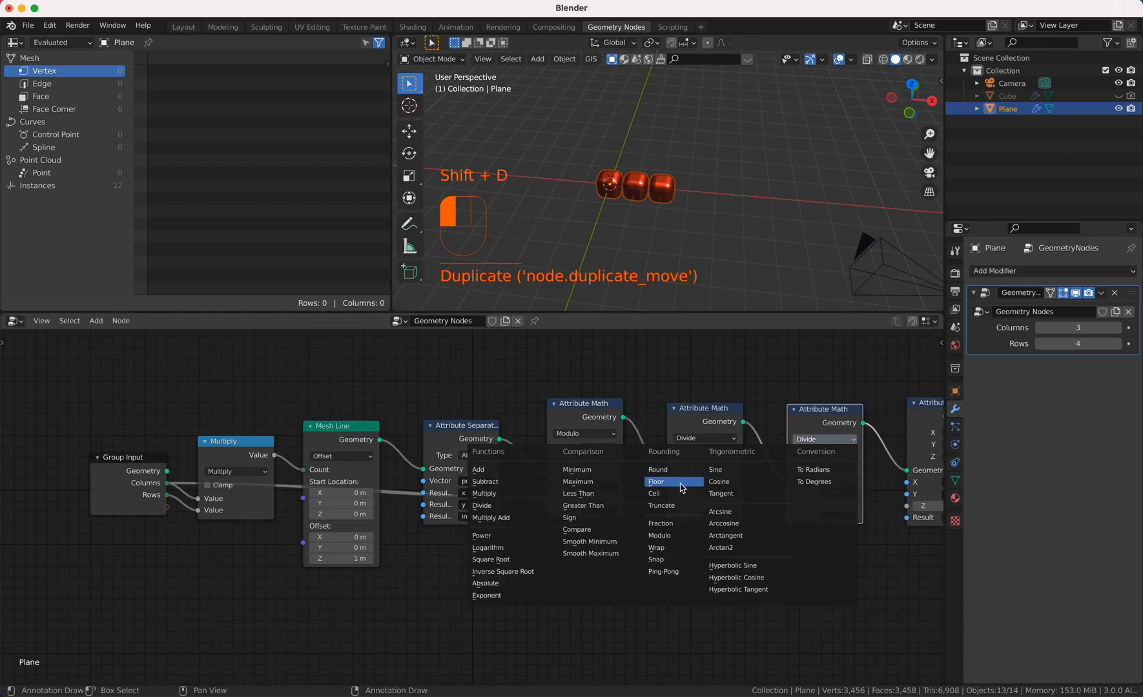
{"action": "left_click", "coordinate": [655, 482]}
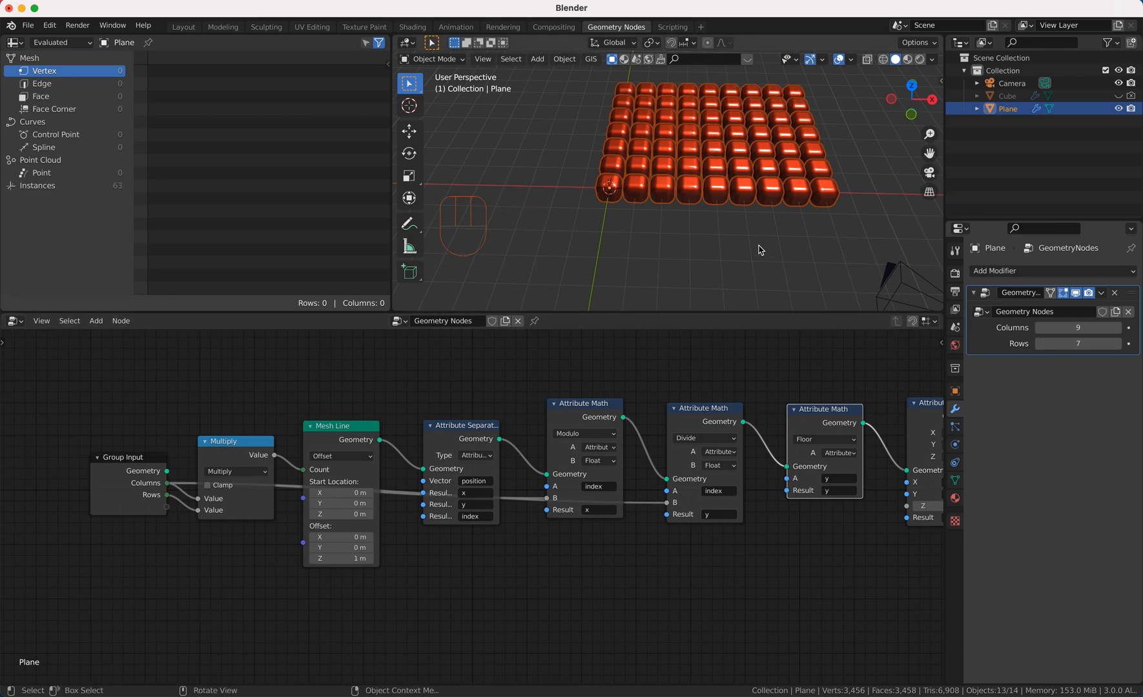
Add a Value input node and turn the lower viewport into a Timeline editor.
{"action": "key", "text": "x"}
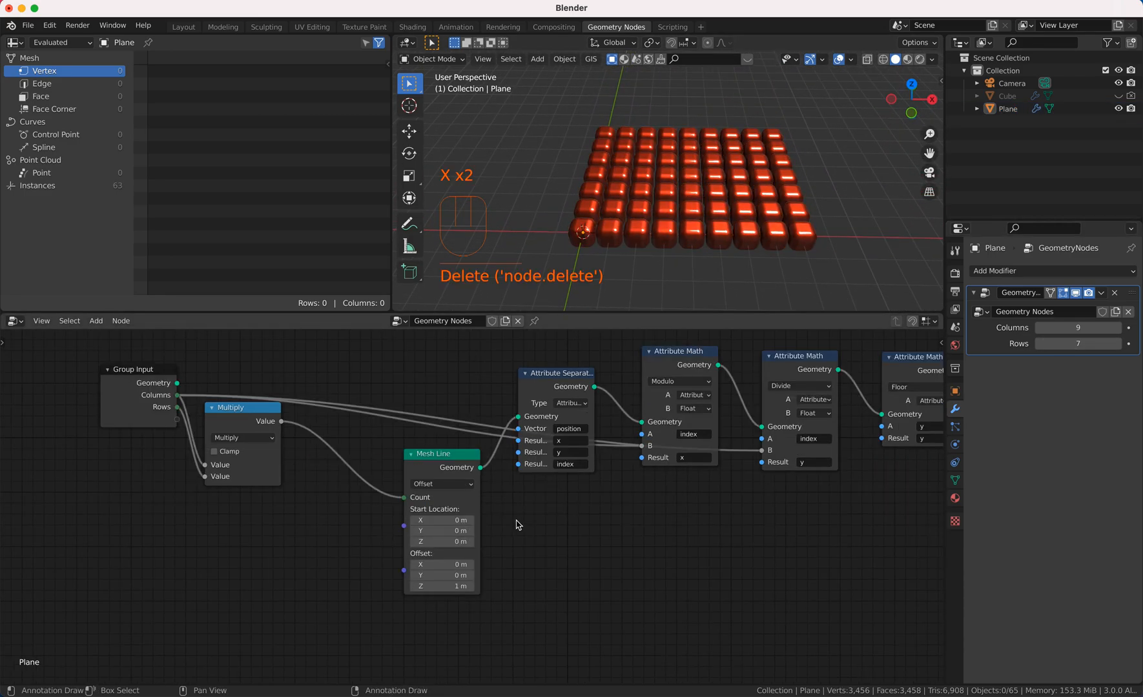
{"action": "key", "text": "shift+a"}
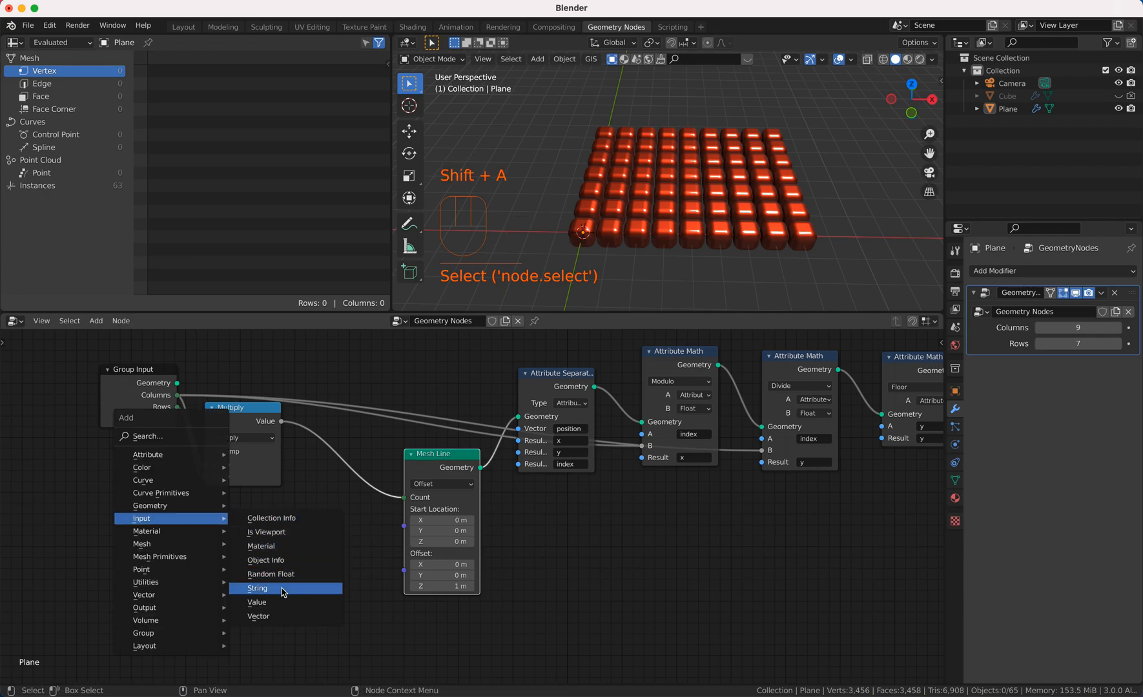
{"action": "left_click", "coordinate": [257, 603]}
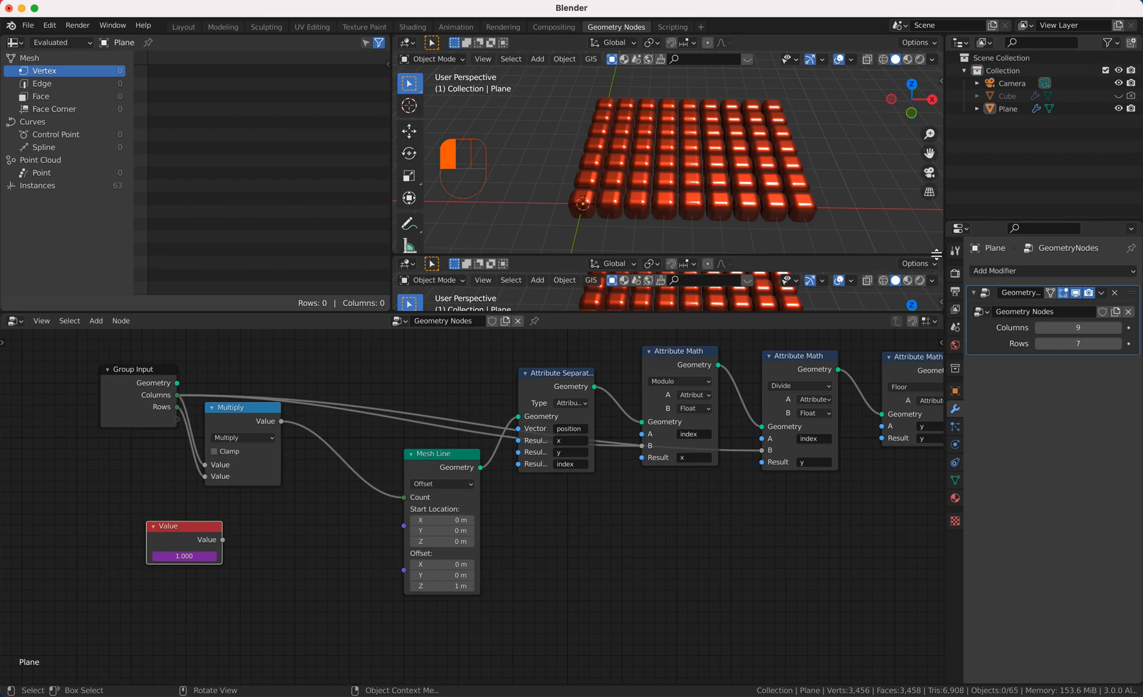
{"action": "left_click", "coordinate": [405, 263]}
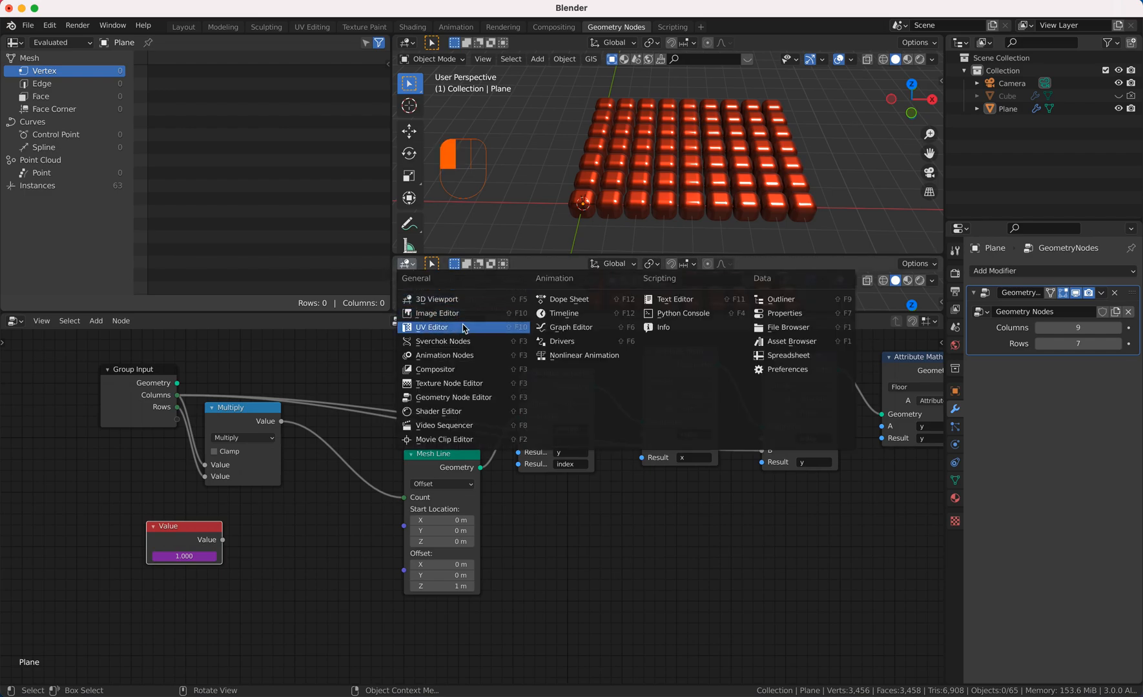
{"action": "left_click", "coordinate": [567, 298]}
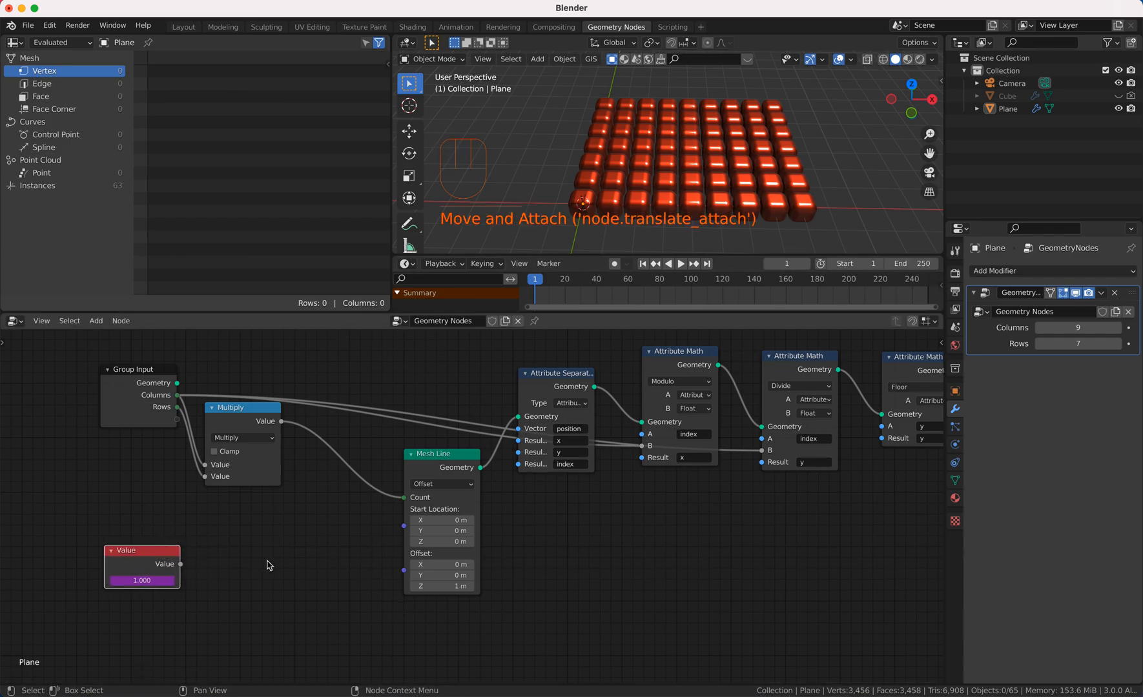
Add a Map Range node with From Max 250 between Value and the Mesh Line count.
{"action": "key", "text": "shift+a"}
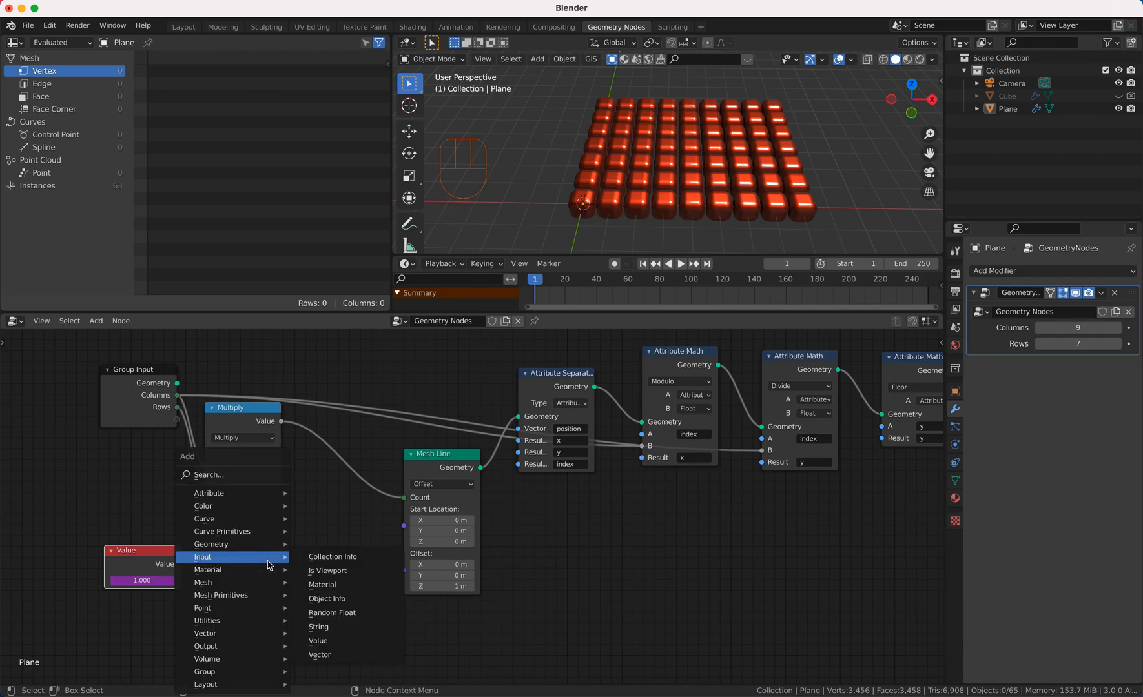
{"action": "mouse_move", "coordinate": [221, 594]}
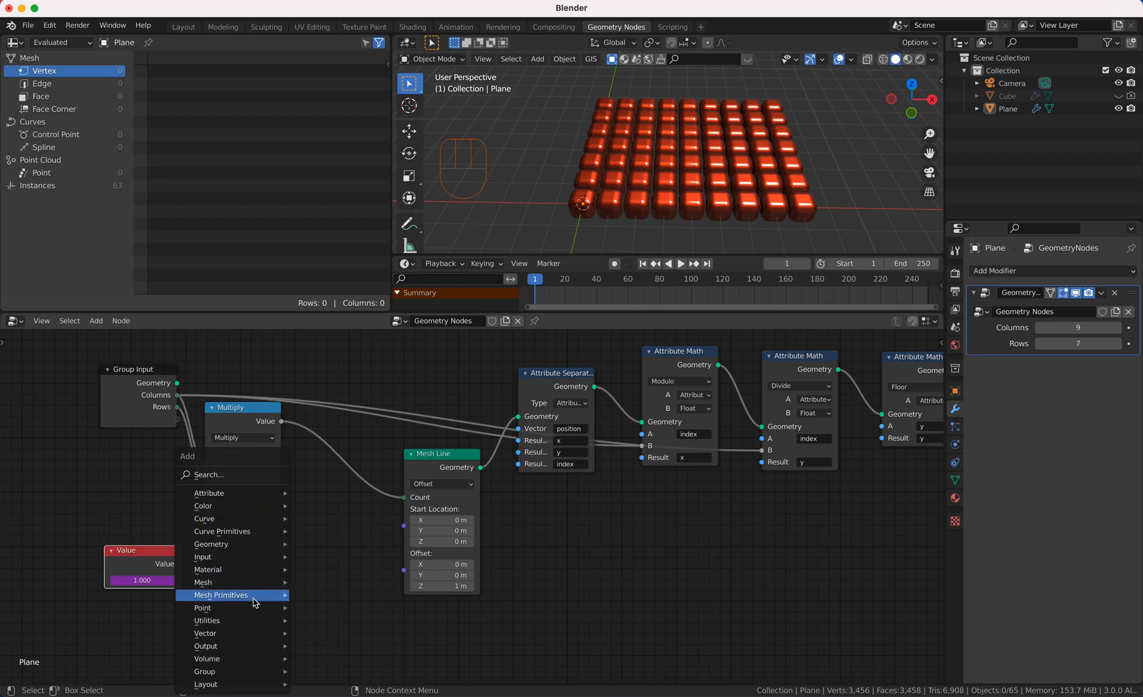
{"action": "mouse_move", "coordinate": [207, 621]}
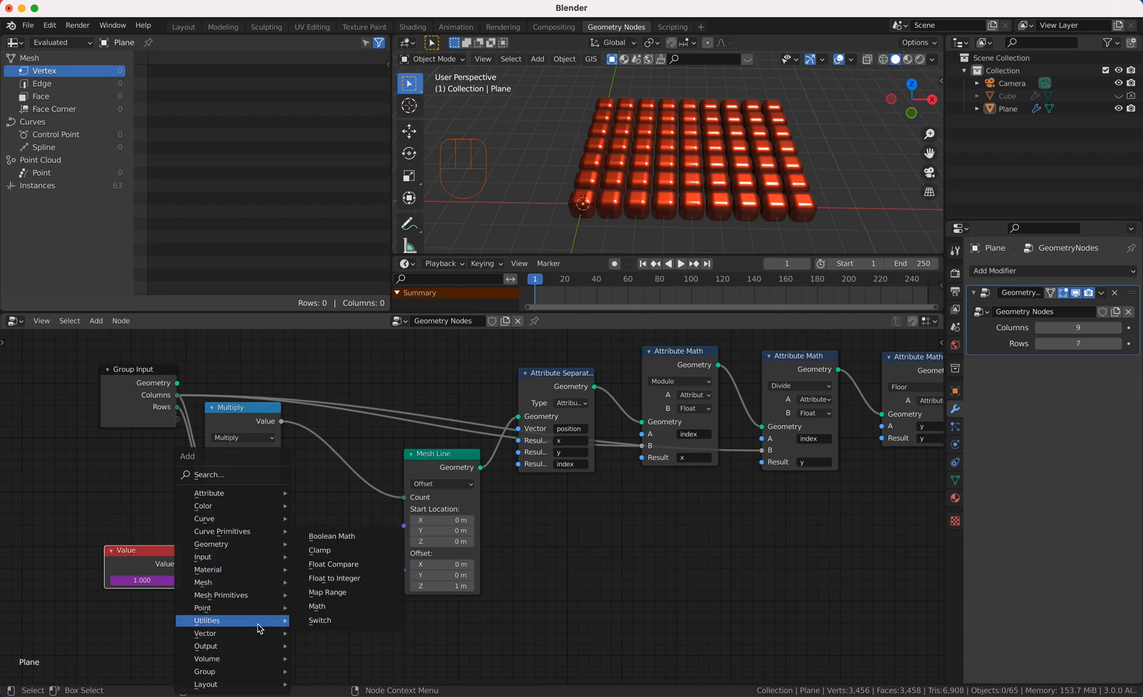
{"action": "left_click", "coordinate": [327, 592]}
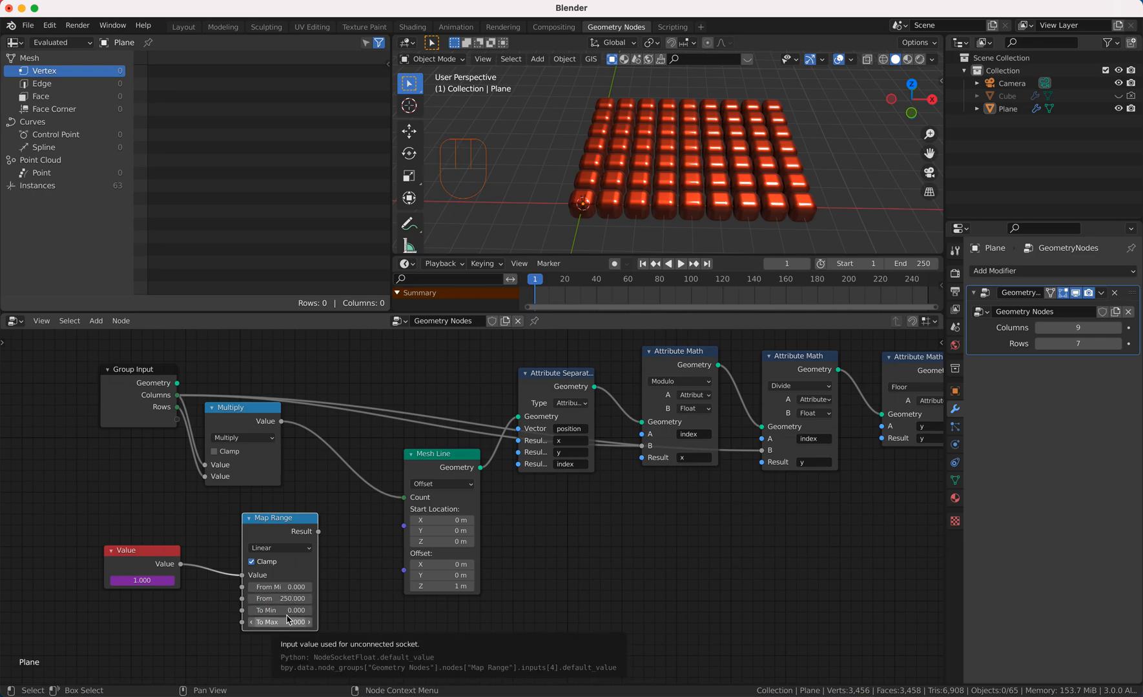
{"action": "left_click", "coordinate": [280, 621]}
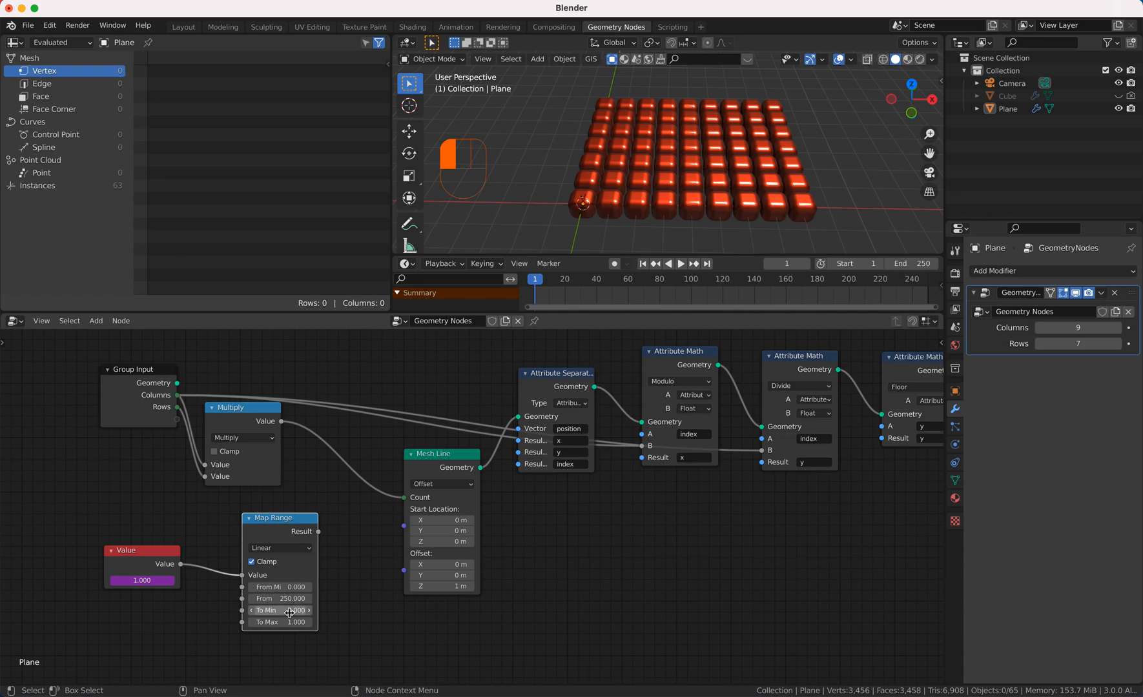
{"action": "left_click", "coordinate": [279, 621]}
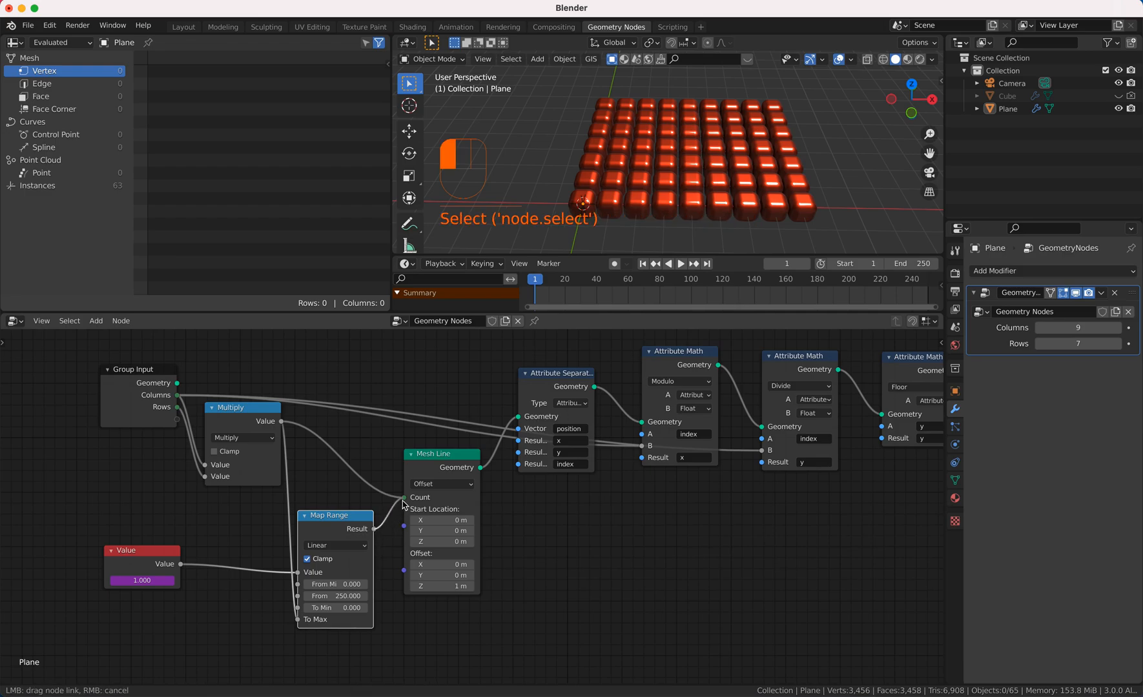
Play the animation to watch the grid build gradually, then stop playback.
{"action": "key", "text": "space"}
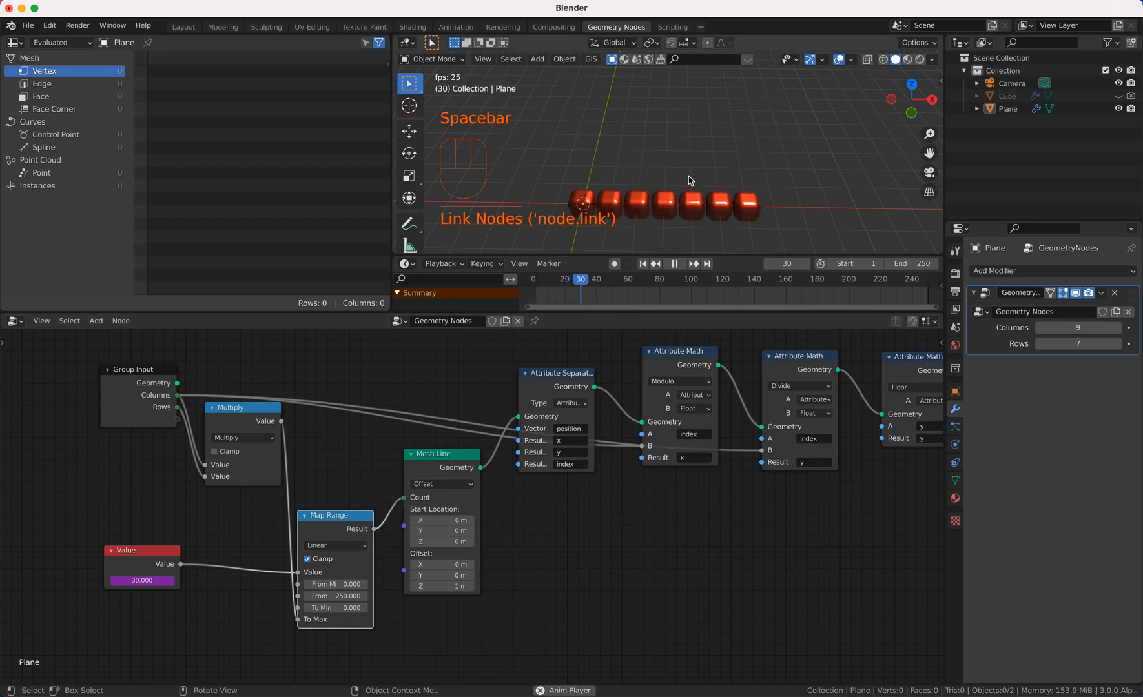
{"action": "key", "text": "space"}
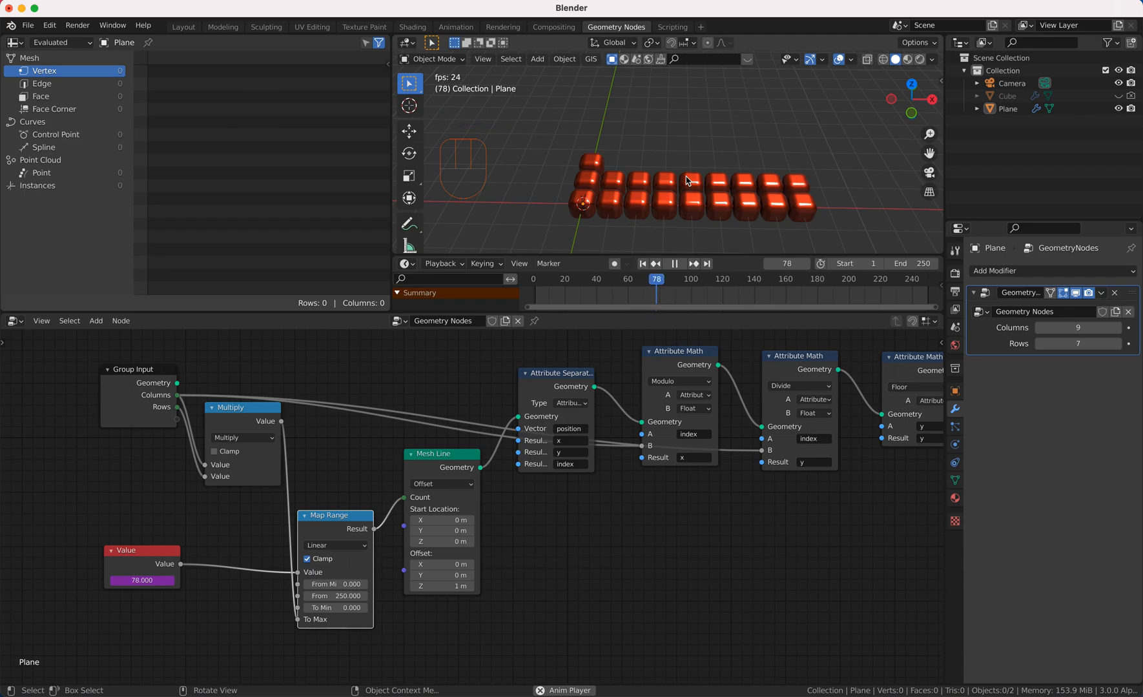